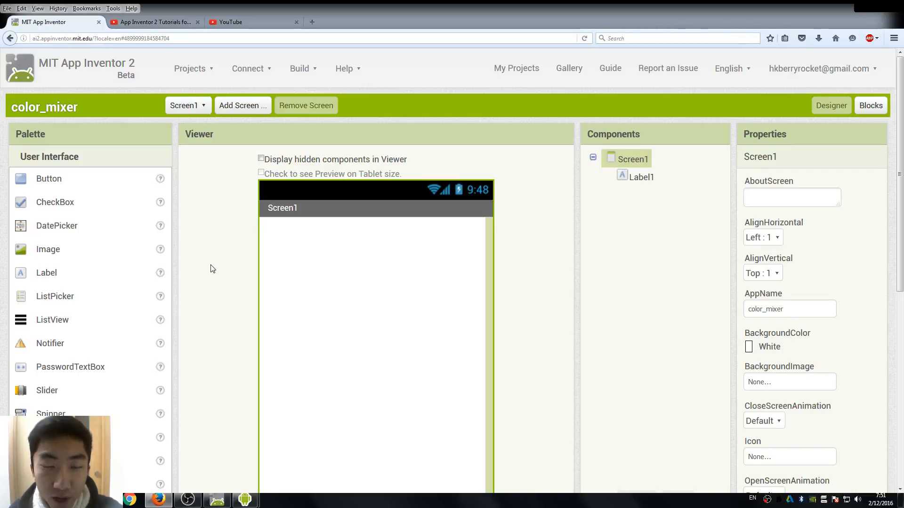
mouse_move(45, 254)
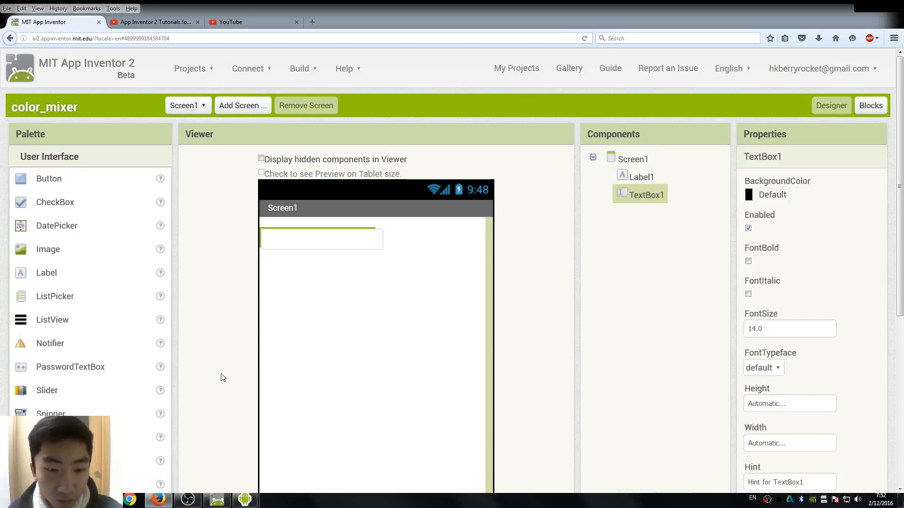
mouse_move(83, 257)
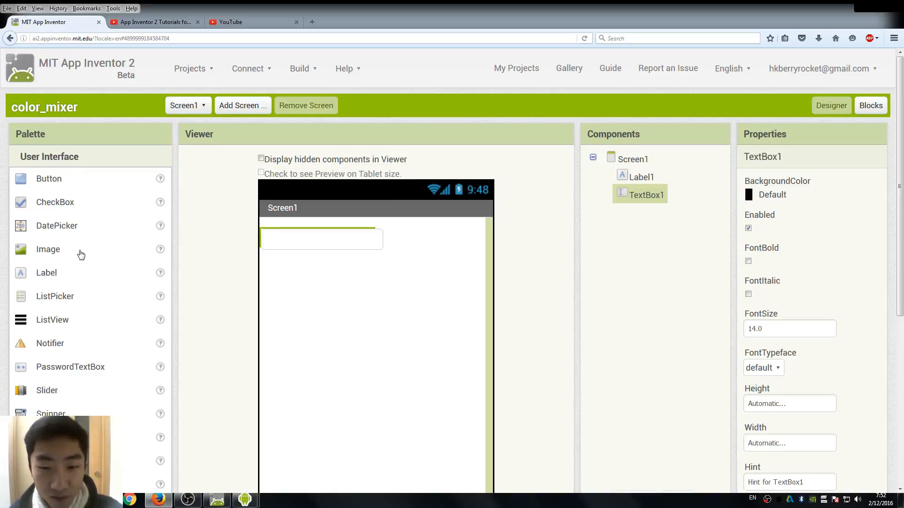
mouse_move(103, 339)
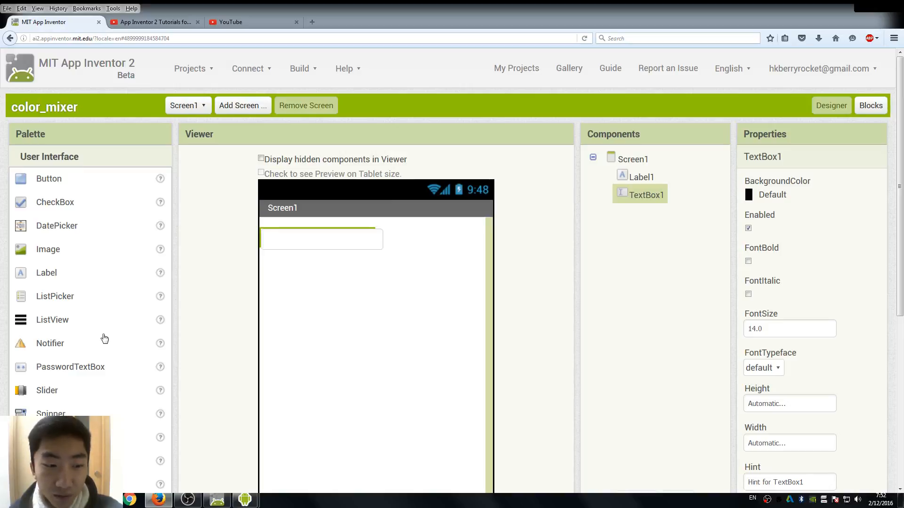
mouse_move(37, 338)
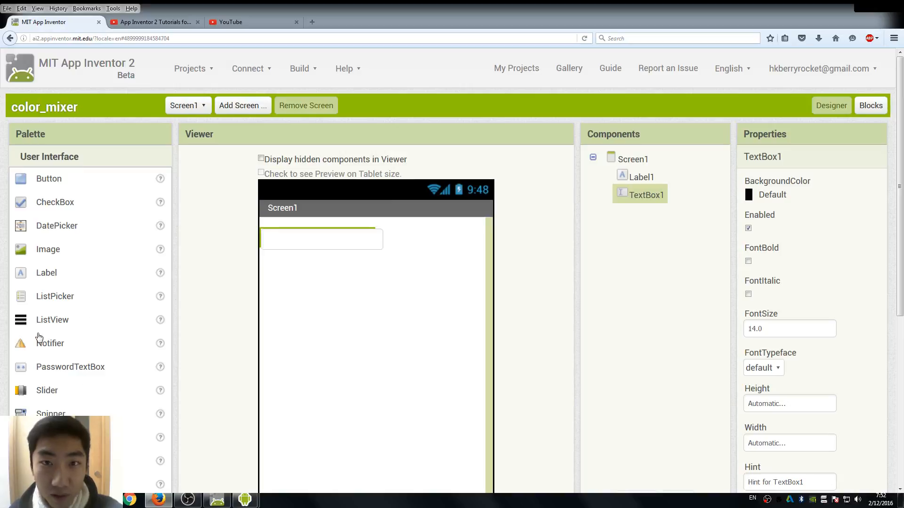
mouse_move(105, 288)
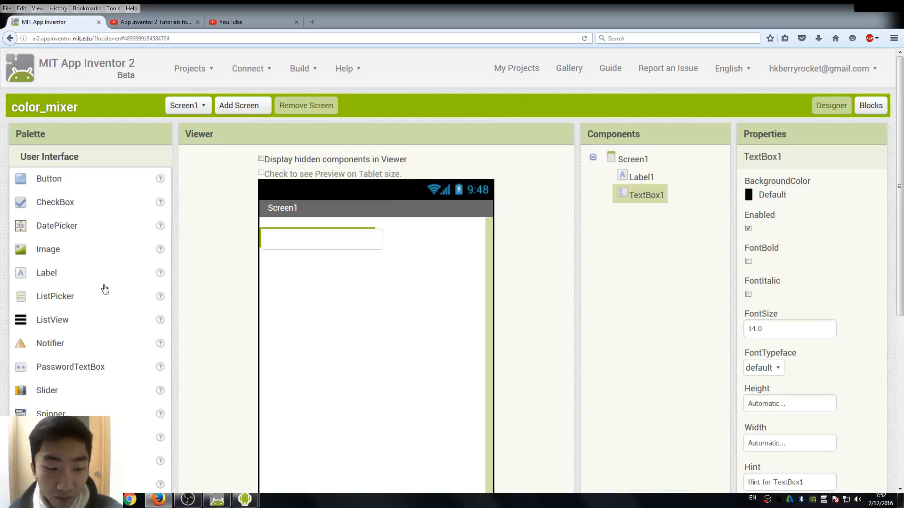
mouse_move(74, 297)
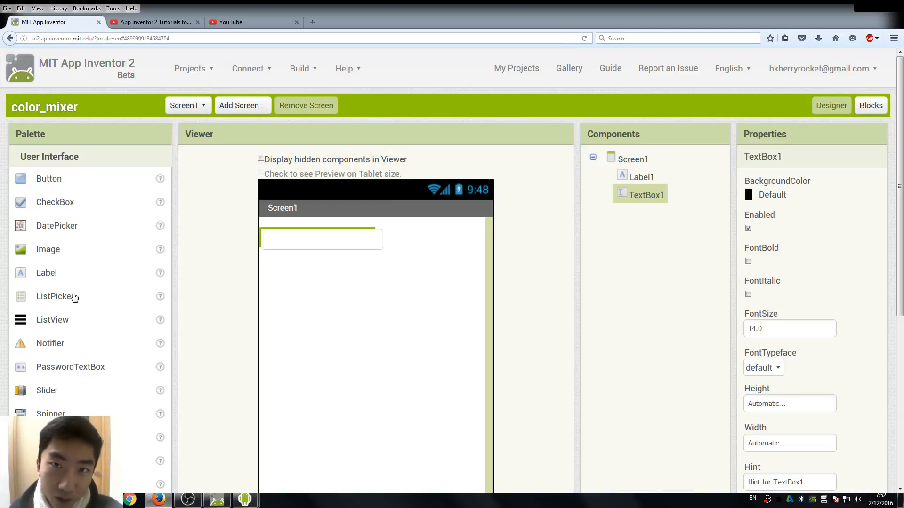
mouse_move(324, 256)
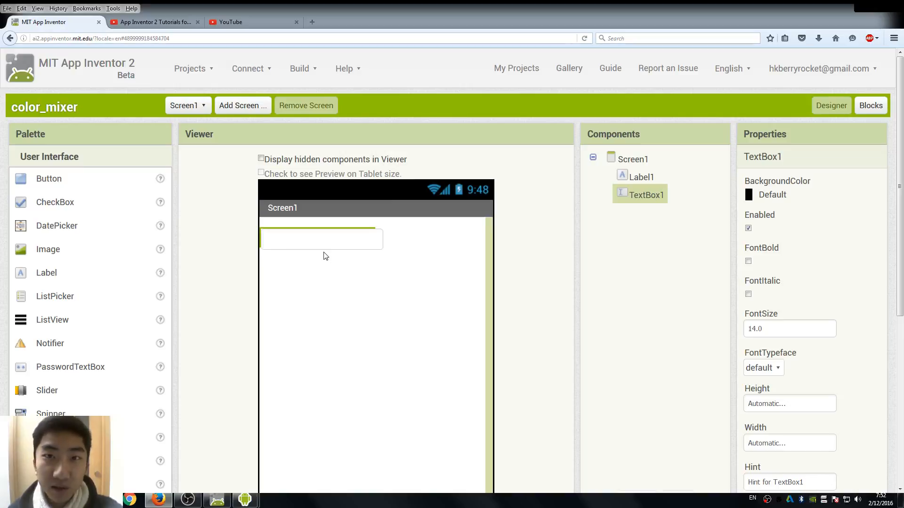
mouse_move(121, 288)
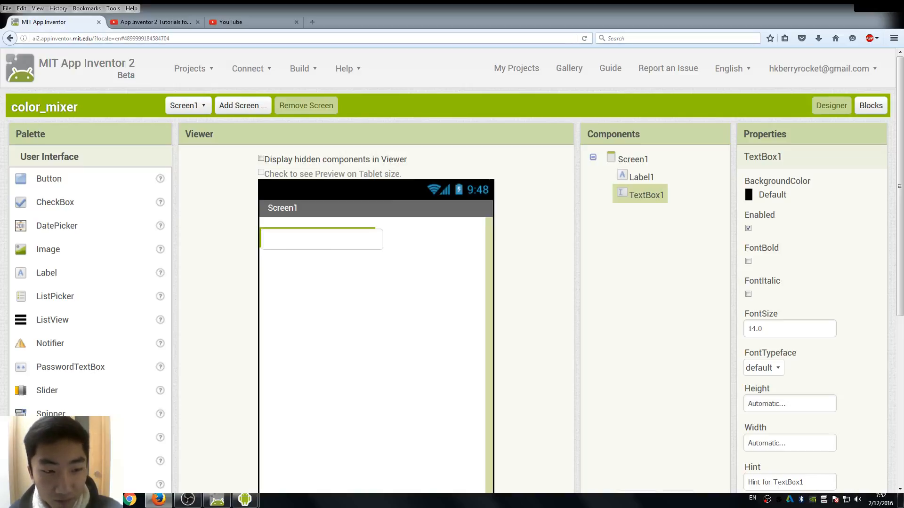
mouse_move(59, 410)
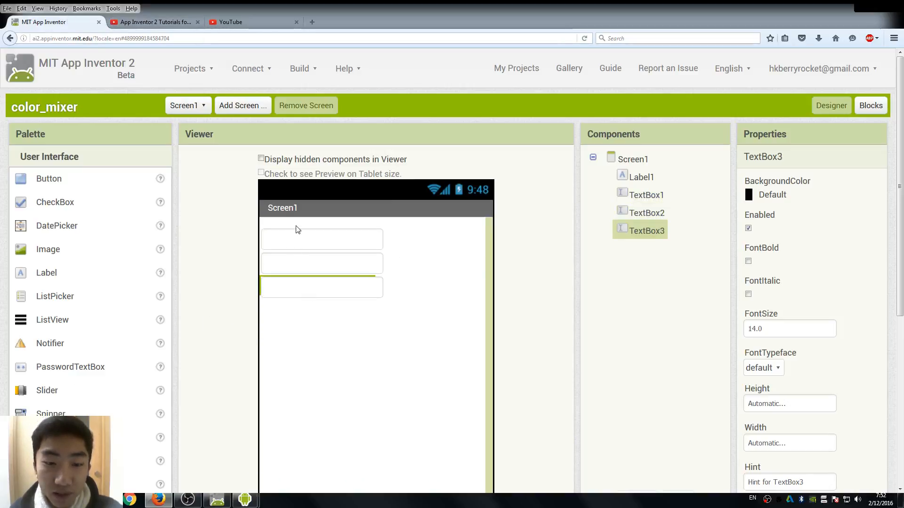
mouse_move(33, 206)
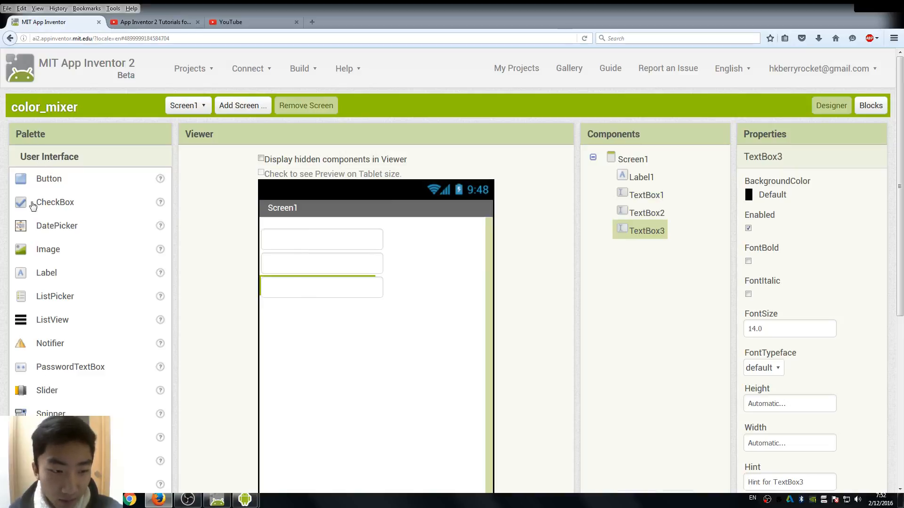
mouse_move(54, 413)
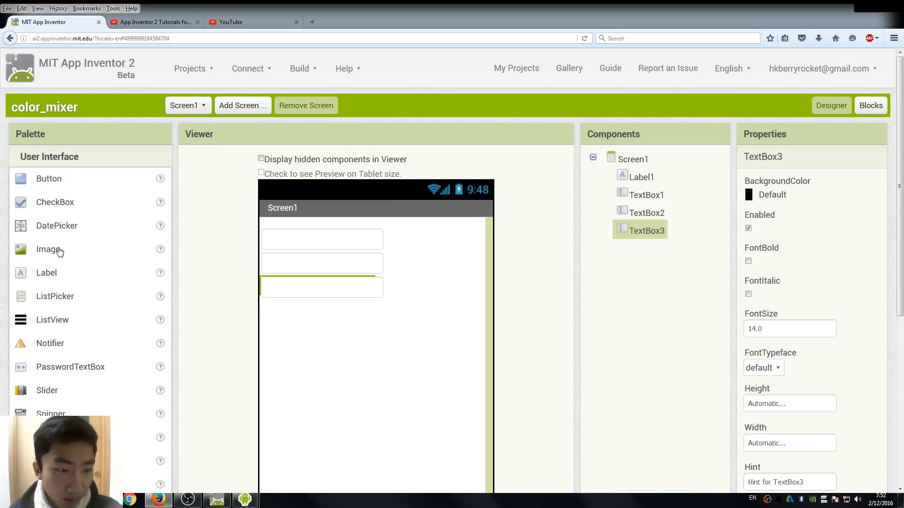
Put a label above each text box and a button below the last text box.
scroll(down, 3)
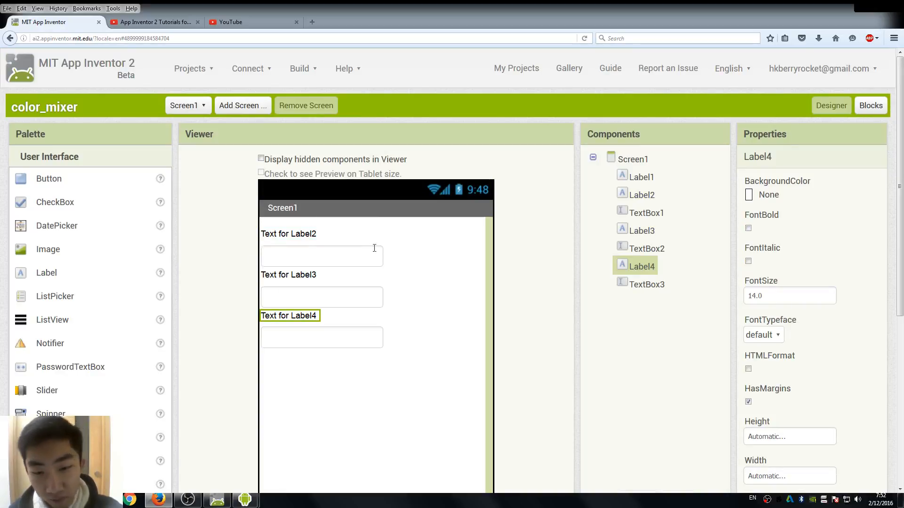
click(642, 194)
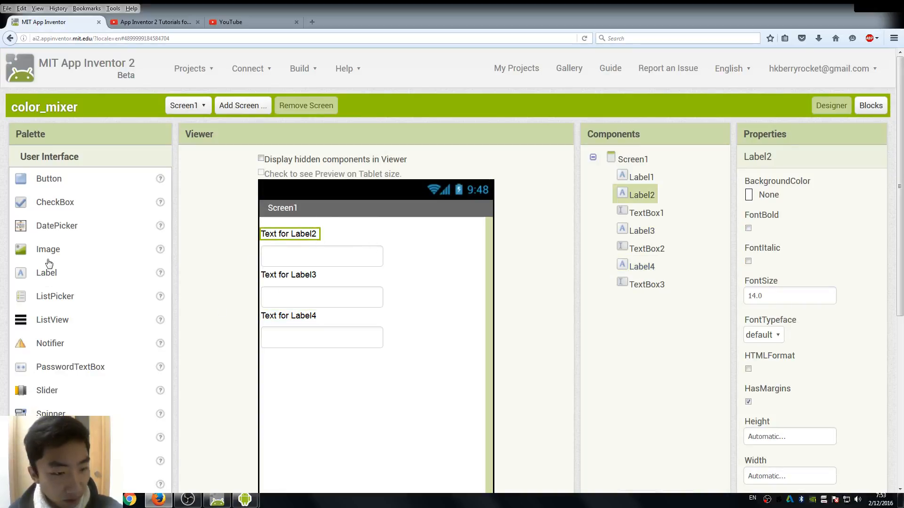
mouse_move(87, 198)
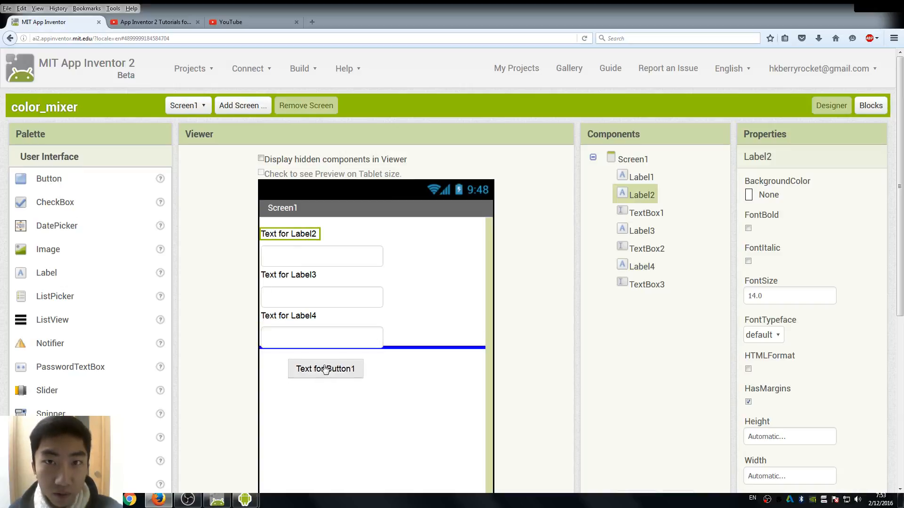
click(325, 369)
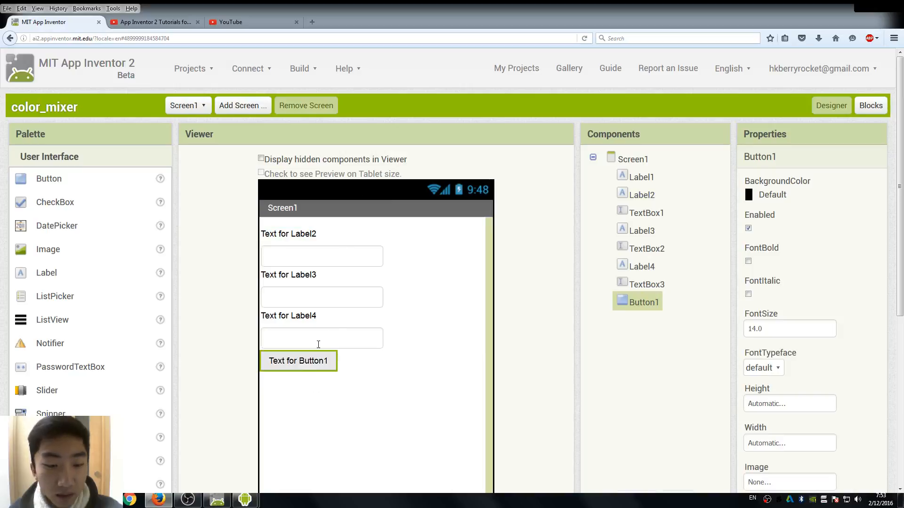
scroll(down, 3)
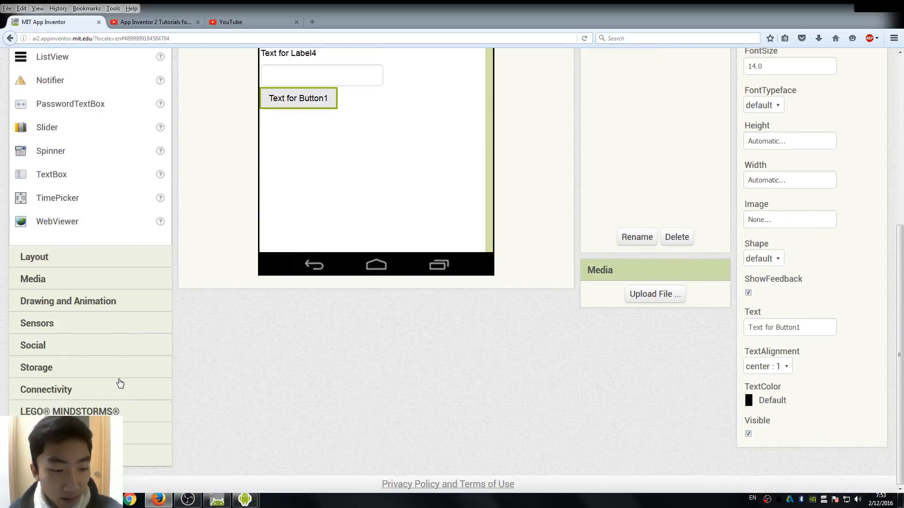
mouse_move(80, 306)
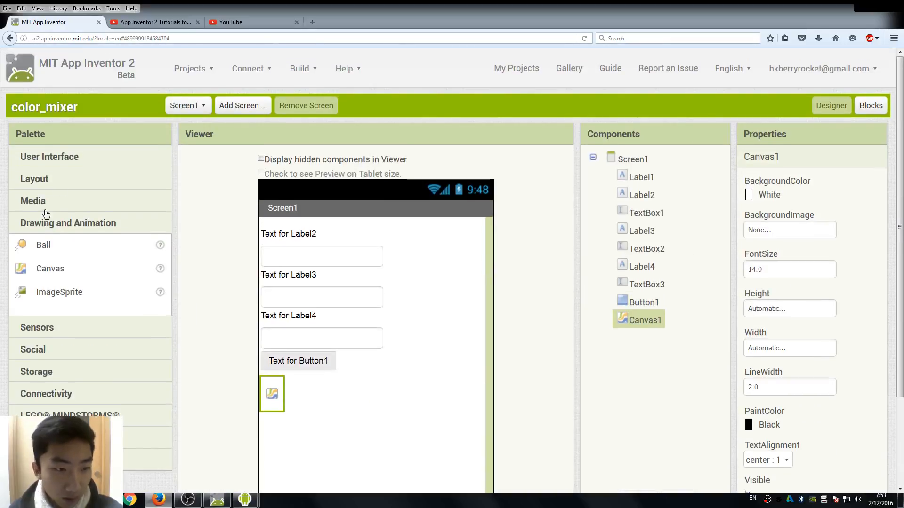
Make Label2 read Red with font size 28.
click(50, 156)
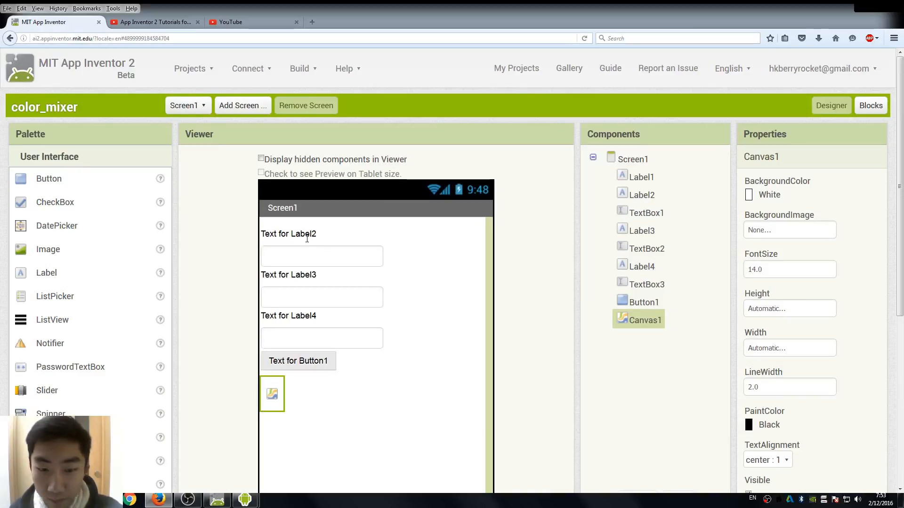
click(641, 194)
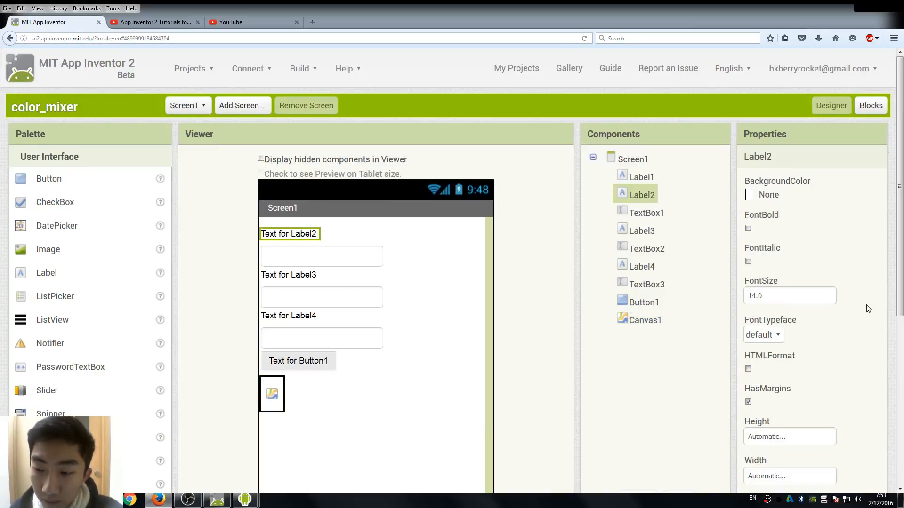
scroll(down, 3)
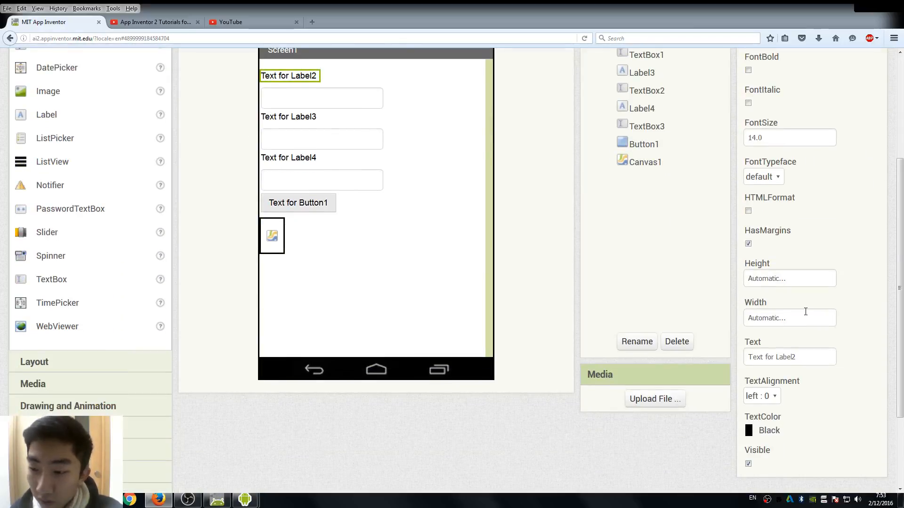
triple_click(788, 357)
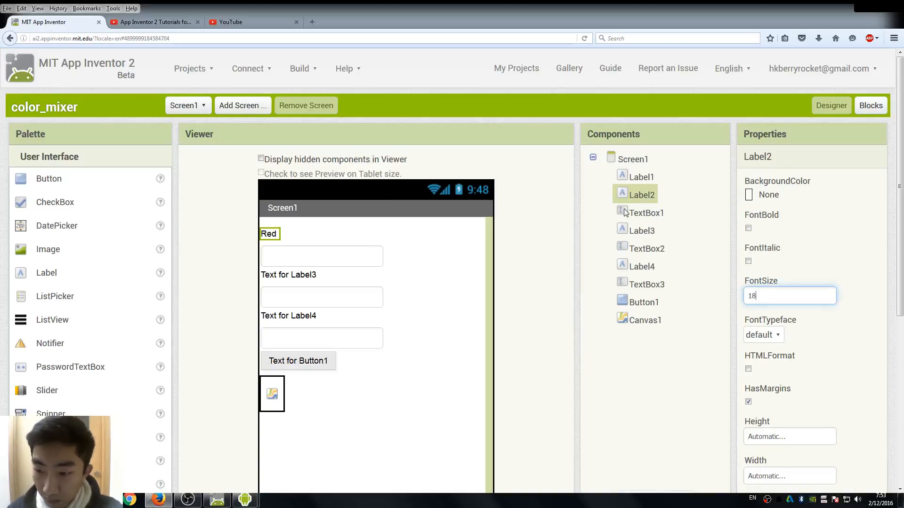
text(28)
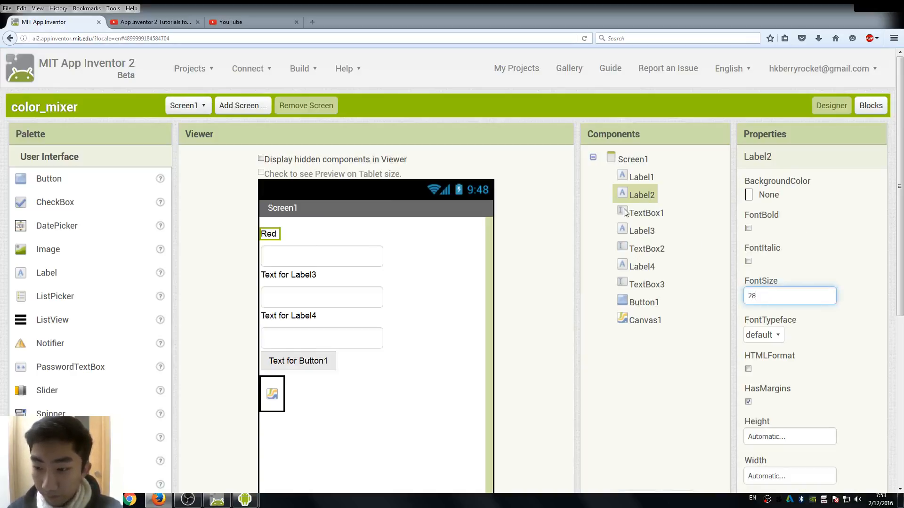
Set TextBox1 width to Fill parent and height to 15 percent.
click(646, 213)
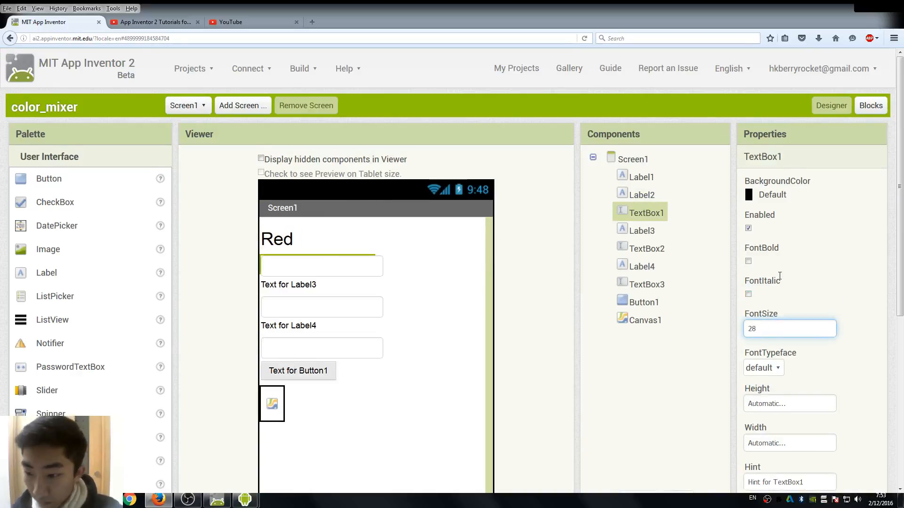
scroll(down, 3)
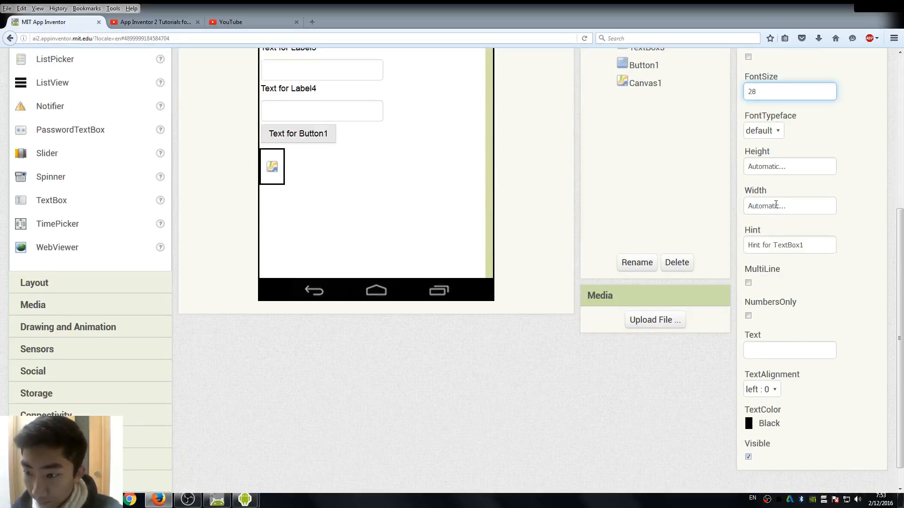
click(788, 205)
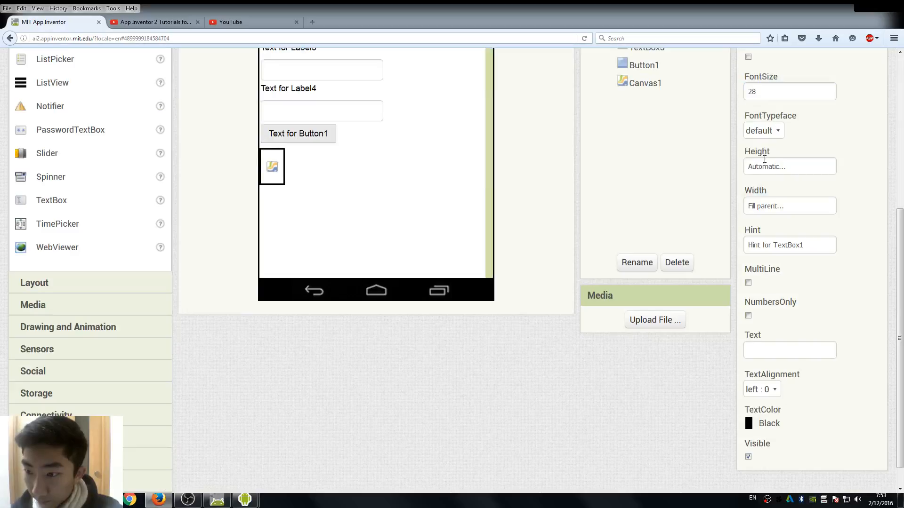
click(789, 166)
text(15)
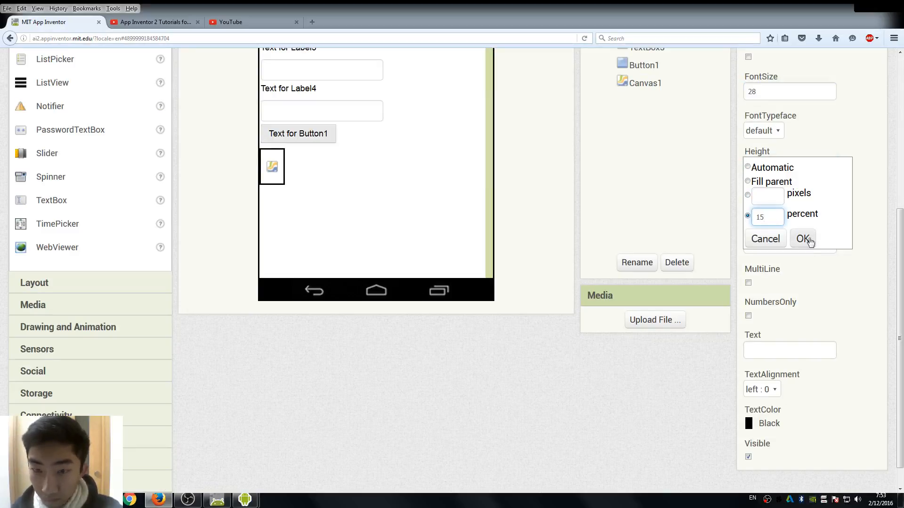
click(801, 239)
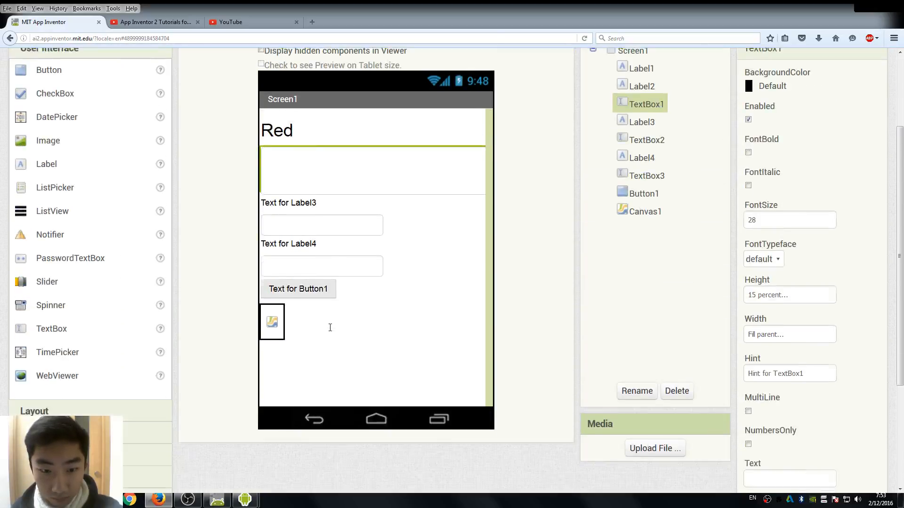
click(642, 121)
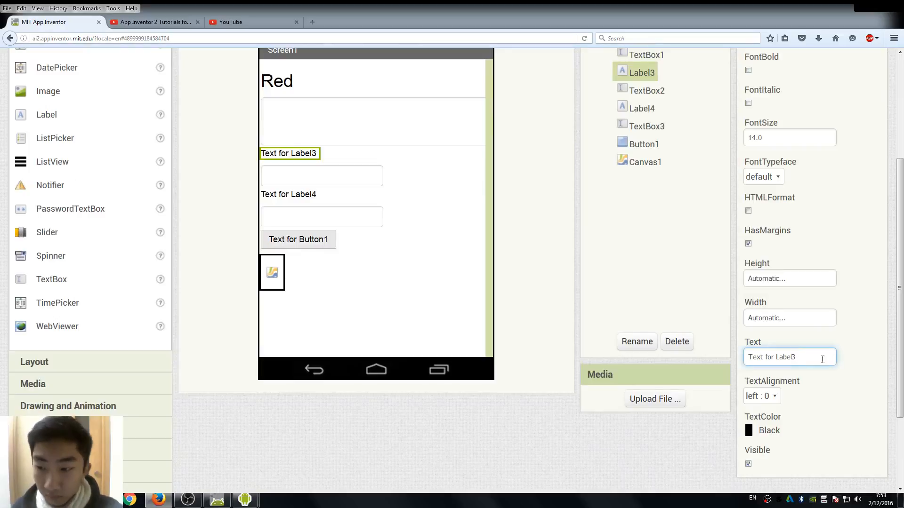
Rename Label3 to Green; make its text box Fill parent wide, 10 percent tall.
triple_click(788, 357)
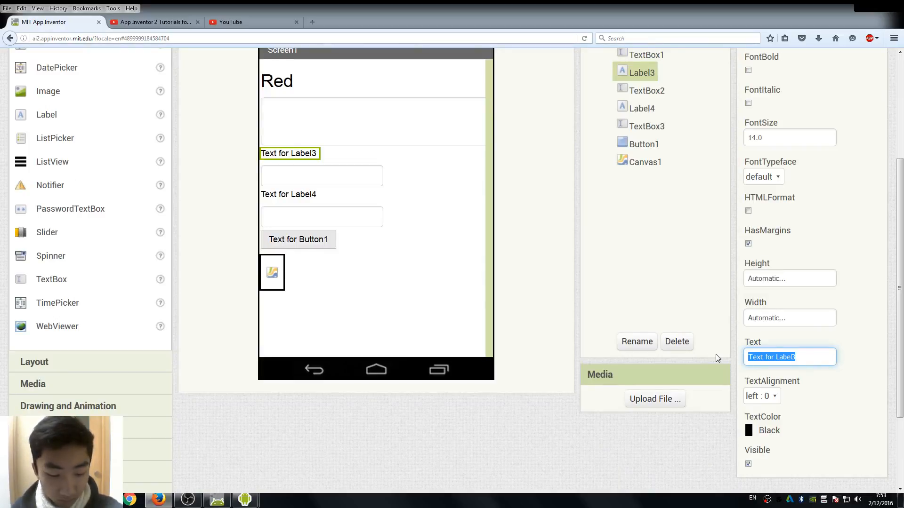
text(Green)
click(790, 137)
text(2)
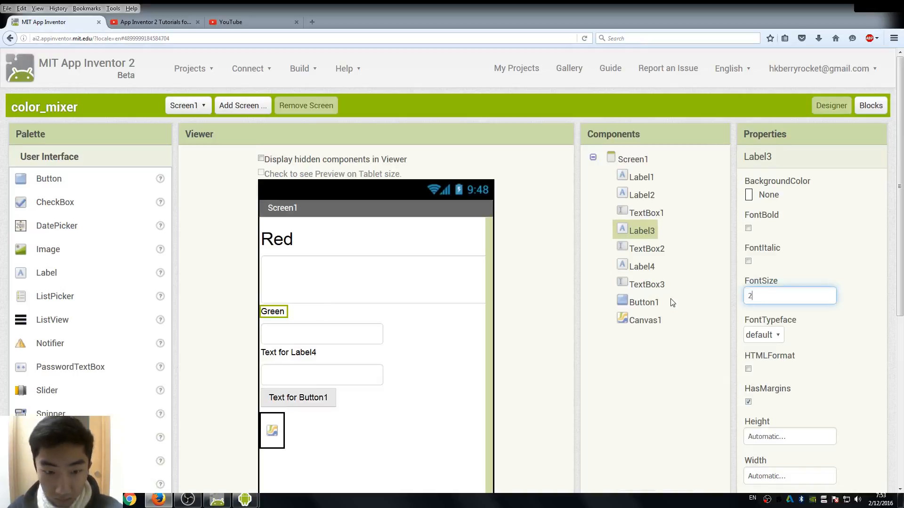
click(645, 248)
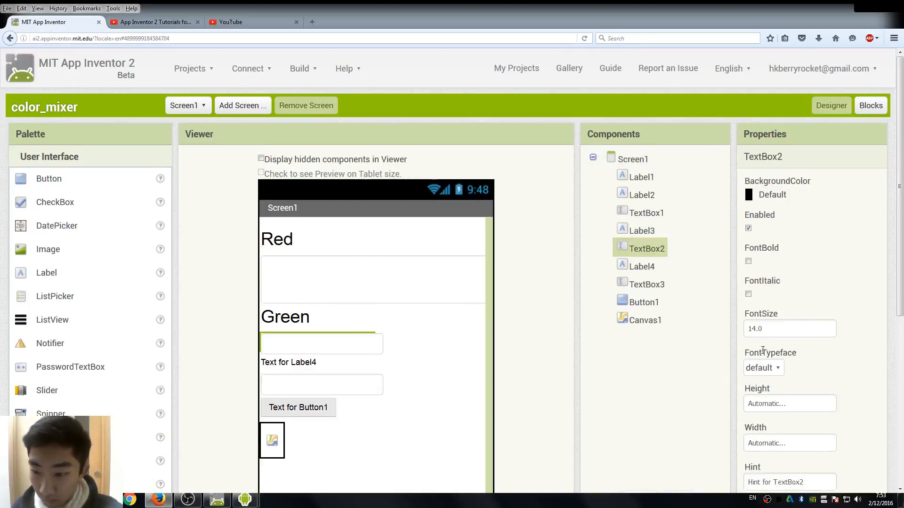
scroll(down, 3)
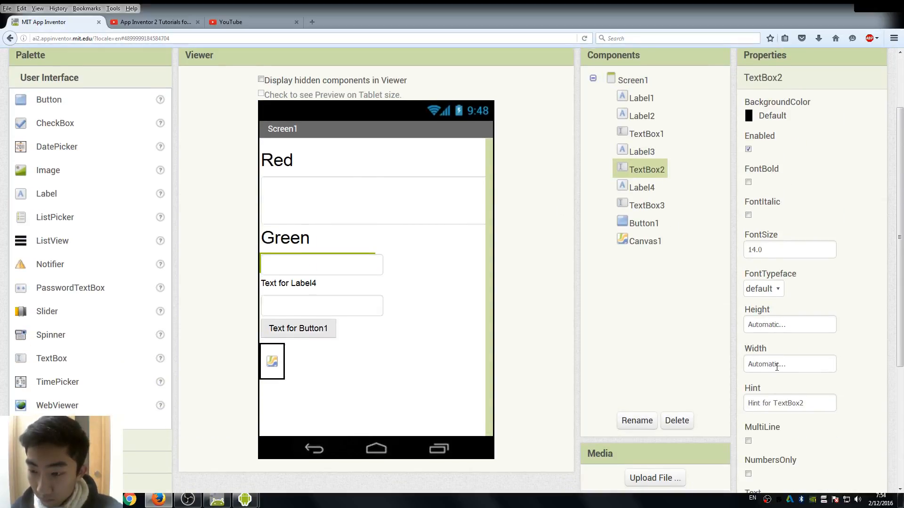
click(788, 364)
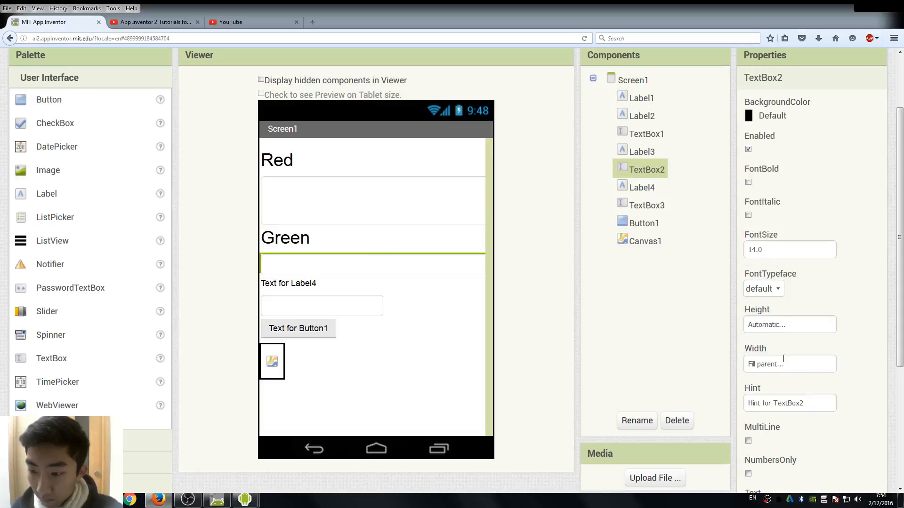
click(789, 324)
text(10)
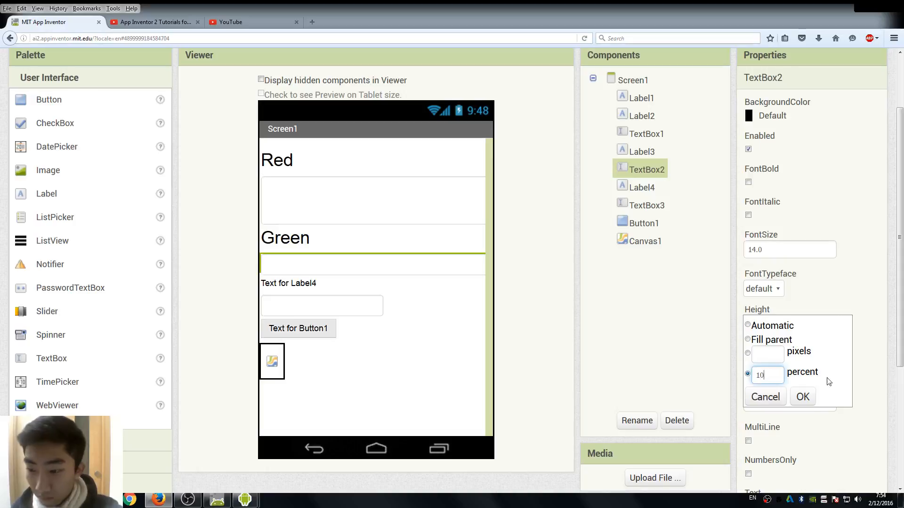
click(801, 396)
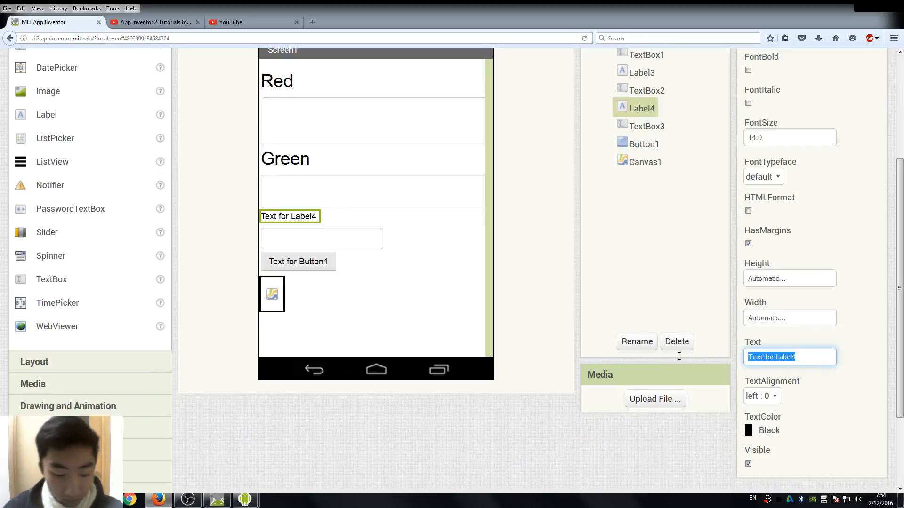
Set Label4 to Blue at size 28 and its text box to 10 percent height.
text(Blue)
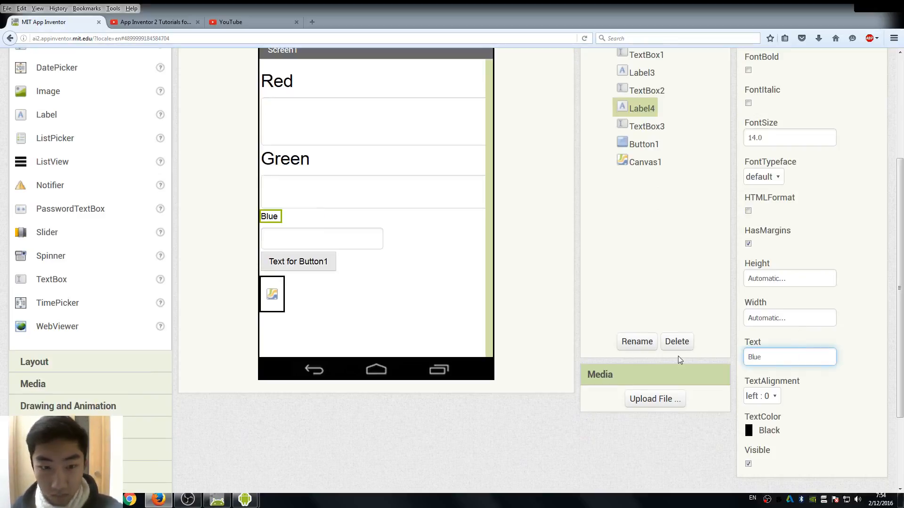
scroll(up, 3)
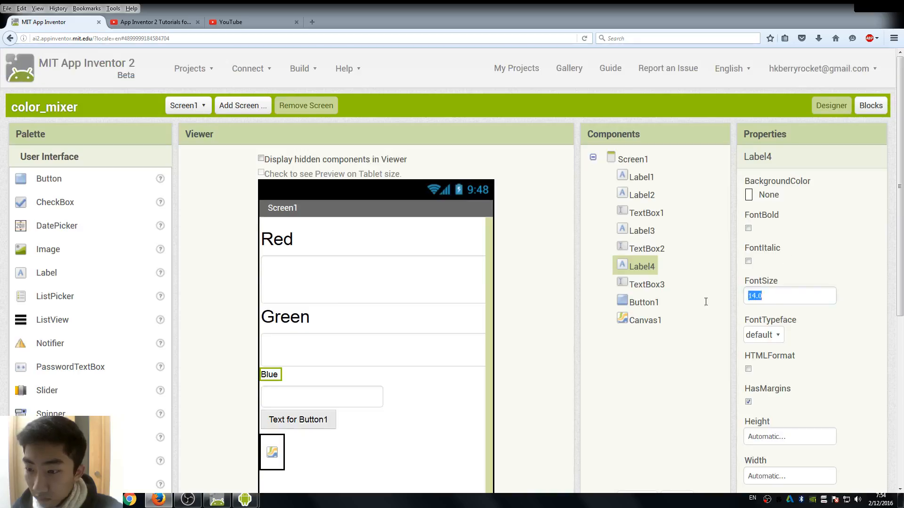
text(28)
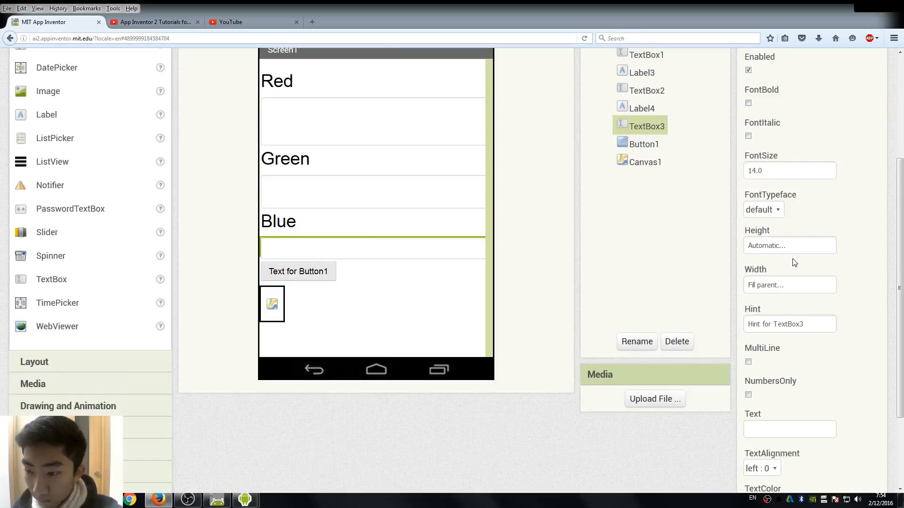
click(789, 244)
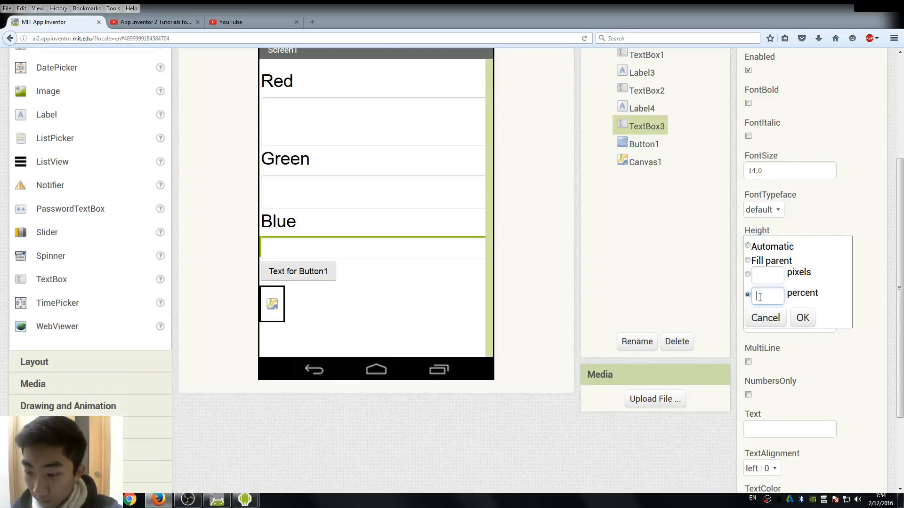
click(802, 318)
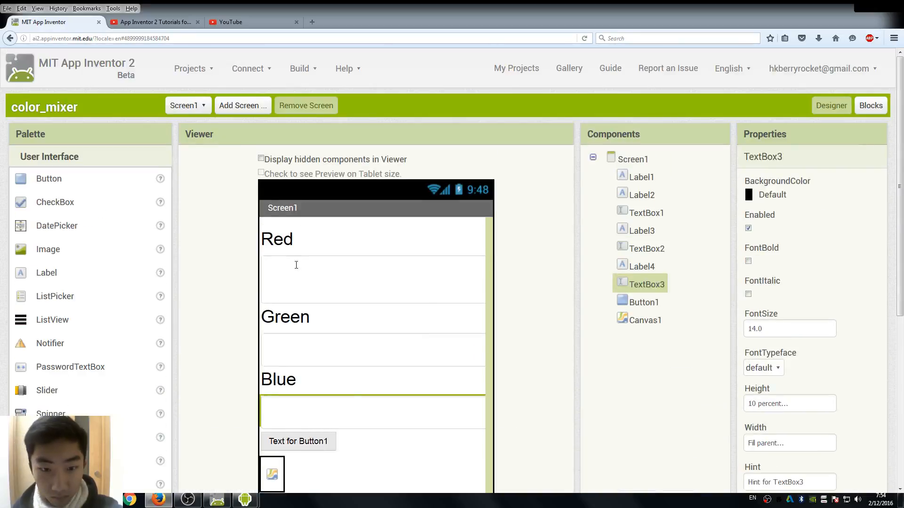
click(789, 403)
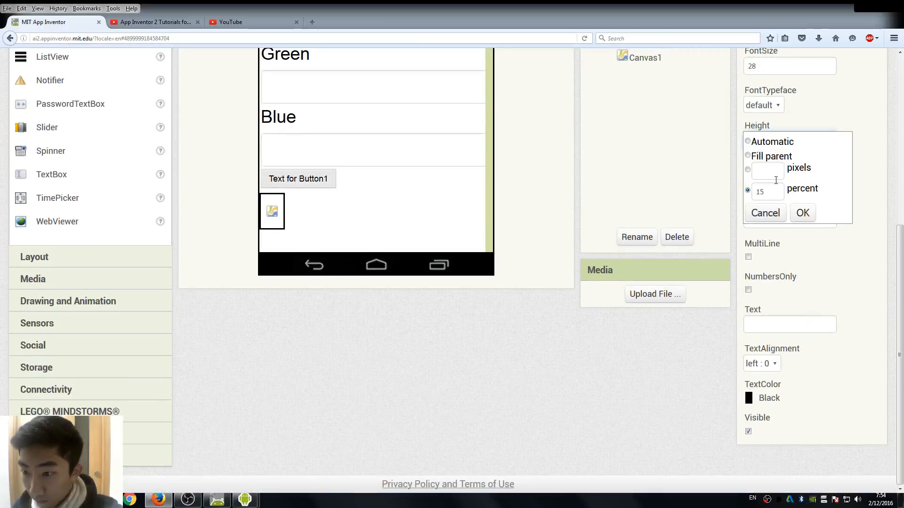
click(801, 213)
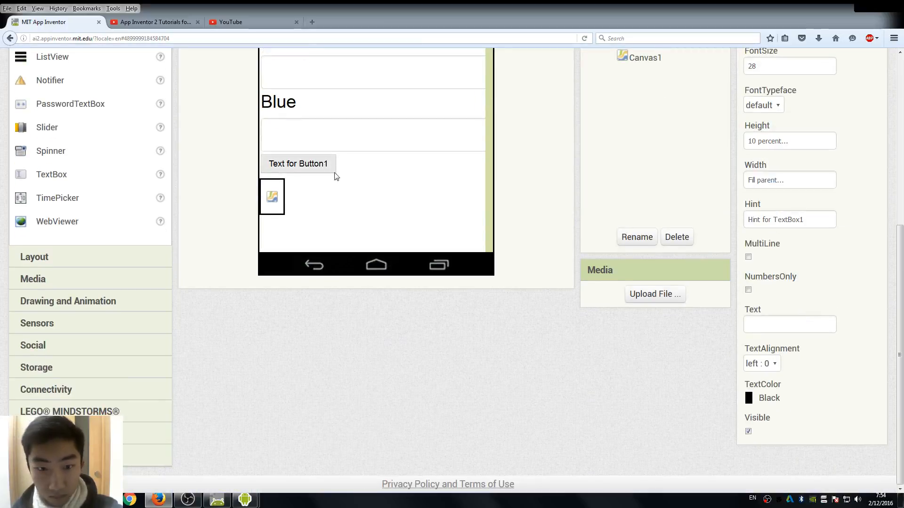
Set Button1 width to Fill parent.
click(298, 164)
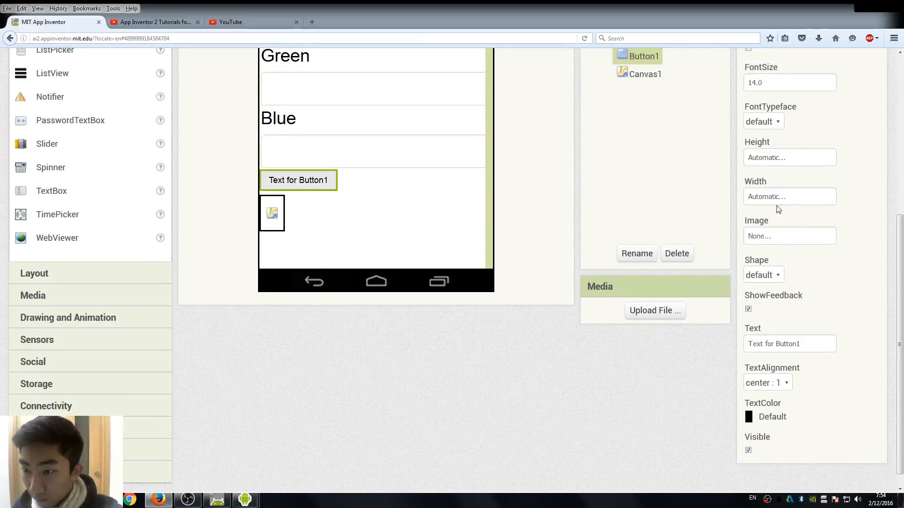
mouse_move(765, 225)
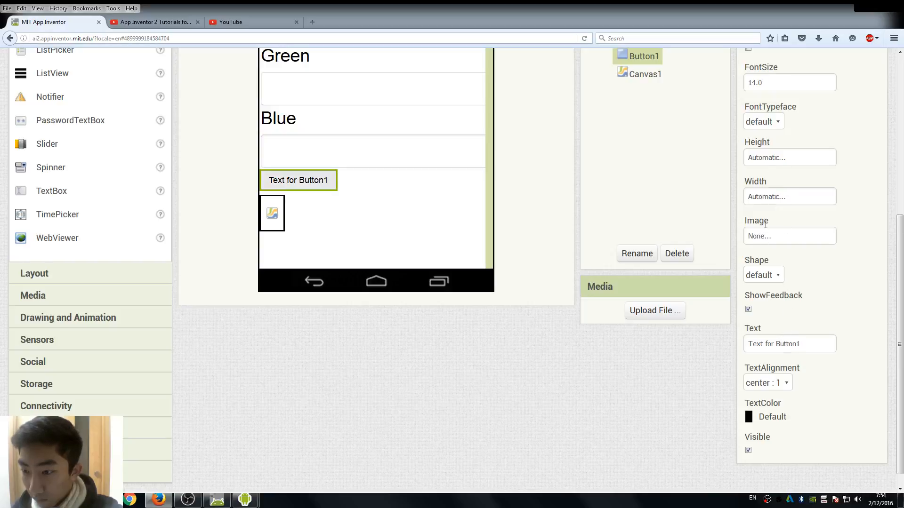
click(788, 196)
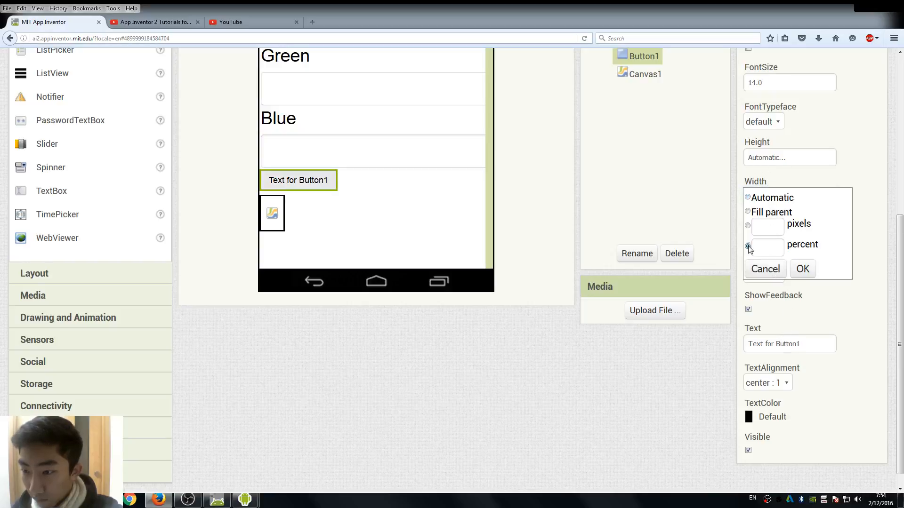
click(747, 212)
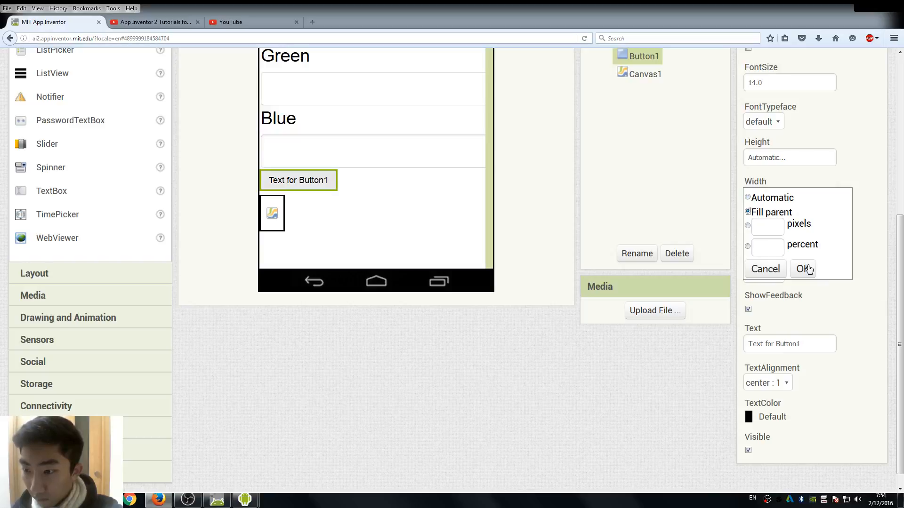
click(802, 269)
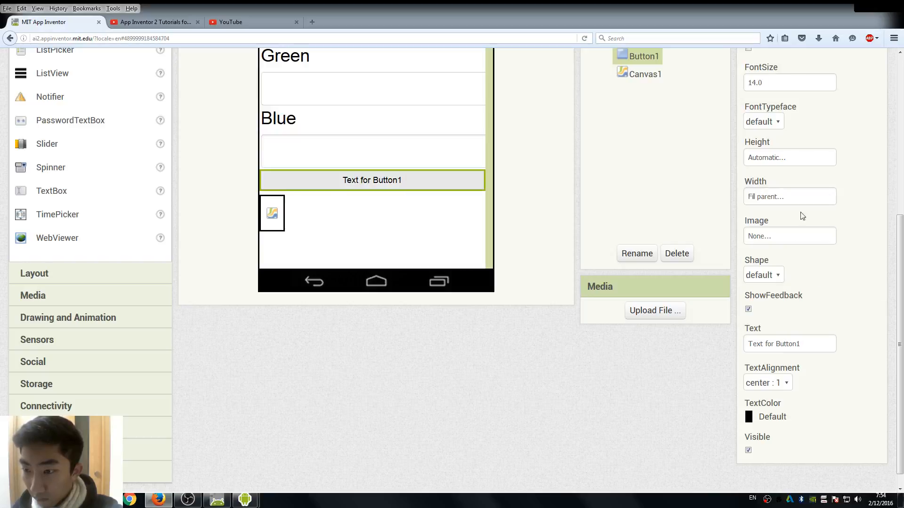
Give Button1 font size 28 and start entering the text 'Make color'.
scroll(up, 3)
text(28)
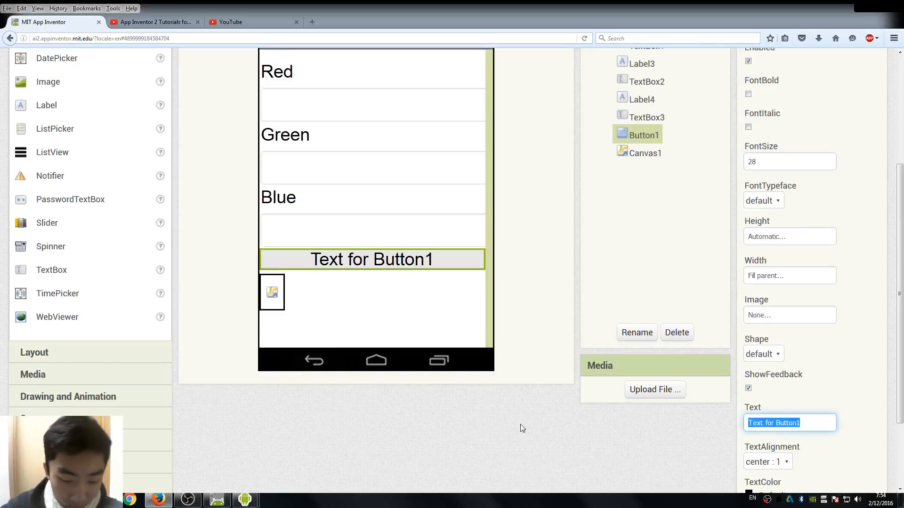
text(M)
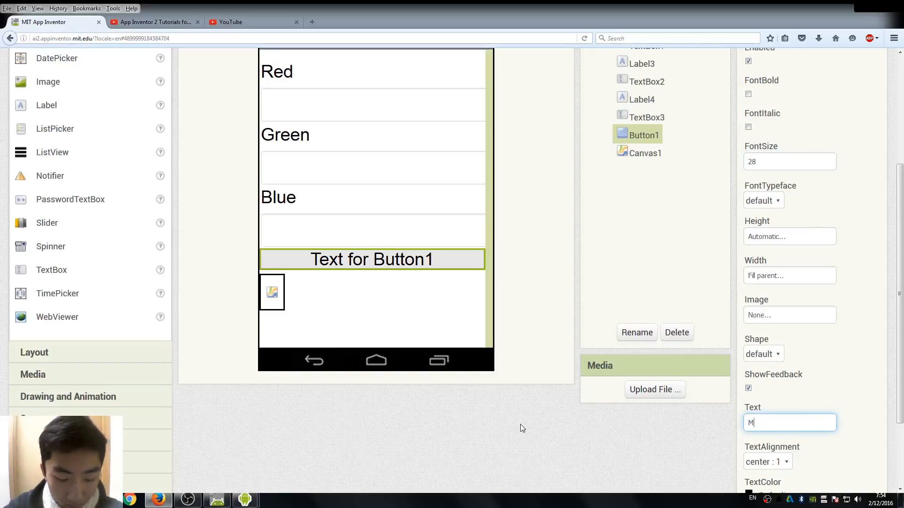
text(Make col)
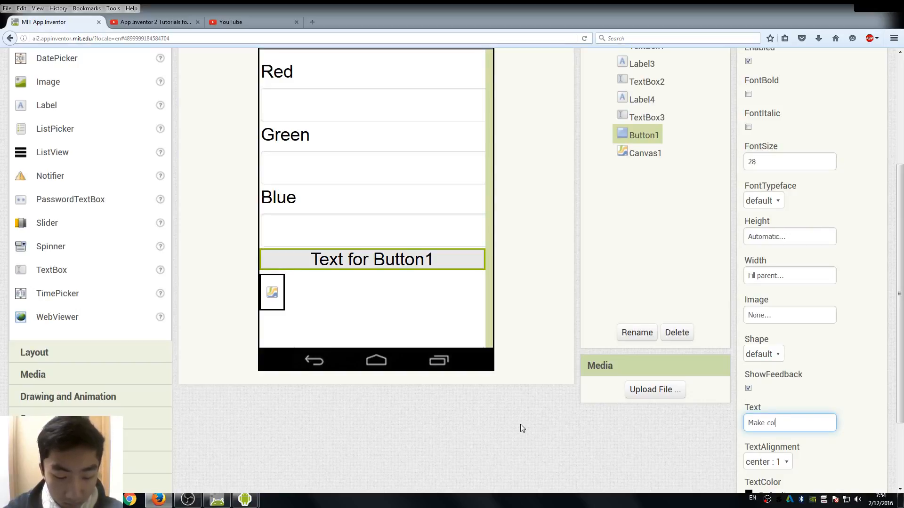
Finish the 'Make color' text and set Canvas1 height and width to Fill parent.
text(lor)
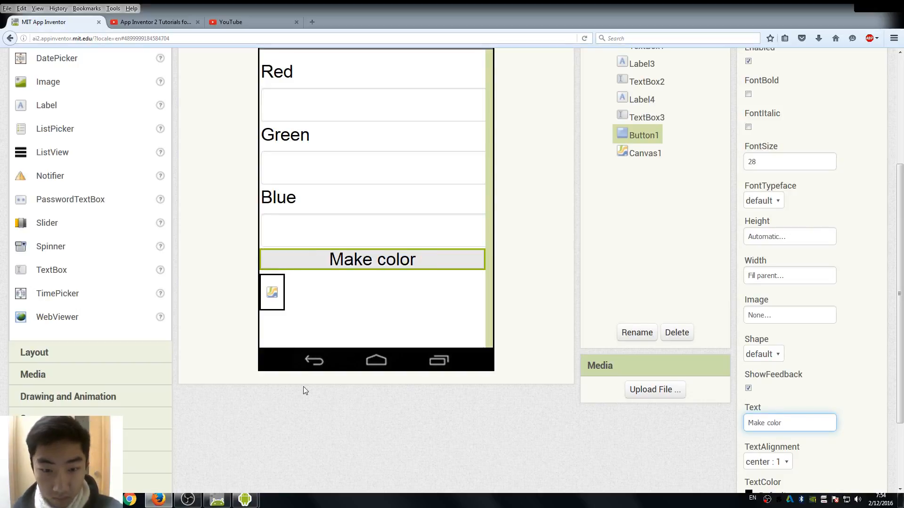
click(645, 157)
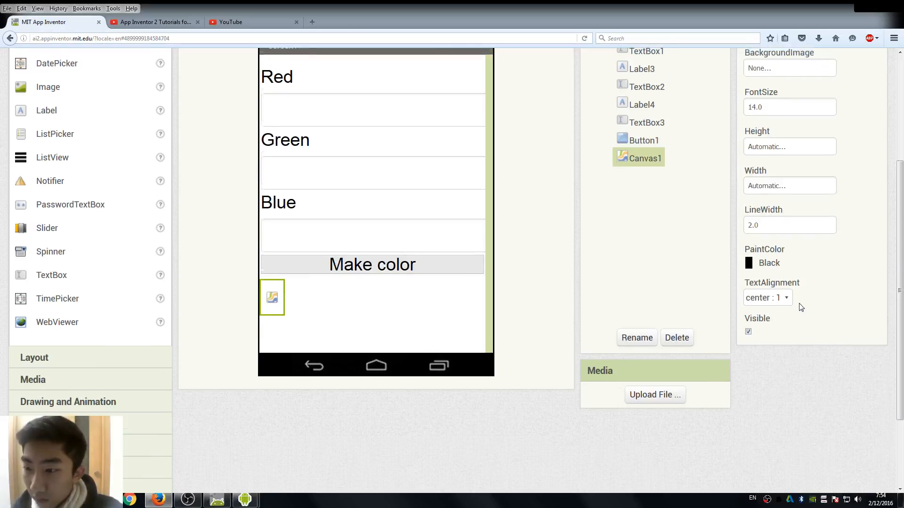
click(789, 147)
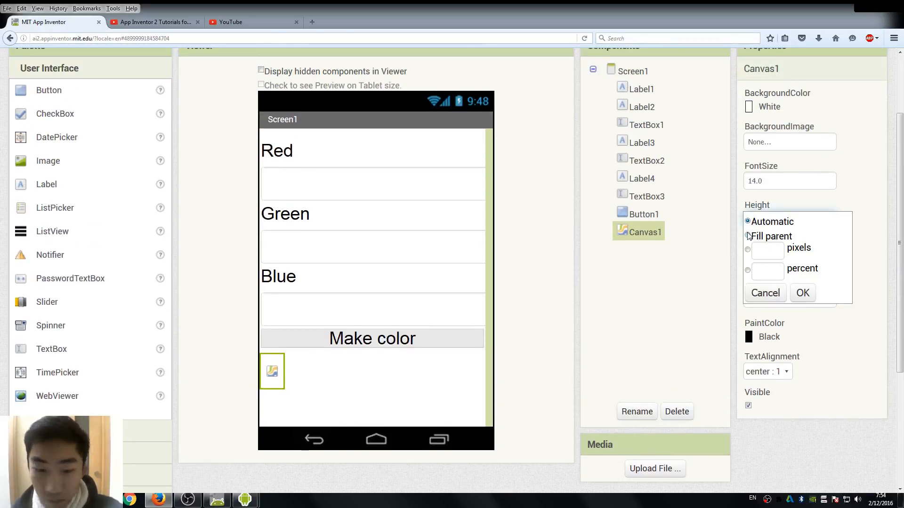
click(801, 293)
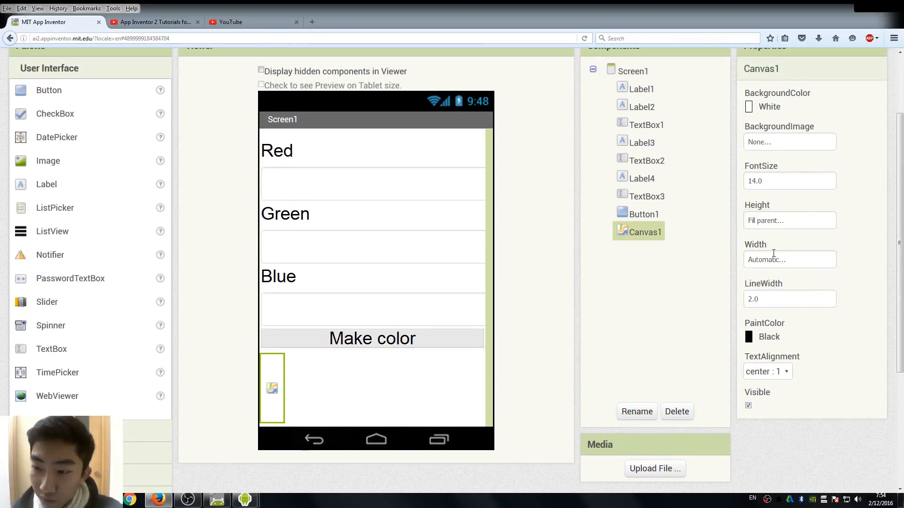
click(788, 259)
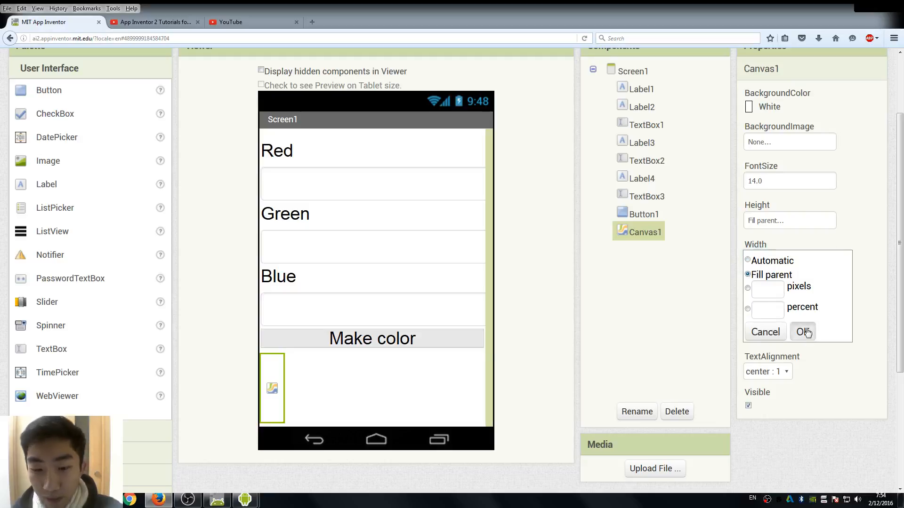
click(802, 332)
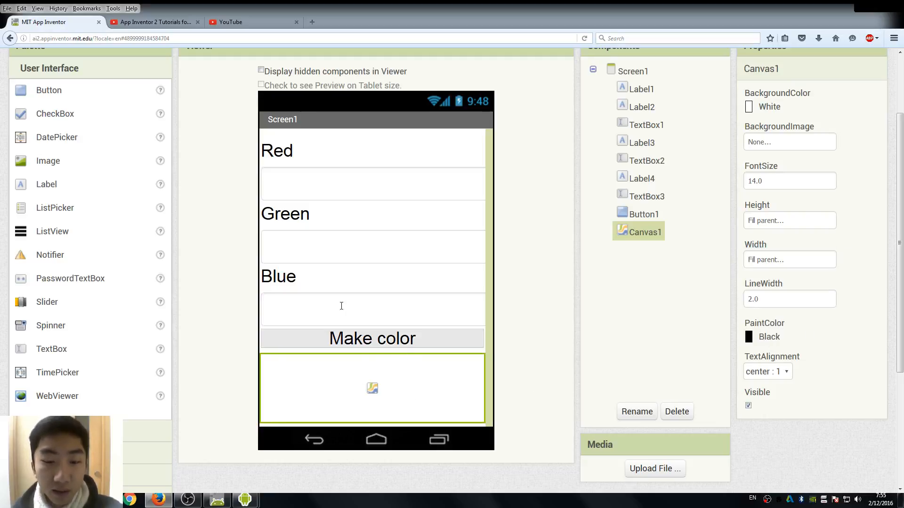
mouse_move(283, 366)
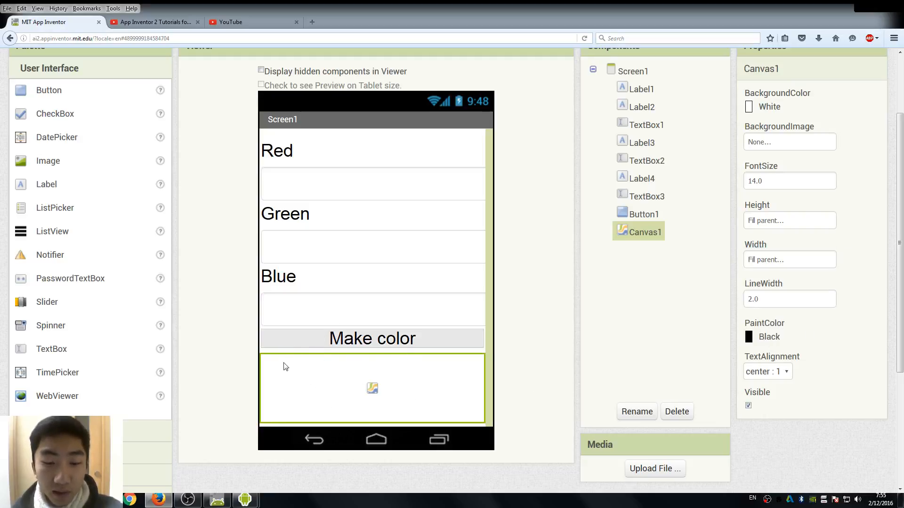
mouse_move(311, 396)
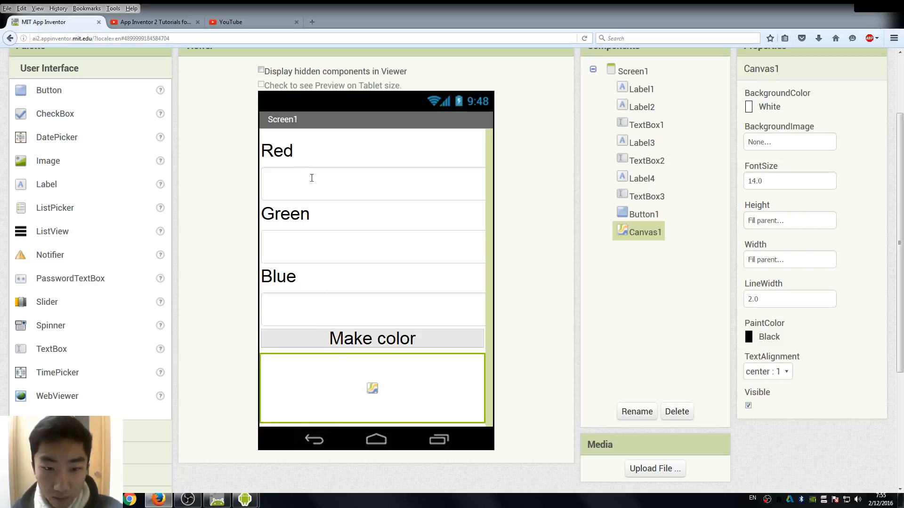
mouse_move(452, 180)
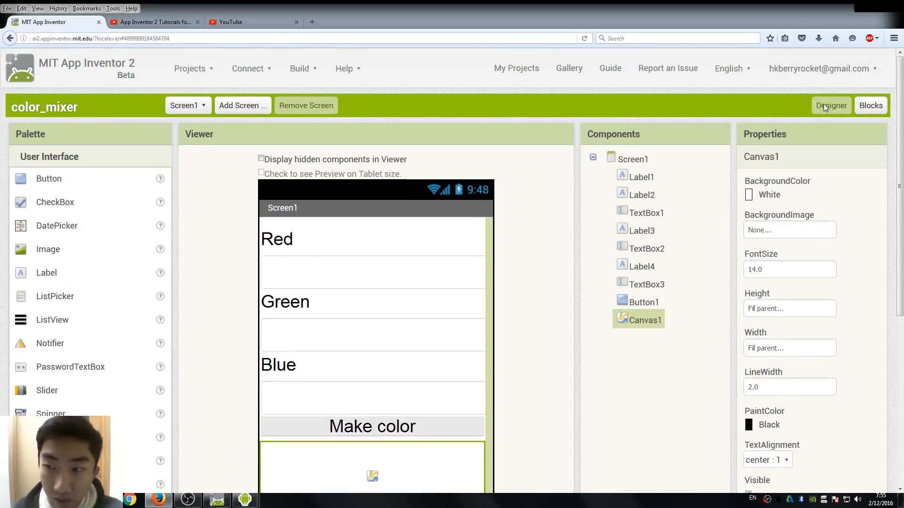
scroll(down, 3)
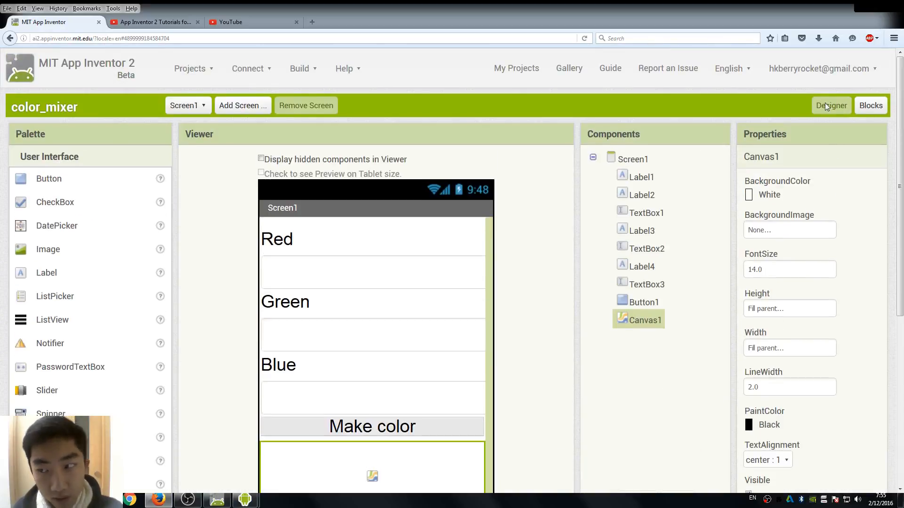
Switch to the Blocks editor and browse, then close, the TextBox1 drawer.
click(871, 105)
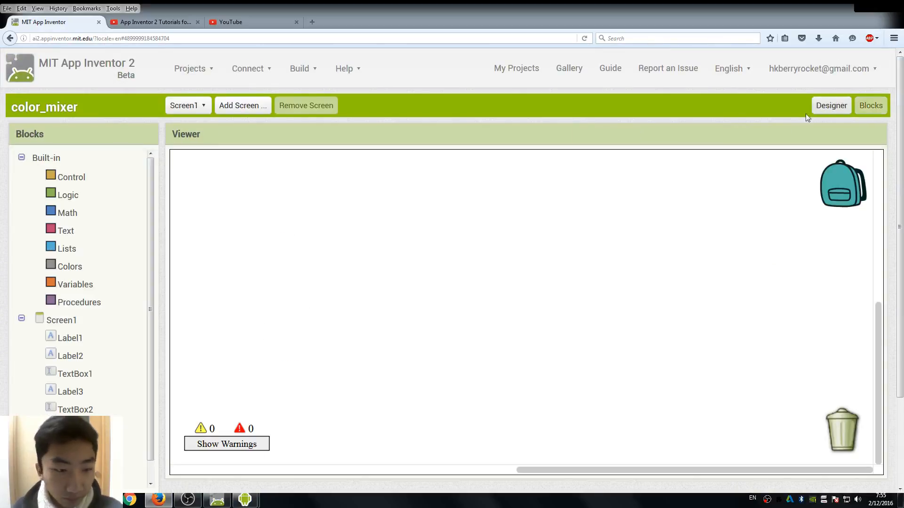
scroll(down, 3)
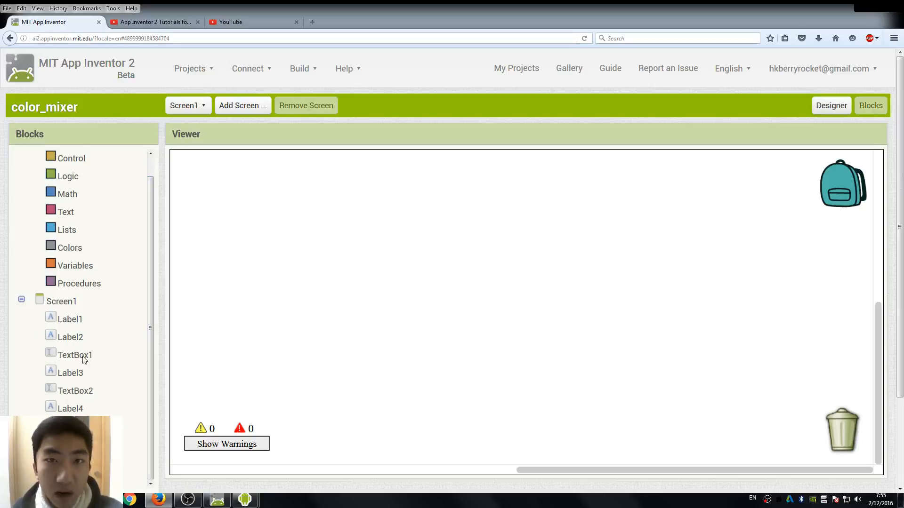
mouse_move(87, 346)
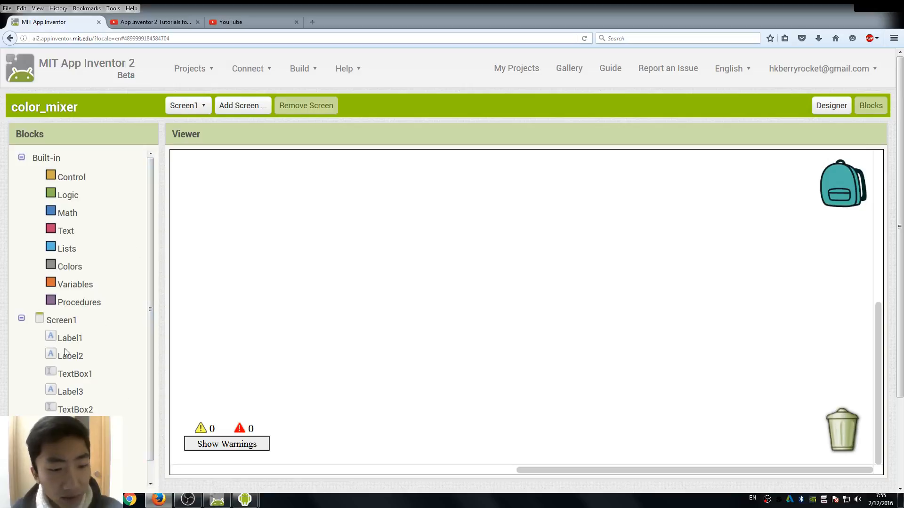
mouse_move(47, 333)
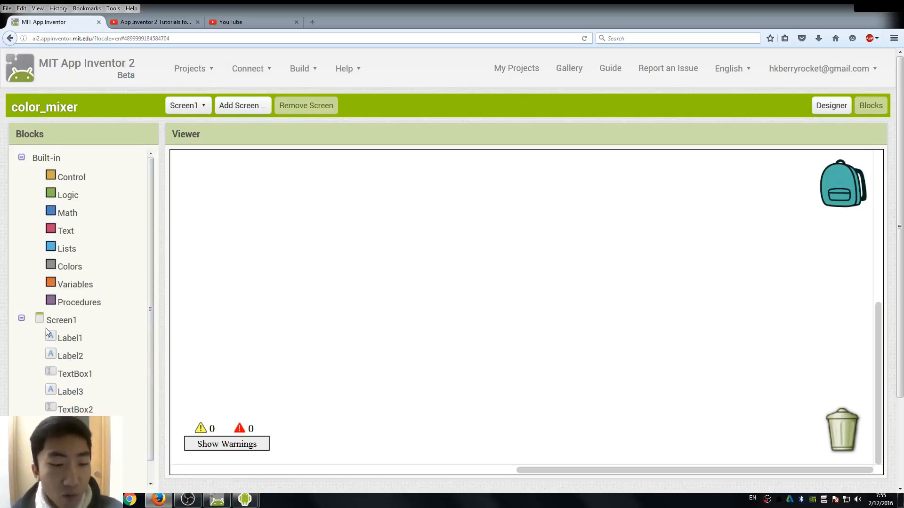
mouse_move(81, 353)
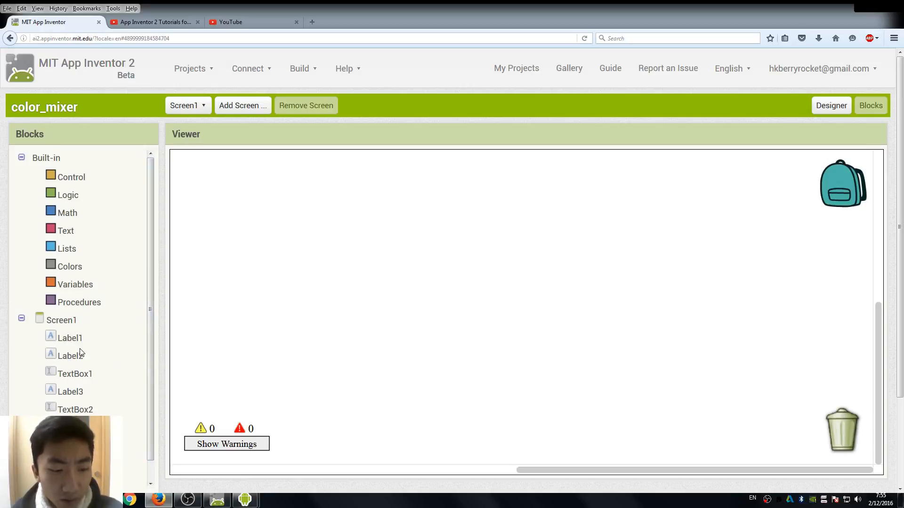
mouse_move(152, 298)
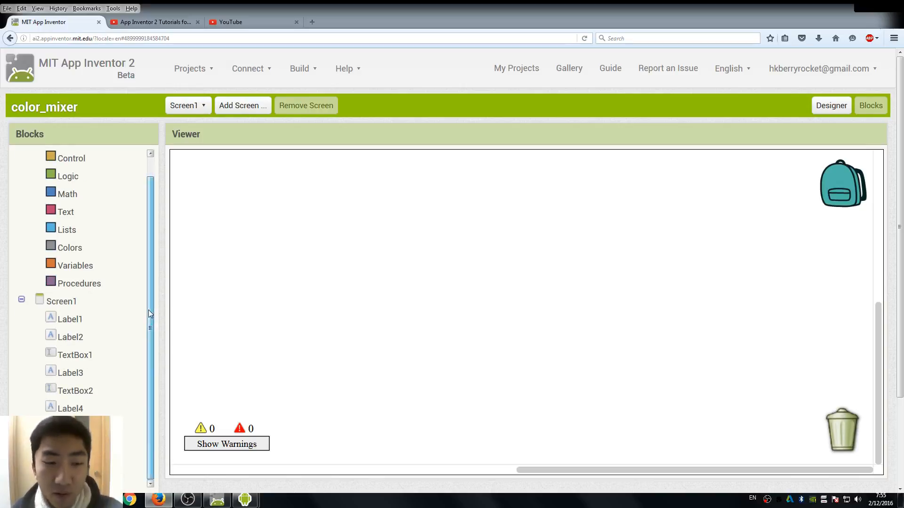
scroll(up, 3)
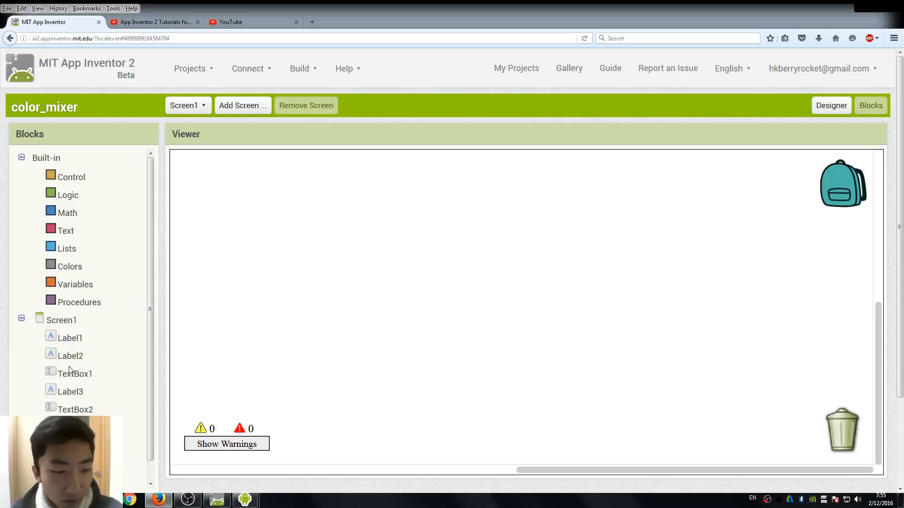
click(75, 374)
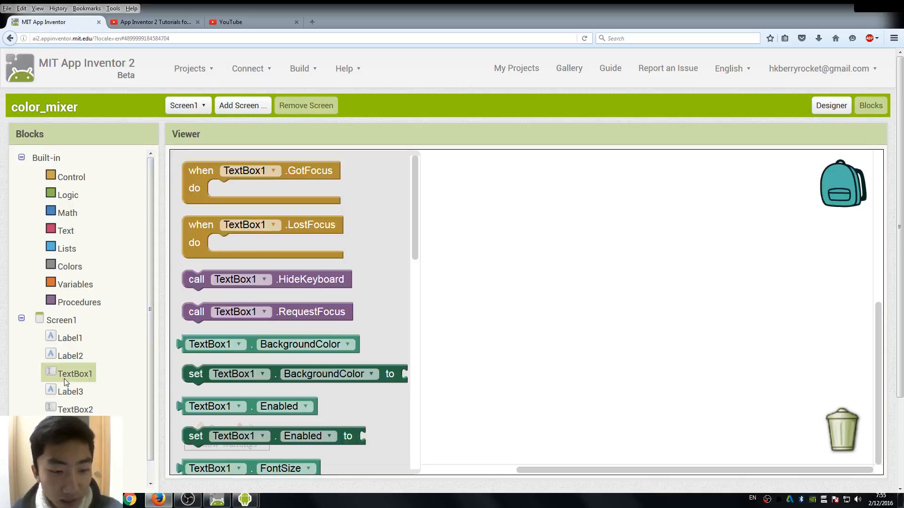
mouse_move(73, 375)
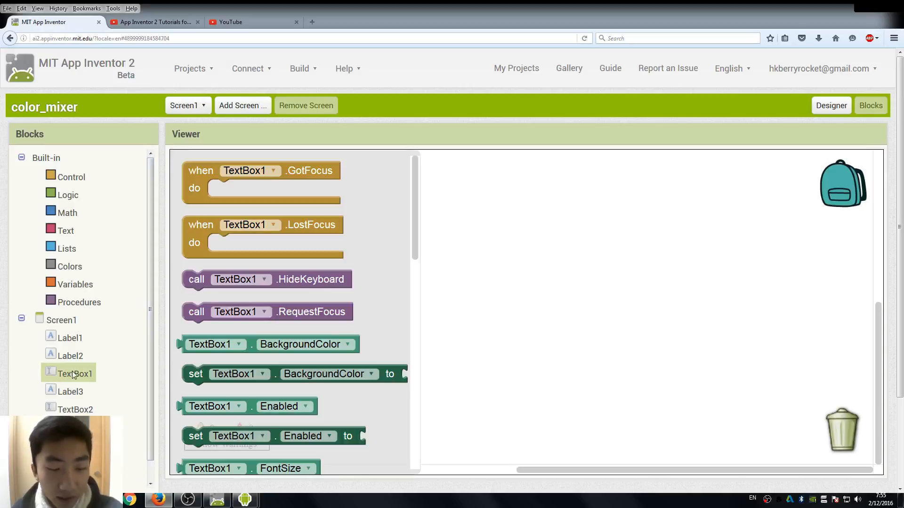
scroll(down, 3)
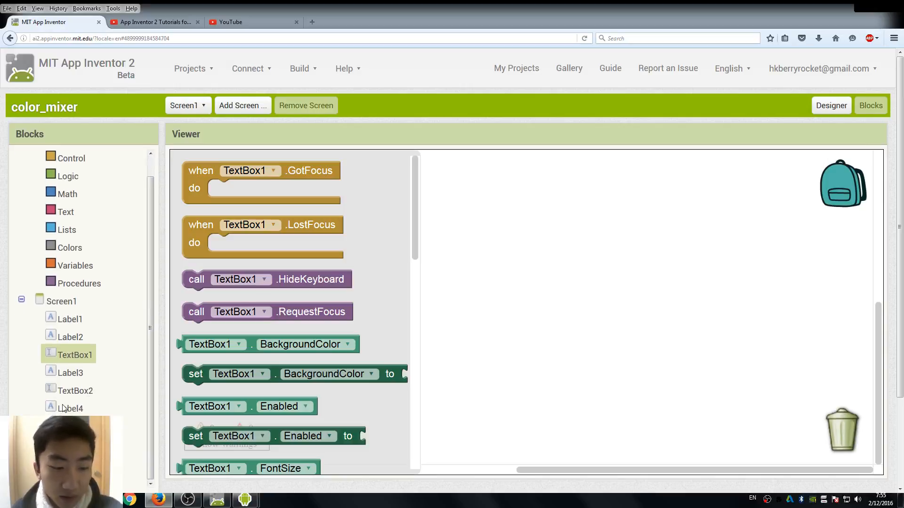
click(75, 390)
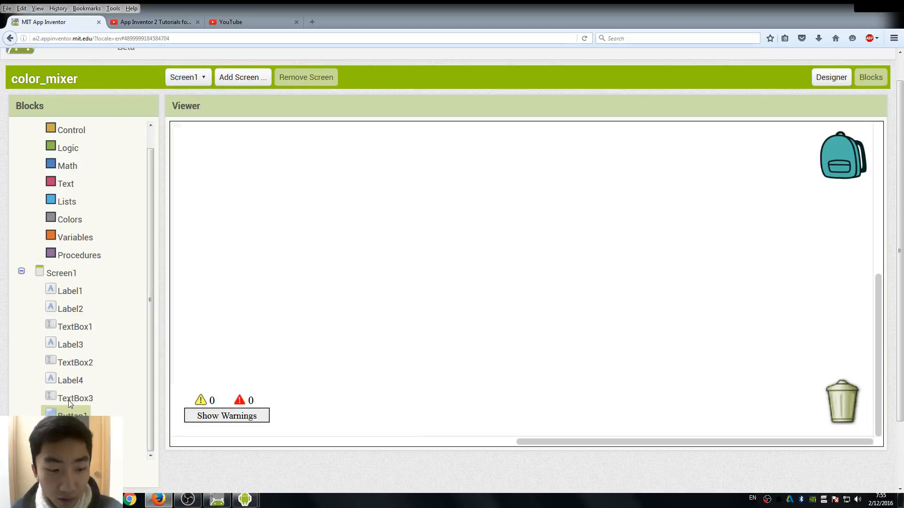
Place 'when Button1.Click' and snap 'set Canvas1.BackgroundColor to' inside it.
click(71, 414)
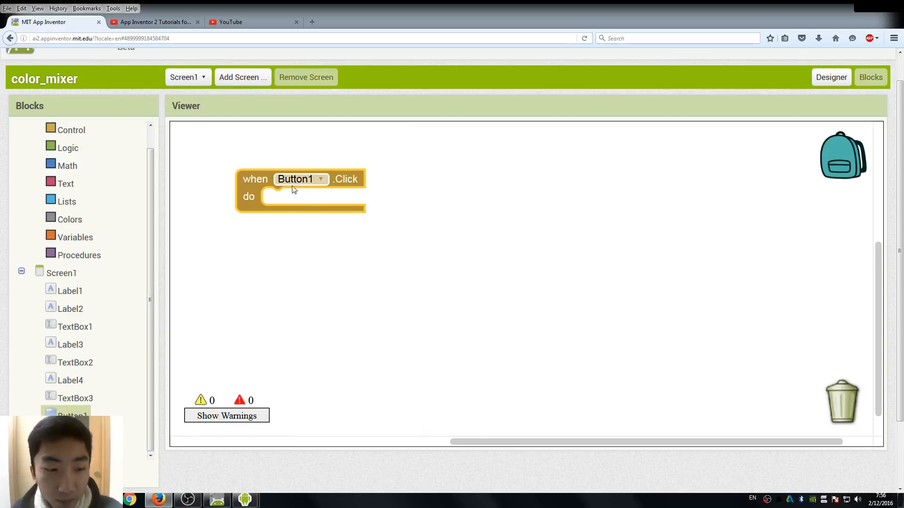
drag(295, 179, 244, 140)
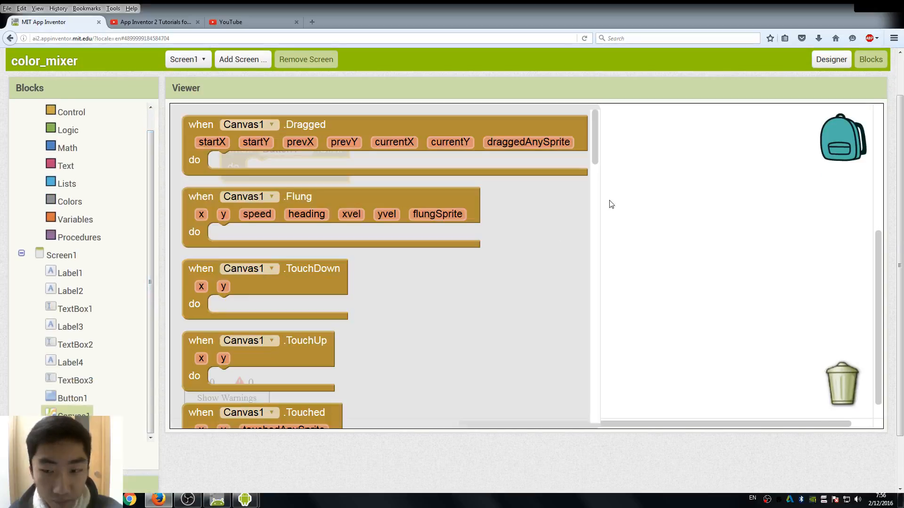
scroll(down, 3)
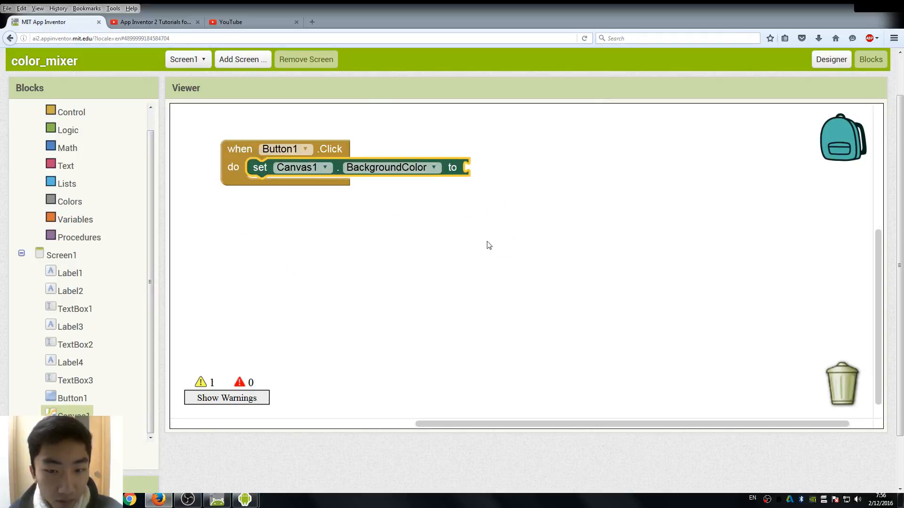
click(464, 170)
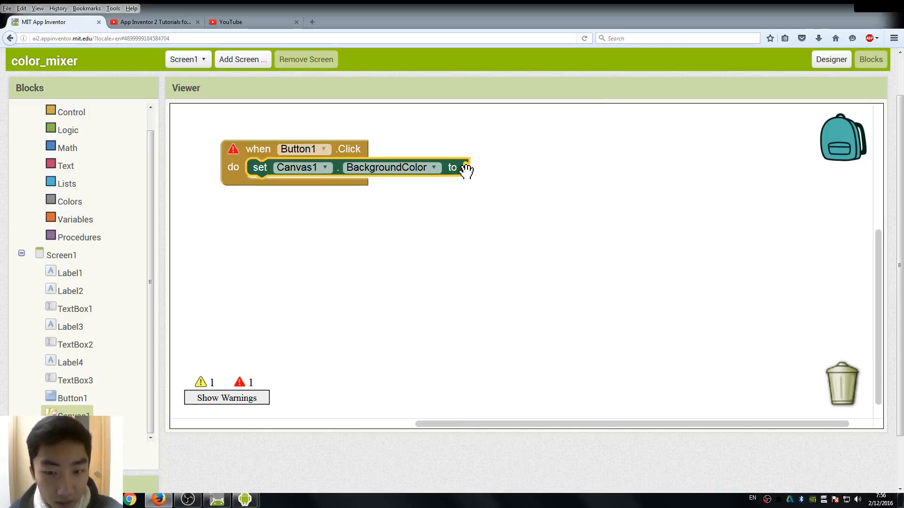
mouse_move(444, 238)
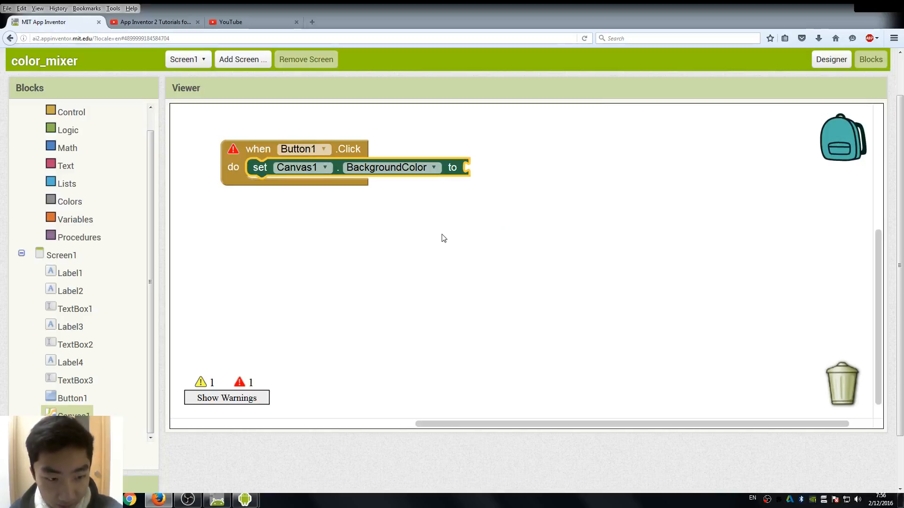
mouse_move(78, 322)
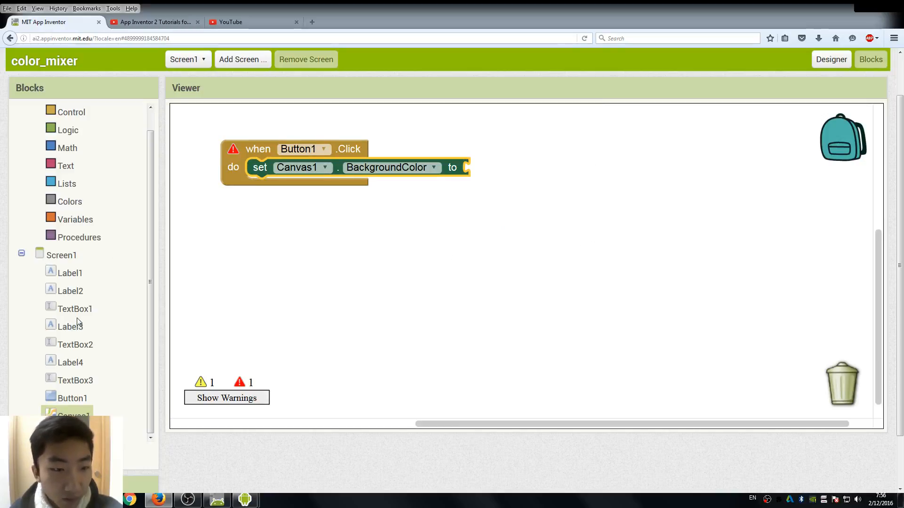
mouse_move(139, 241)
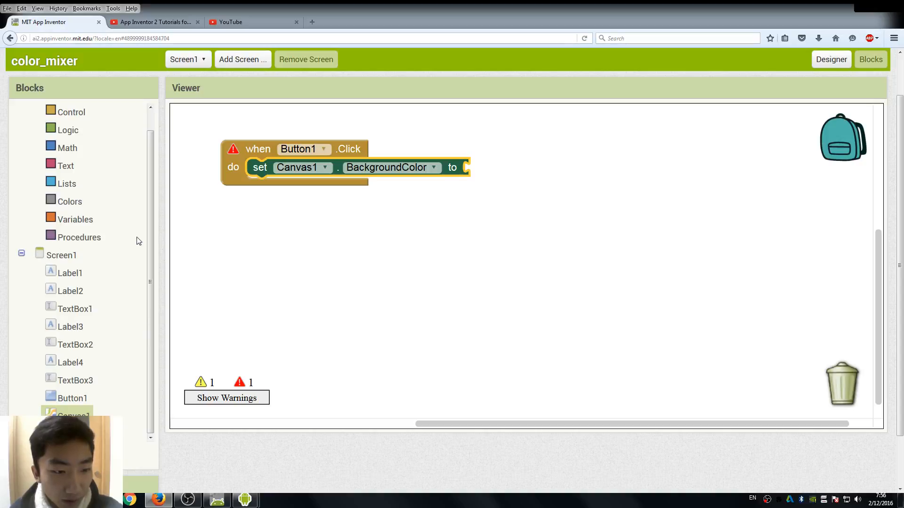
Open the Colors drawer showing the make color block.
click(70, 201)
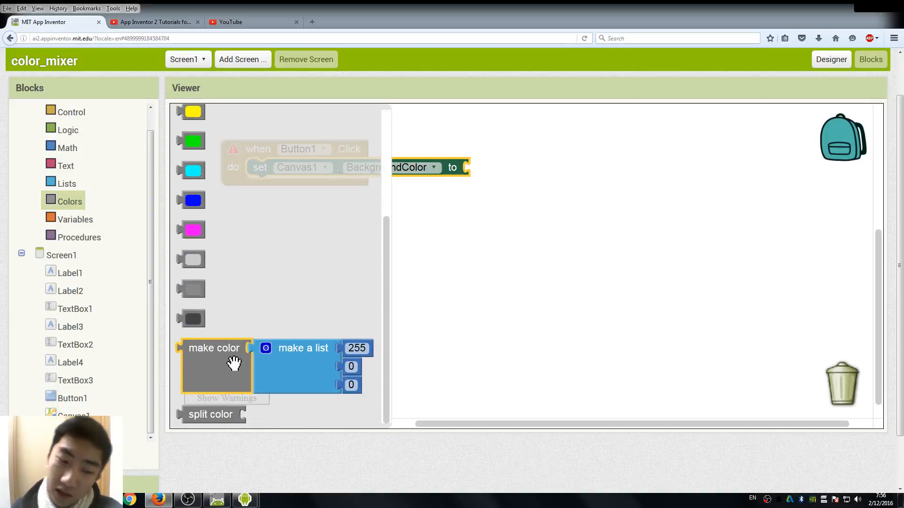
mouse_move(207, 371)
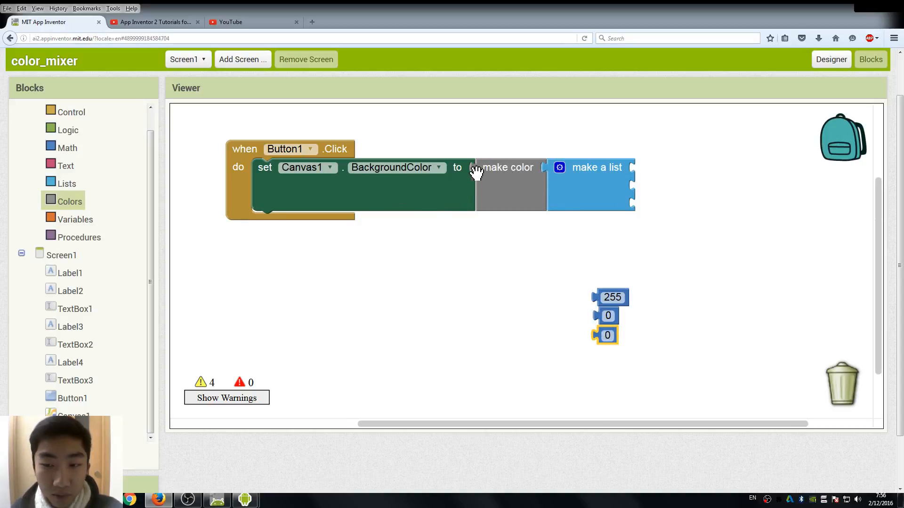
mouse_move(63, 213)
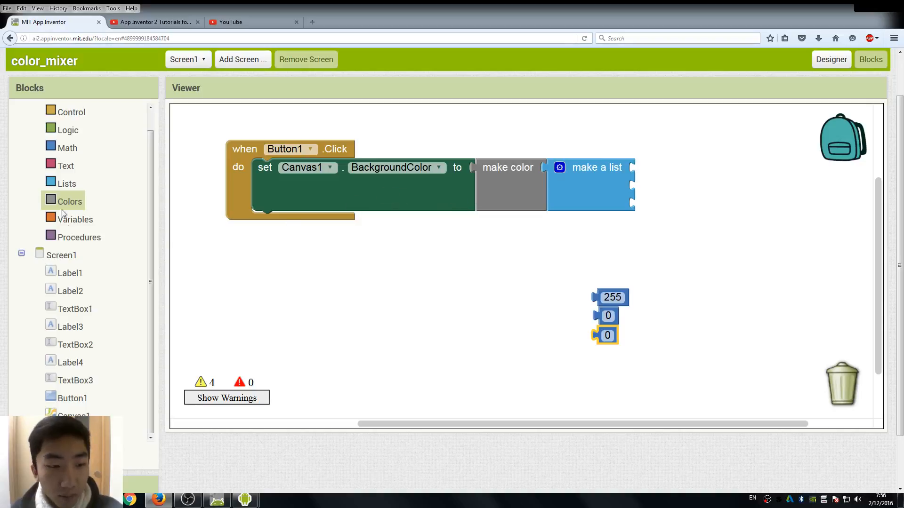
mouse_move(598, 160)
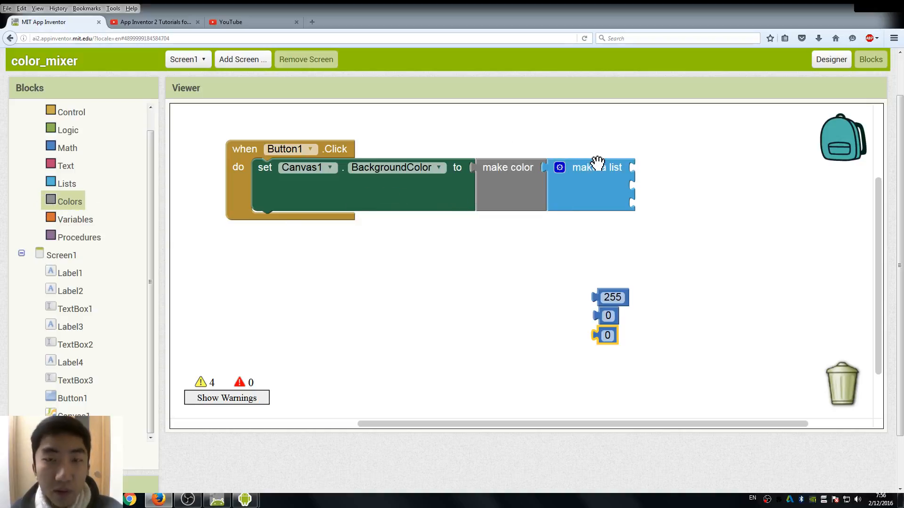
mouse_move(573, 284)
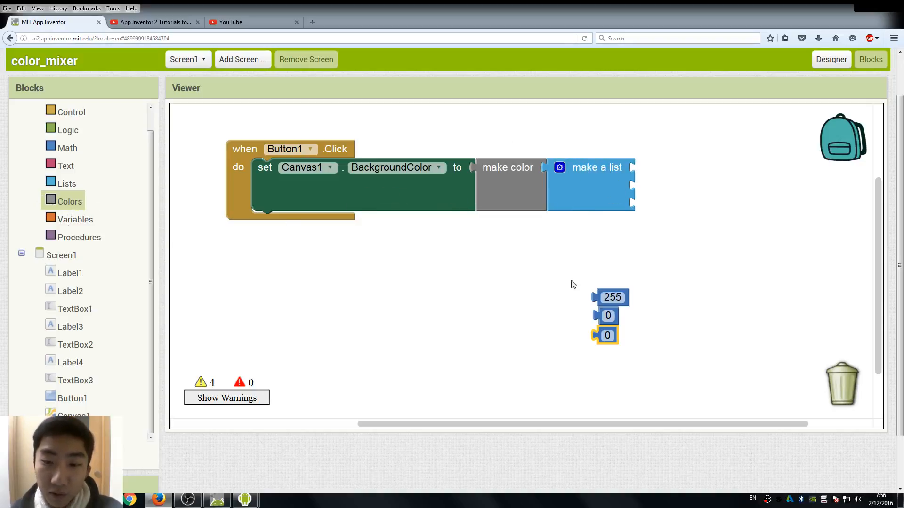
mouse_move(452, 176)
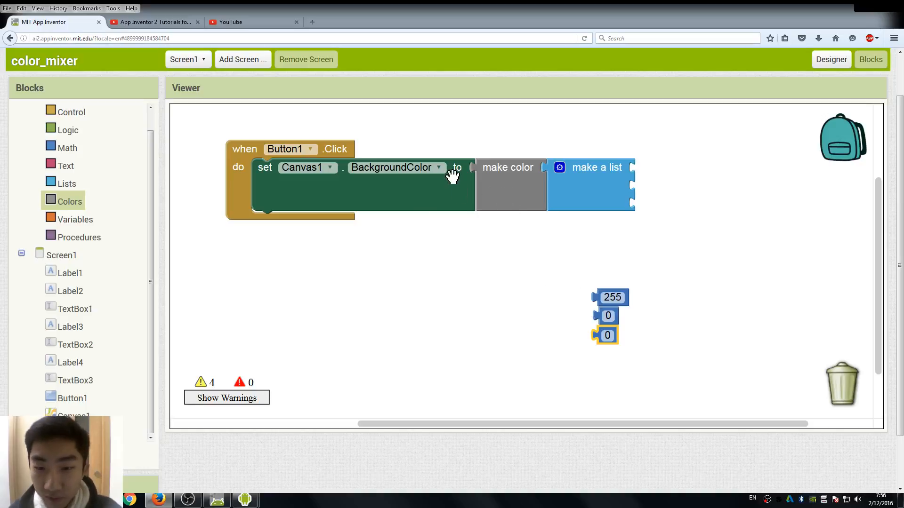
mouse_move(507, 221)
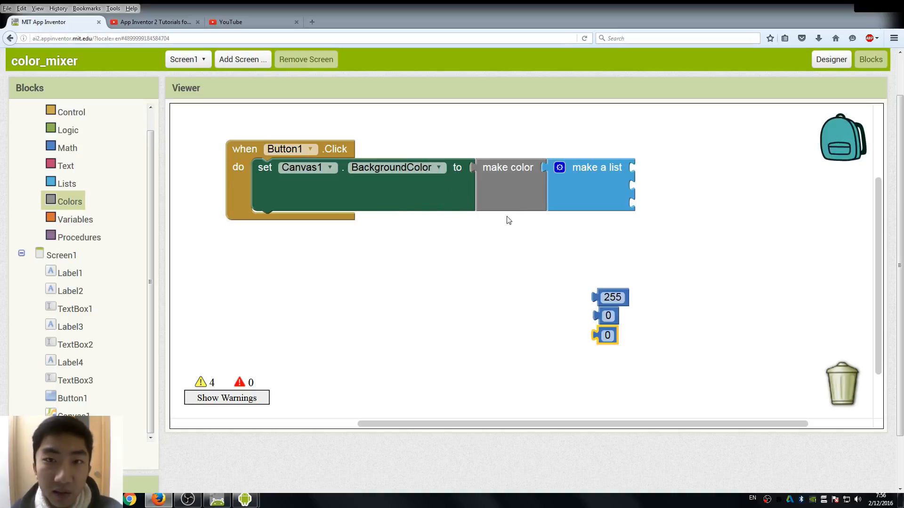
mouse_move(299, 184)
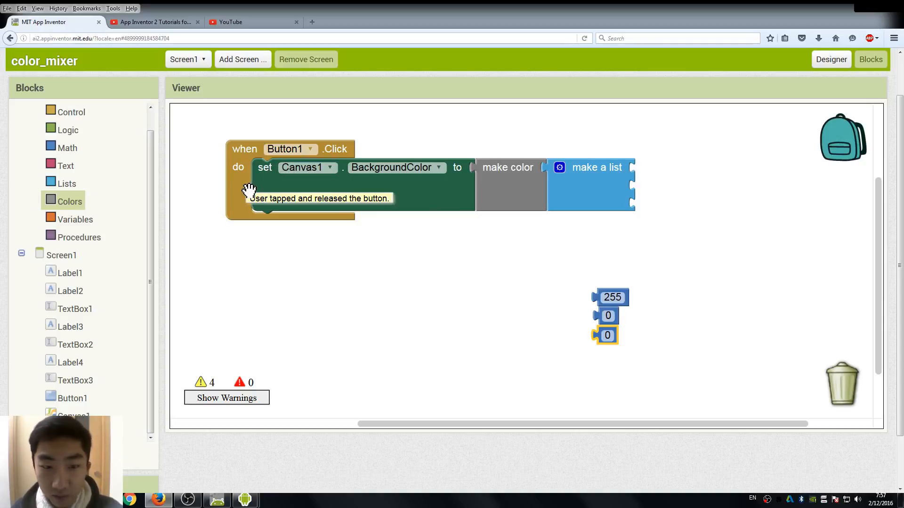
mouse_move(638, 356)
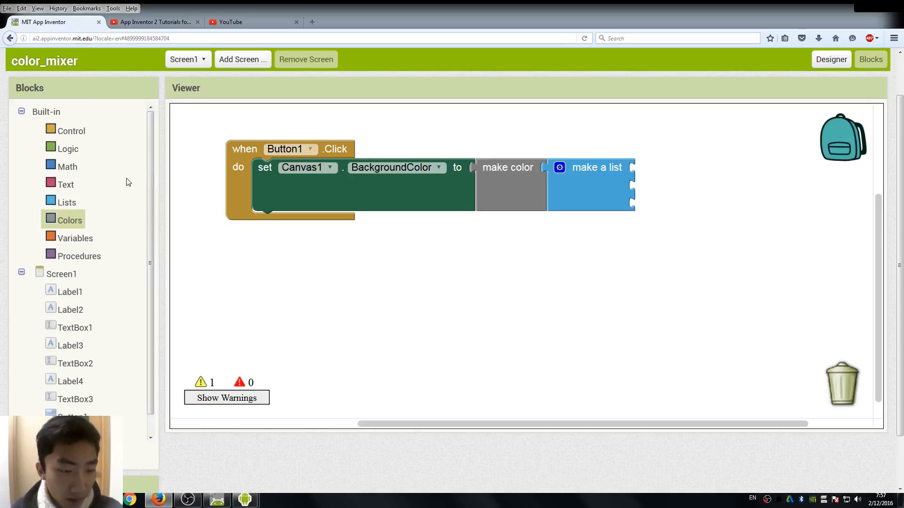
mouse_move(83, 345)
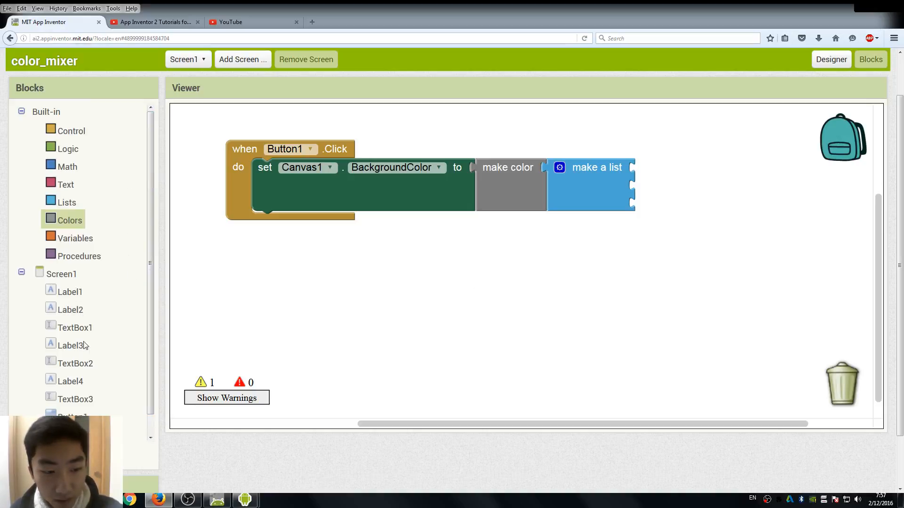
Drag the TextBox1, TextBox2 and TextBox3 Text getters into the list sockets.
click(74, 327)
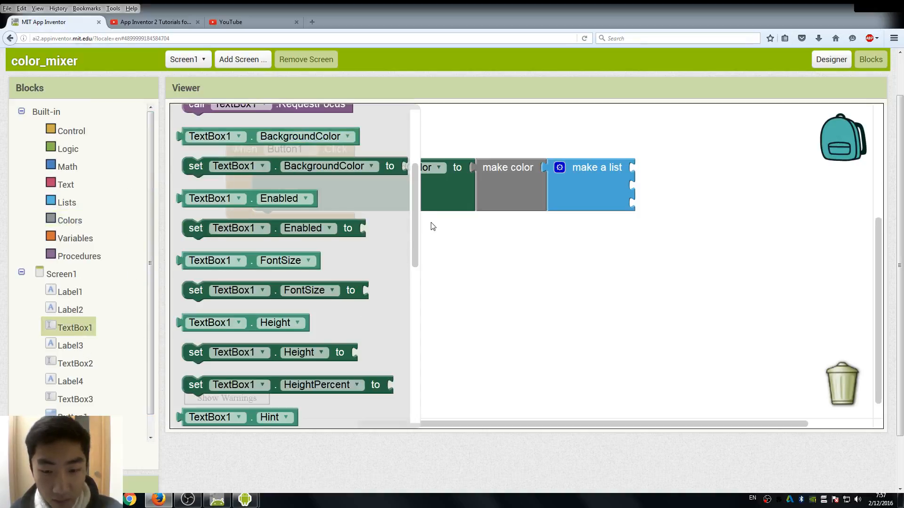
scroll(down, 3)
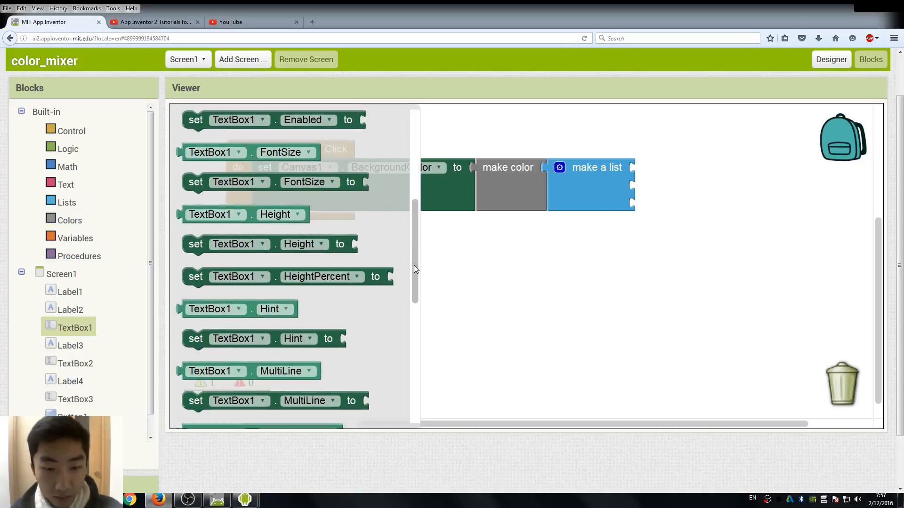
scroll(down, 3)
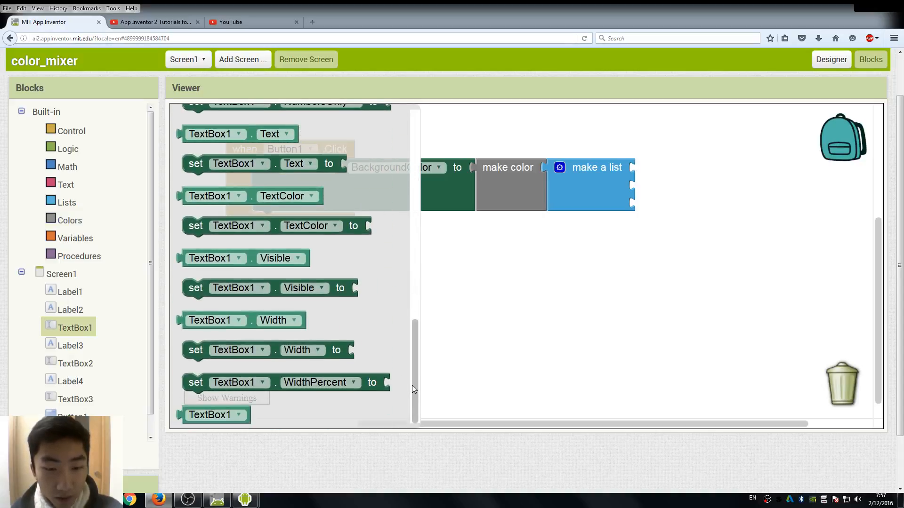
scroll(up, 3)
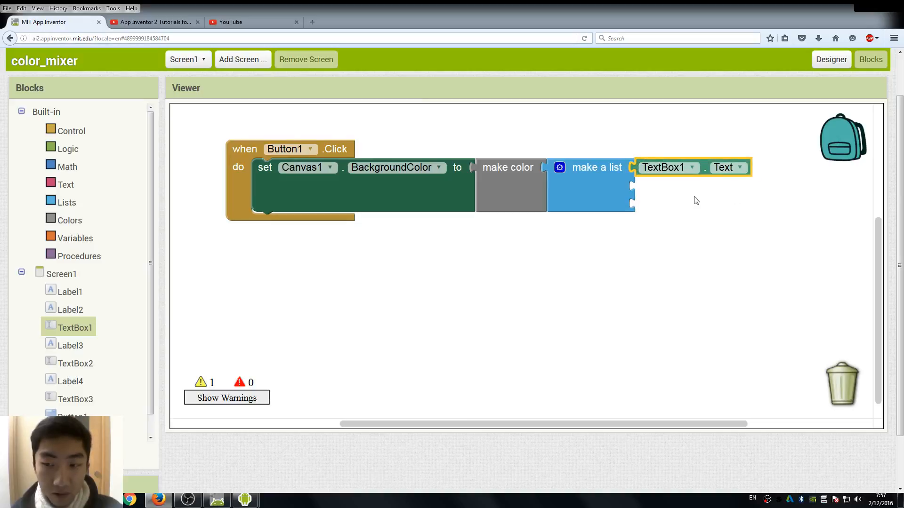
mouse_move(98, 352)
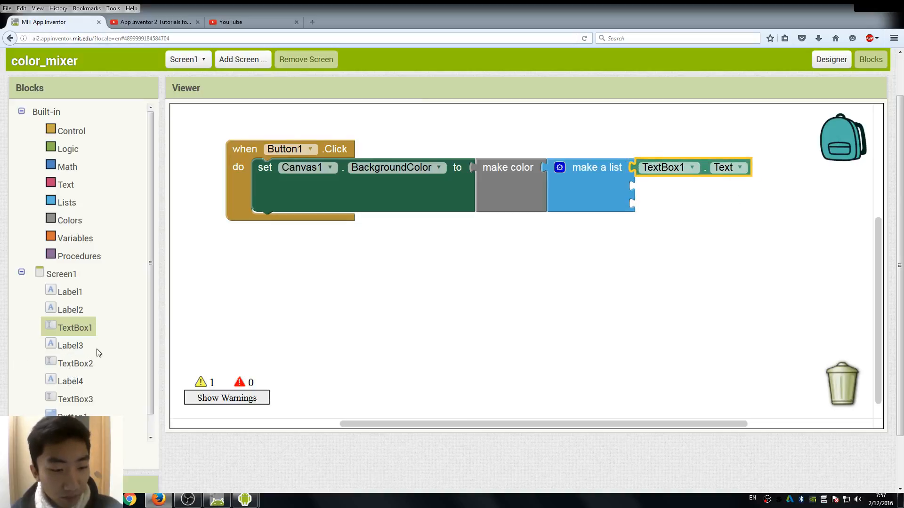
mouse_move(604, 180)
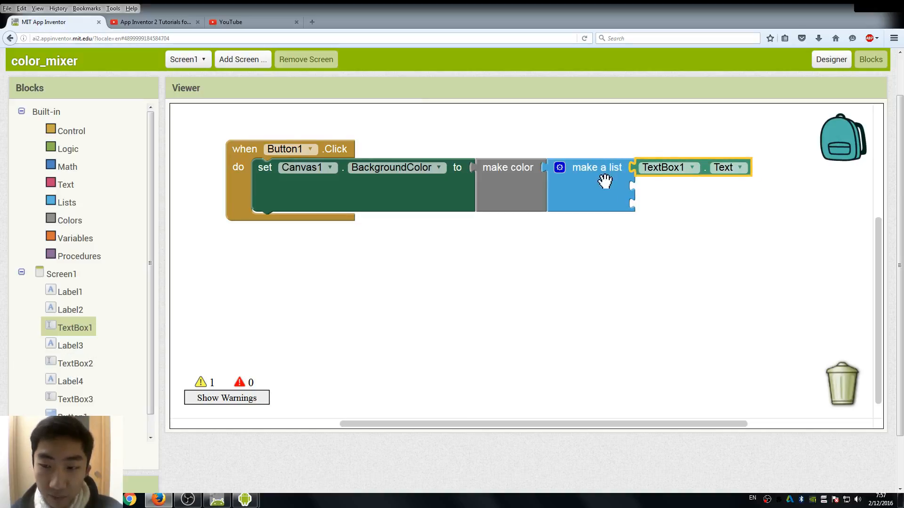
mouse_move(53, 374)
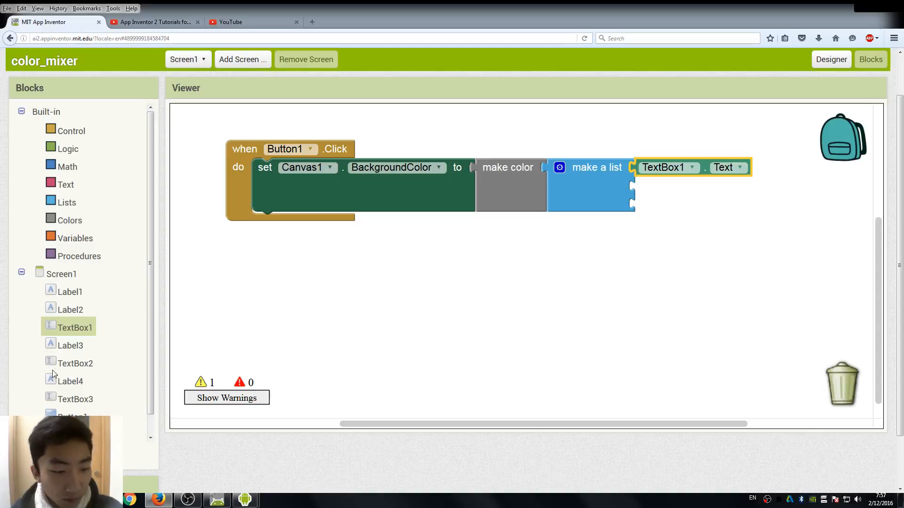
click(75, 363)
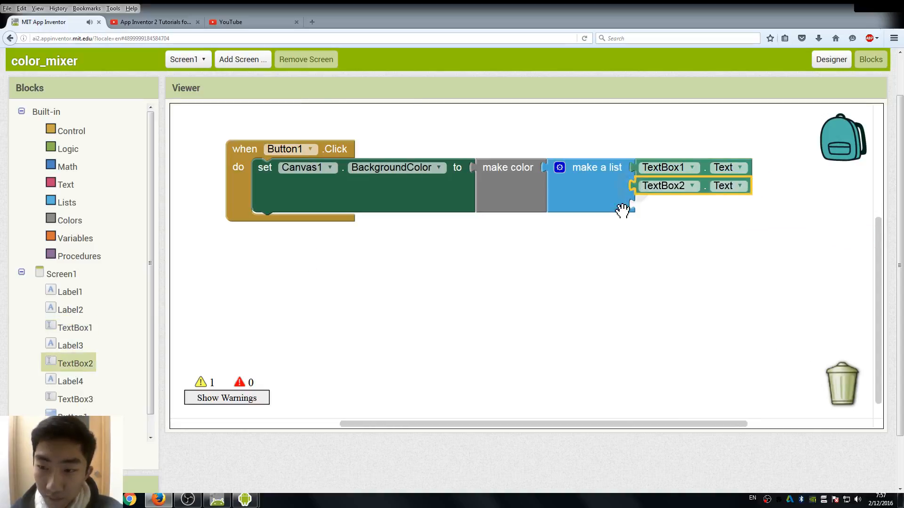
click(74, 399)
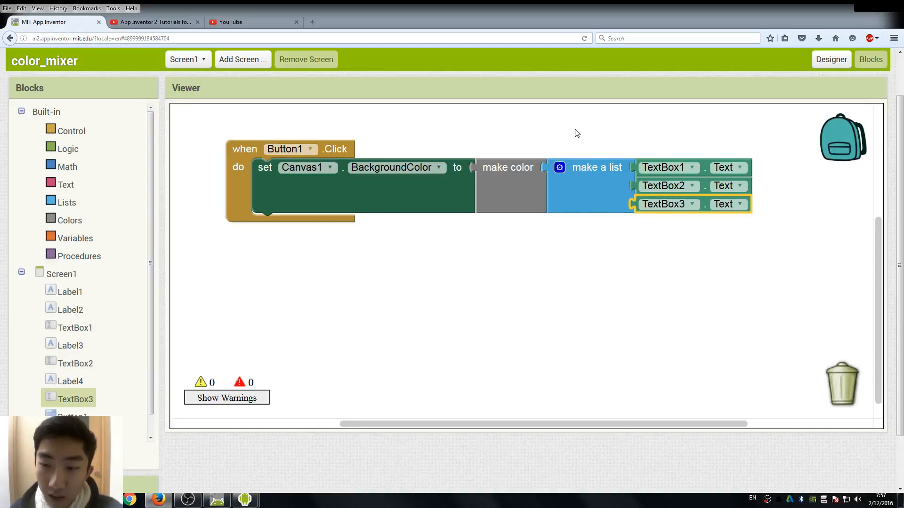
mouse_move(743, 154)
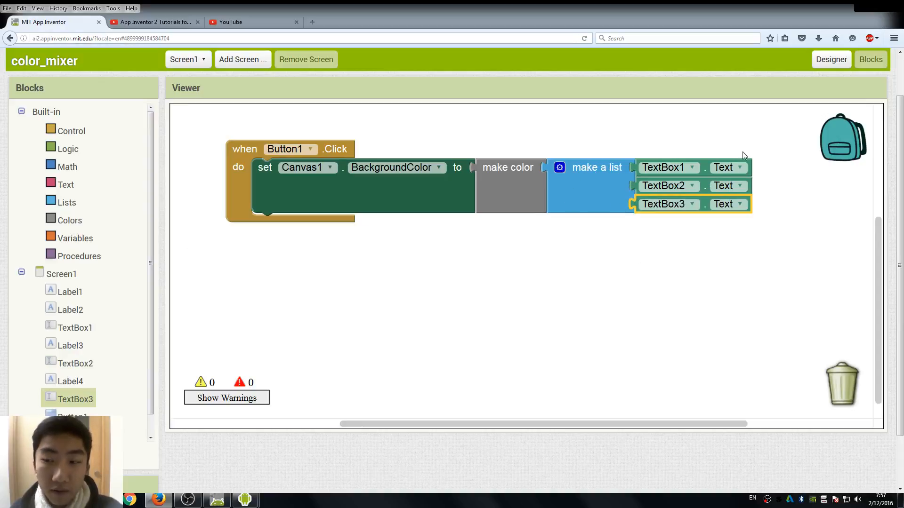
mouse_move(599, 282)
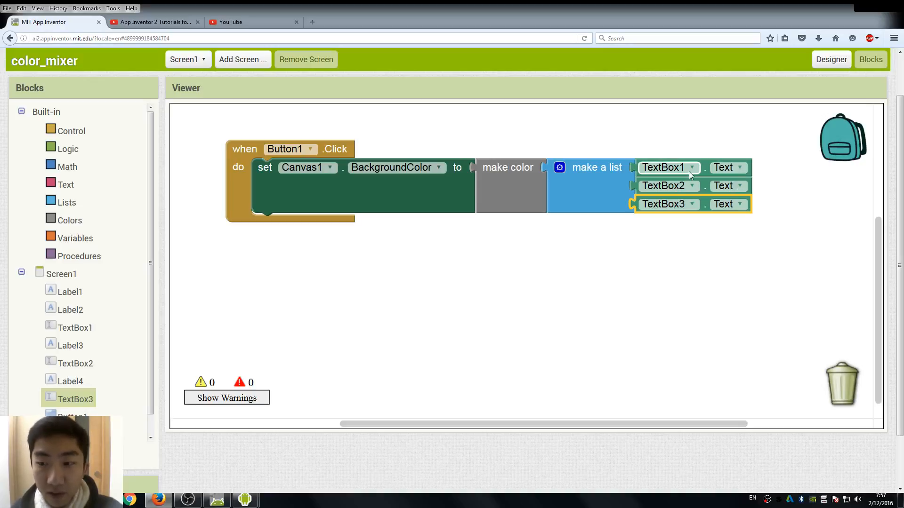
mouse_move(605, 185)
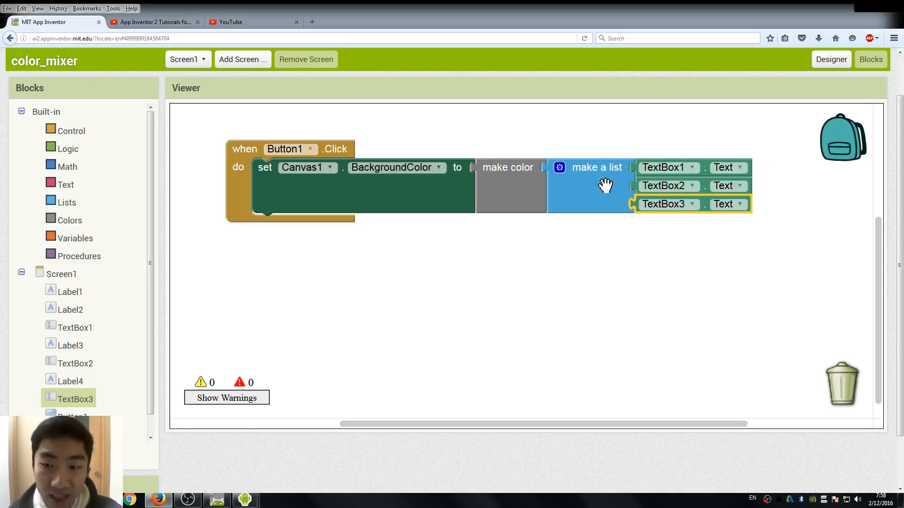
mouse_move(567, 180)
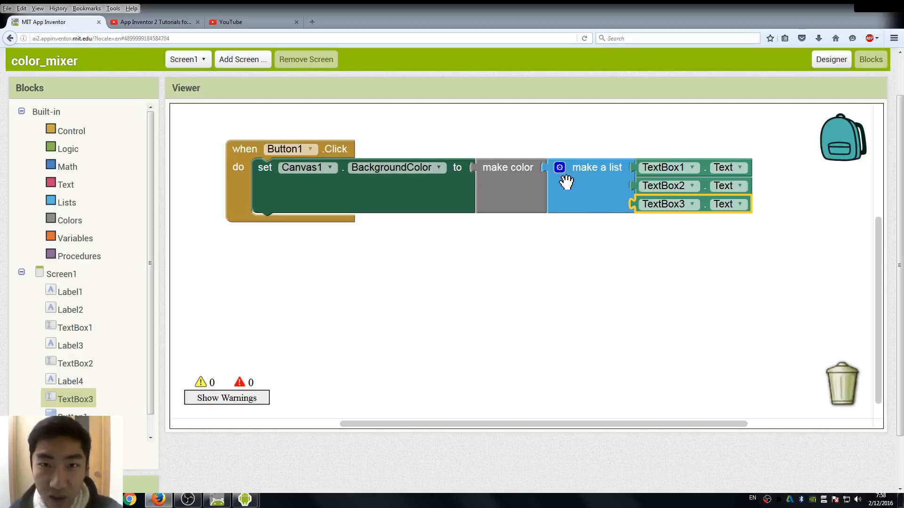
mouse_move(537, 265)
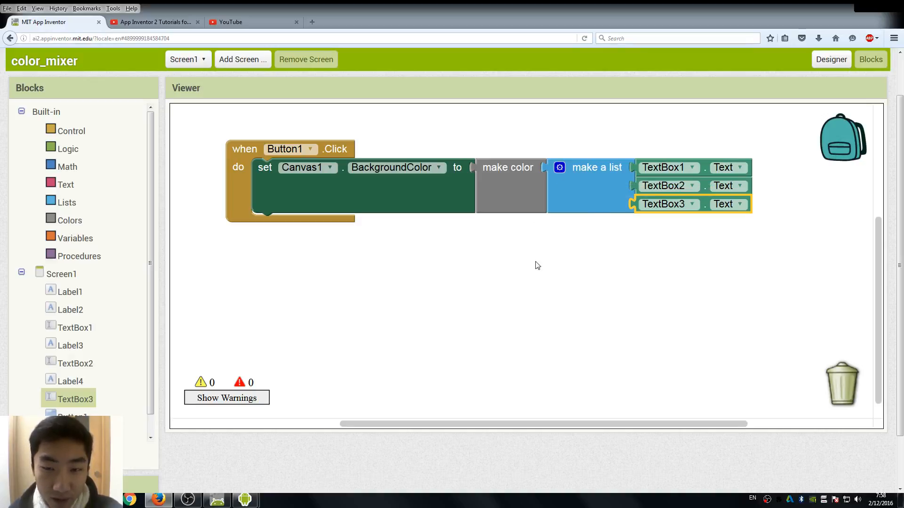
mouse_move(531, 195)
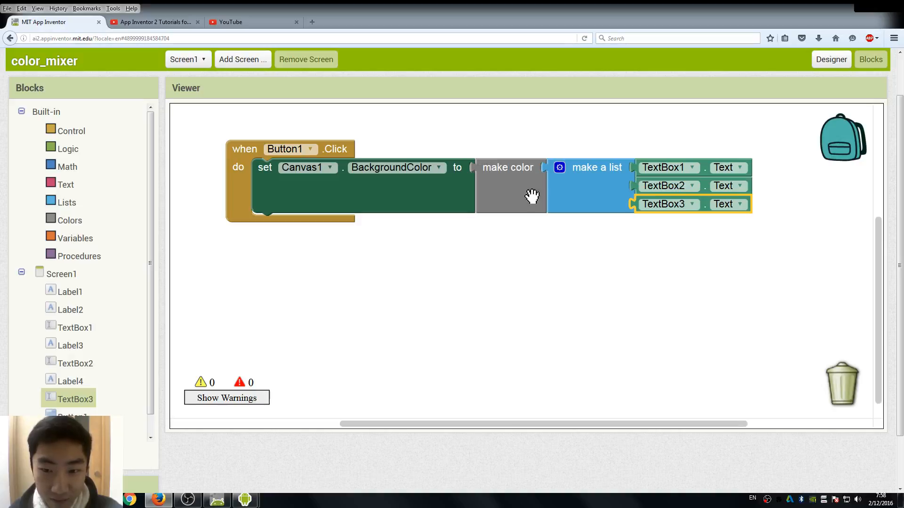
mouse_move(457, 198)
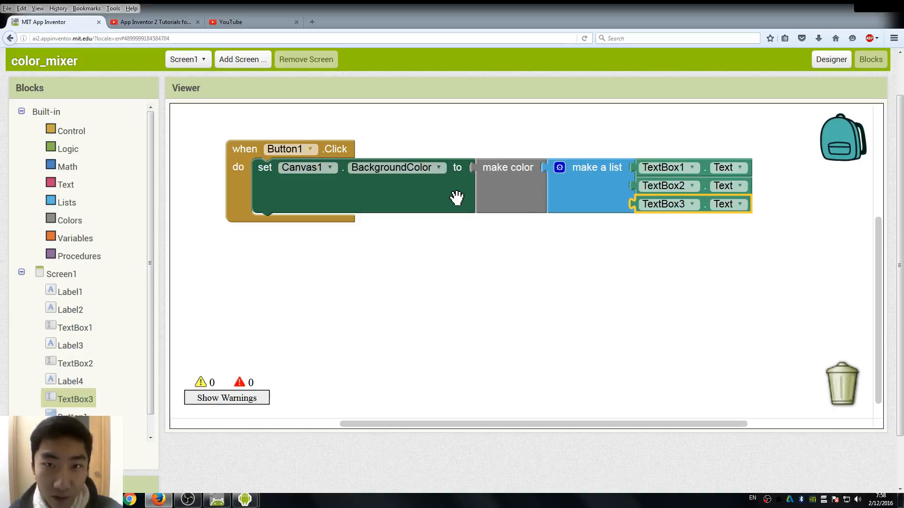
mouse_move(388, 209)
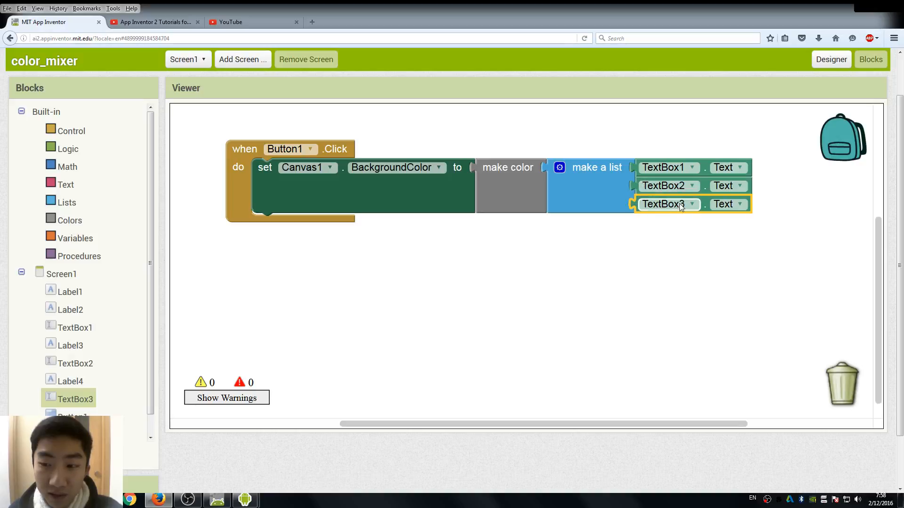
mouse_move(758, 205)
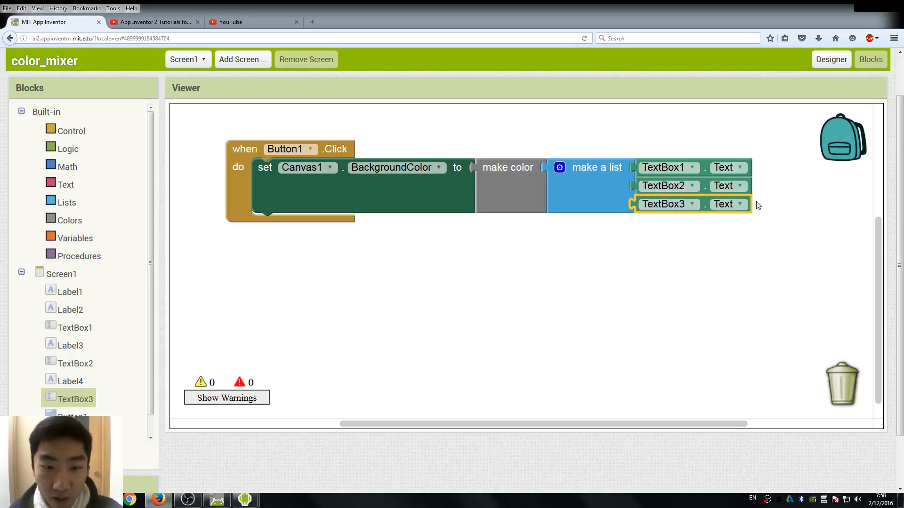
mouse_move(571, 323)
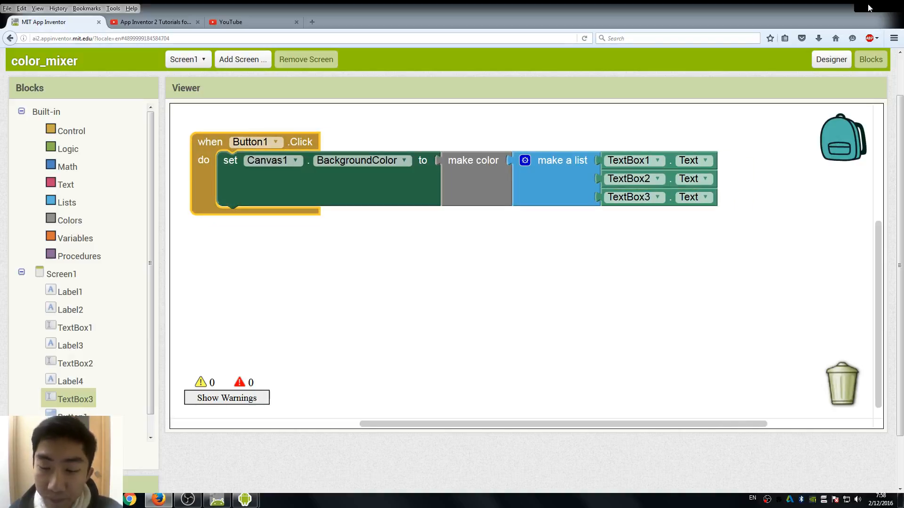
Return to the Designer view of the color_mixer screen.
click(831, 59)
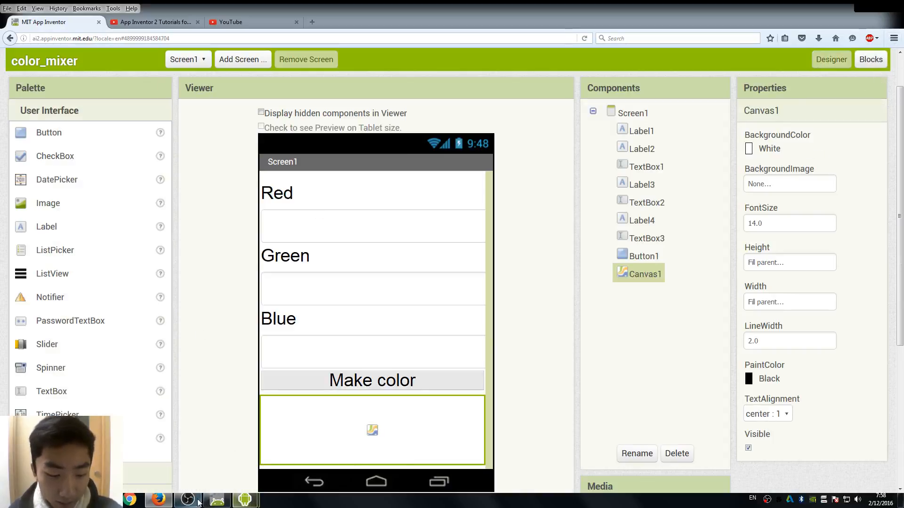
mouse_move(198, 476)
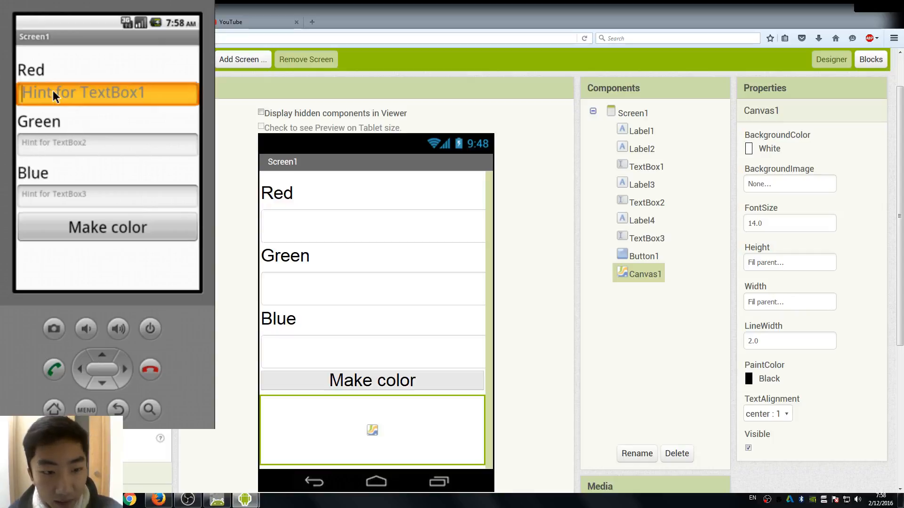
Enter Red 255, Green 0 and Blue 0, then paint the canvas red with Make color.
click(107, 92)
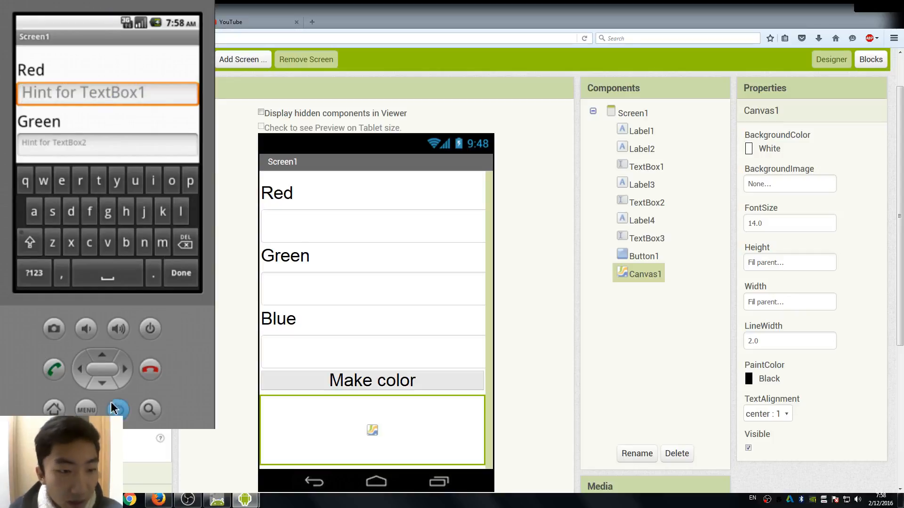
click(33, 272)
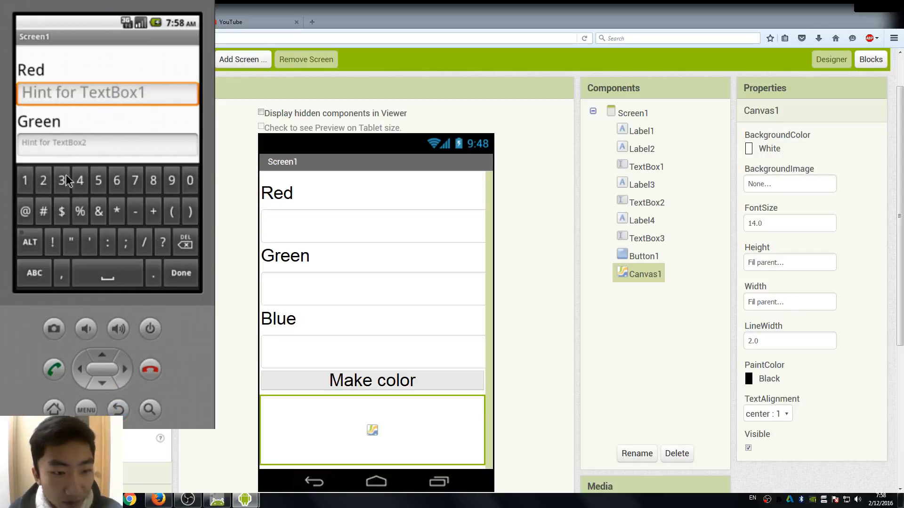
mouse_move(106, 195)
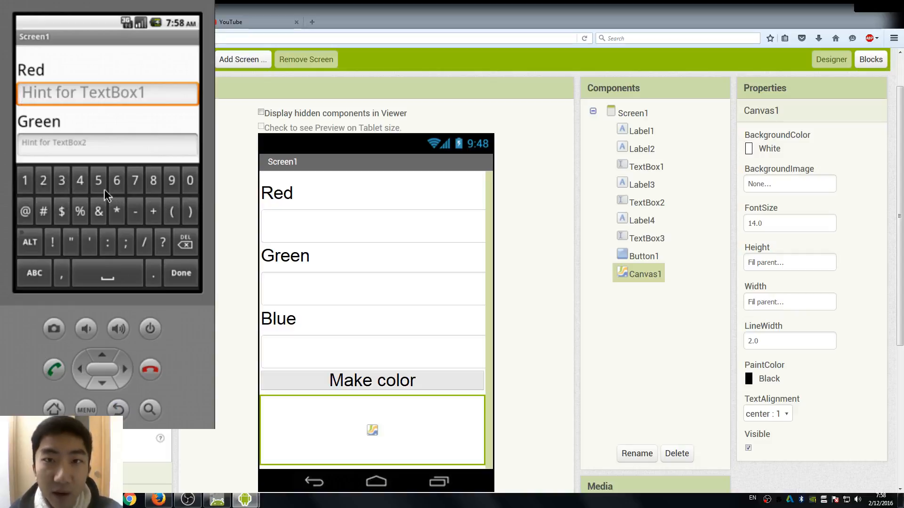
click(43, 180)
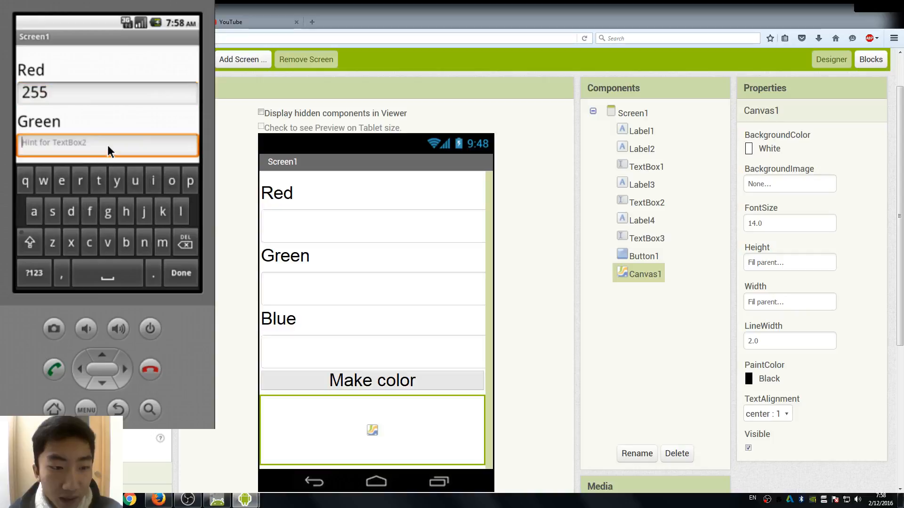
click(33, 272)
text(0)
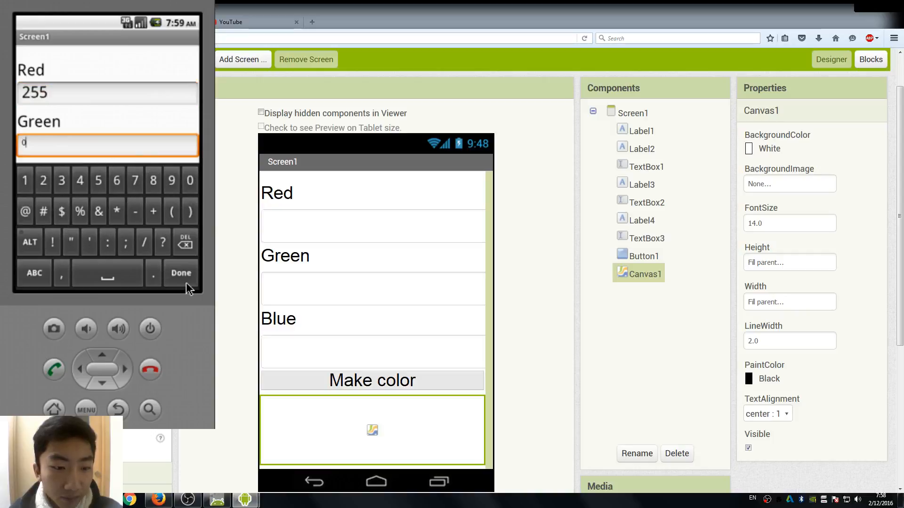
click(33, 273)
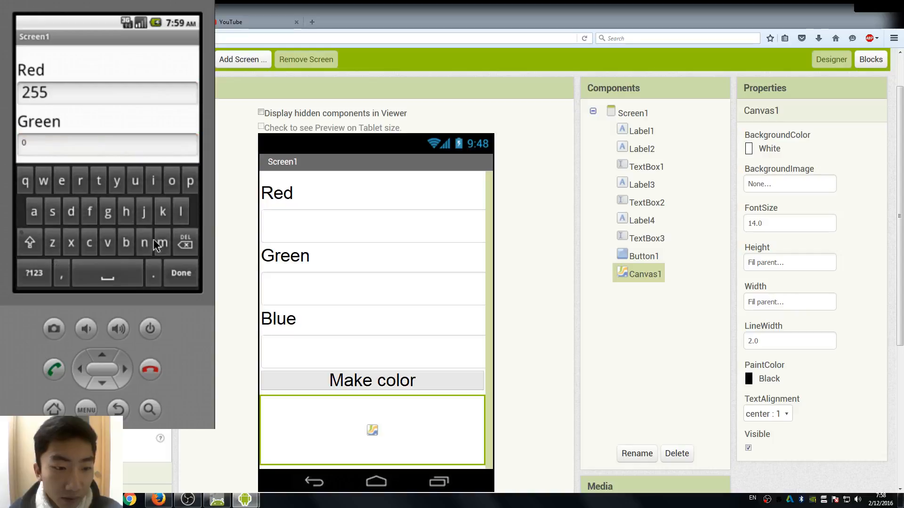
click(33, 273)
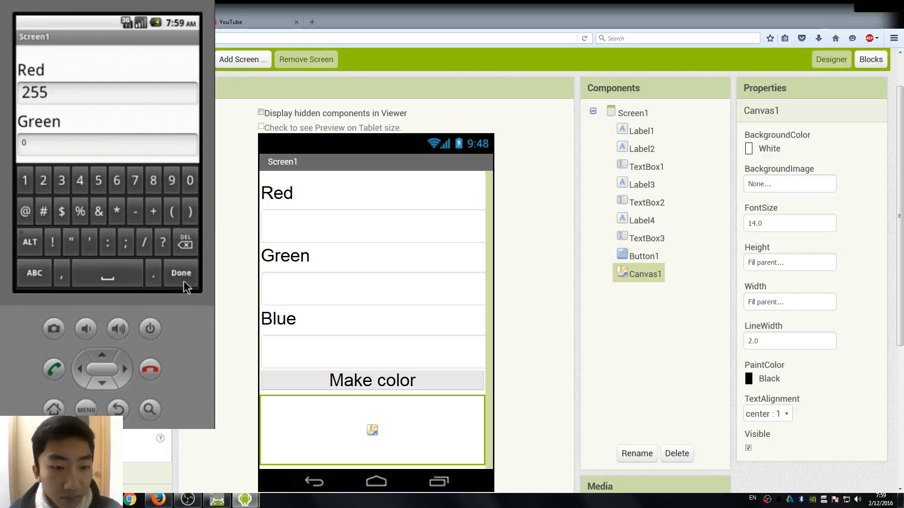
click(181, 272)
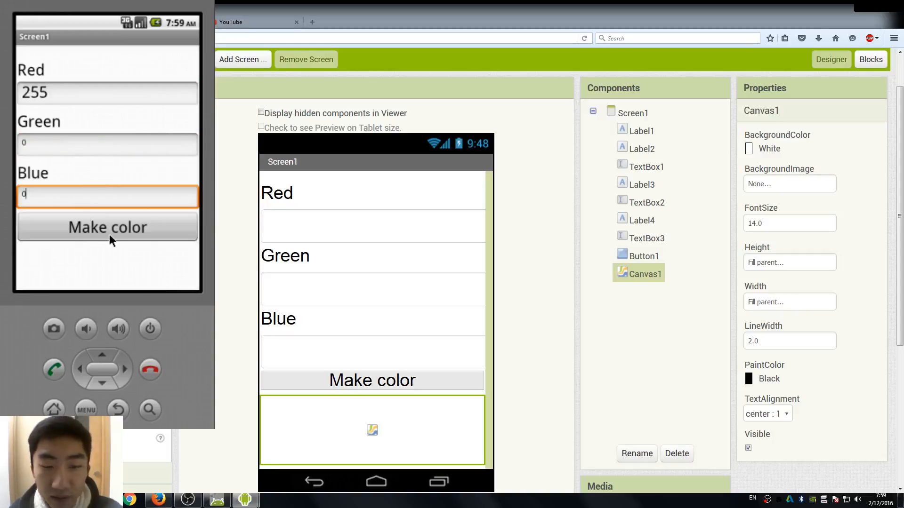
click(107, 227)
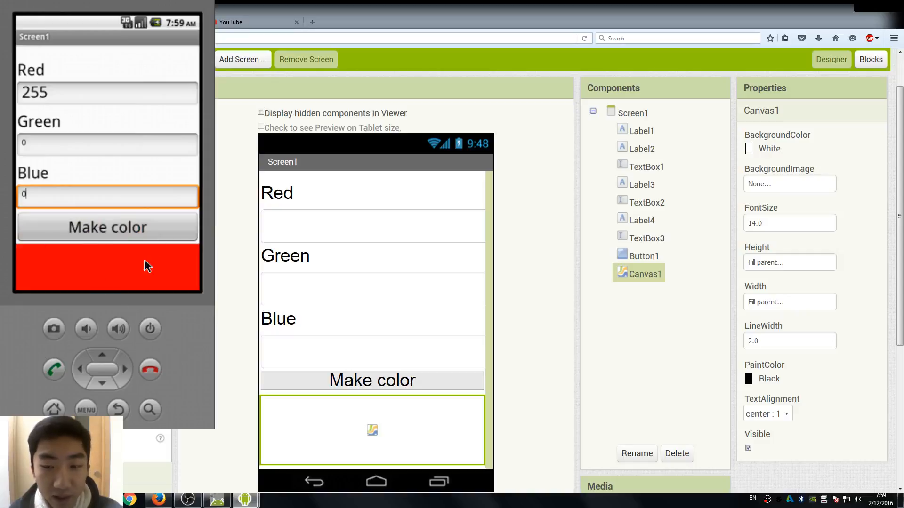
mouse_move(118, 328)
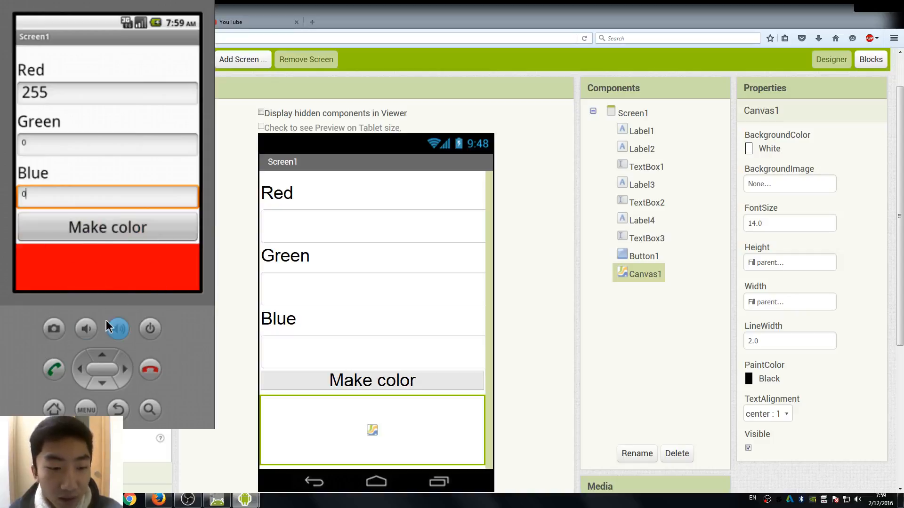
mouse_move(20, 236)
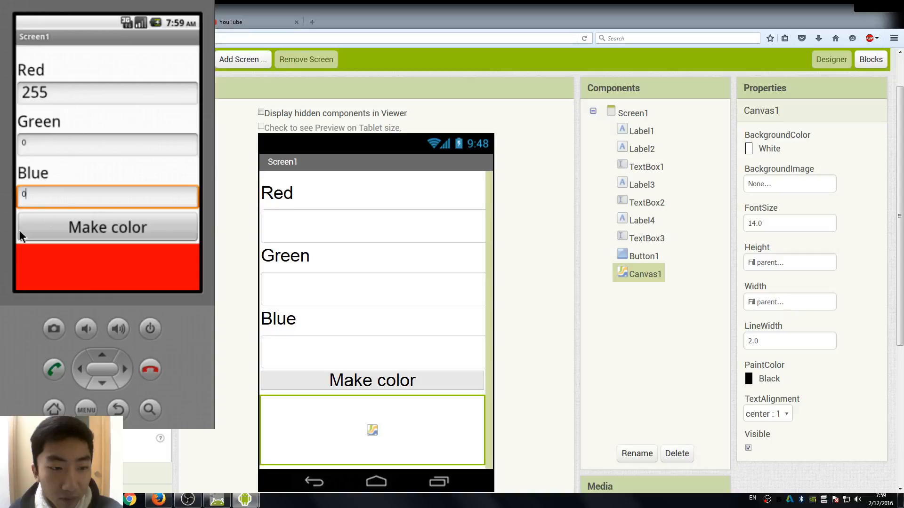
mouse_move(30, 198)
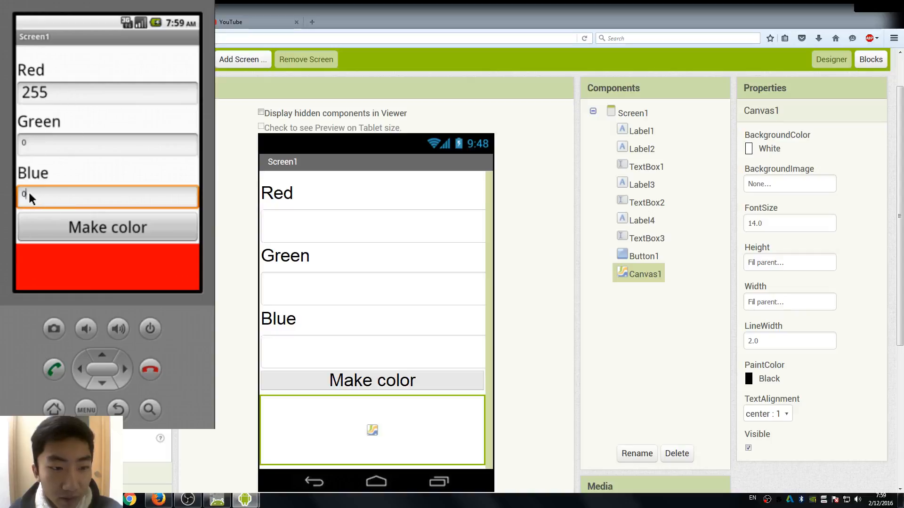
Change Blue to 255 and repaint the canvas, giving magenta.
click(107, 196)
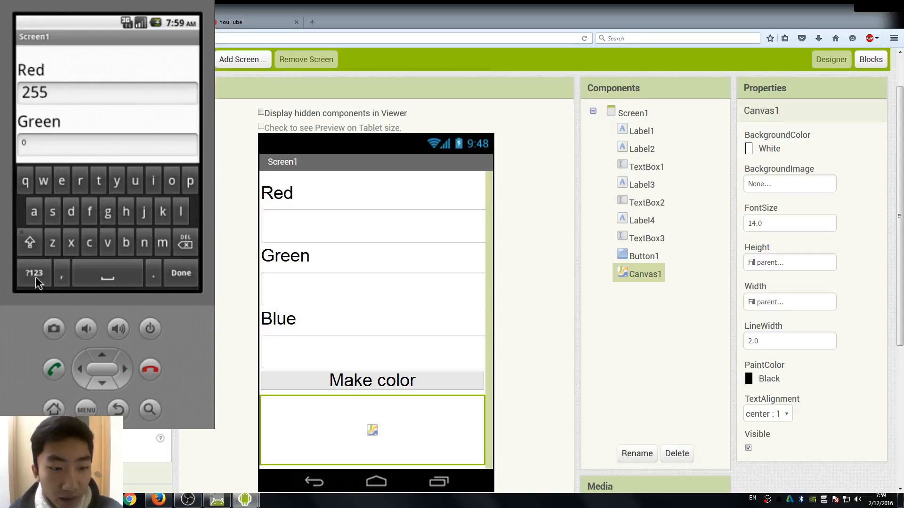
click(33, 273)
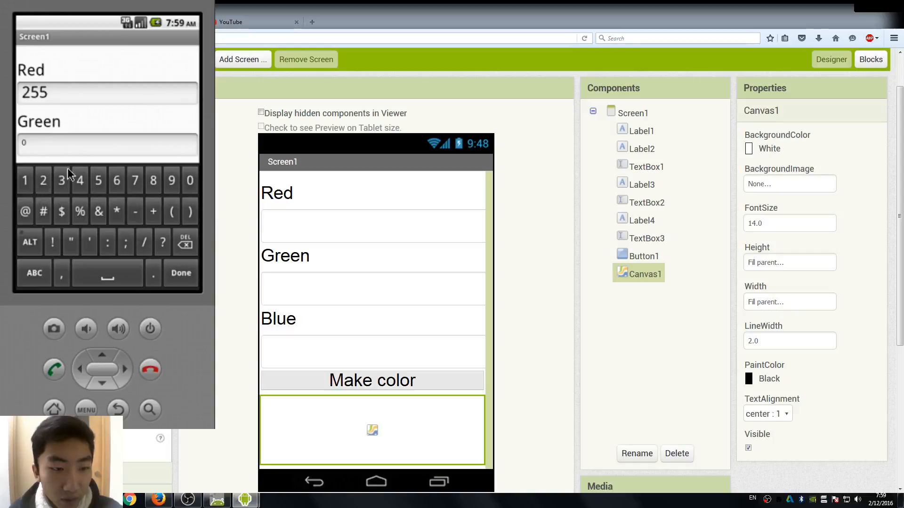
mouse_move(52, 190)
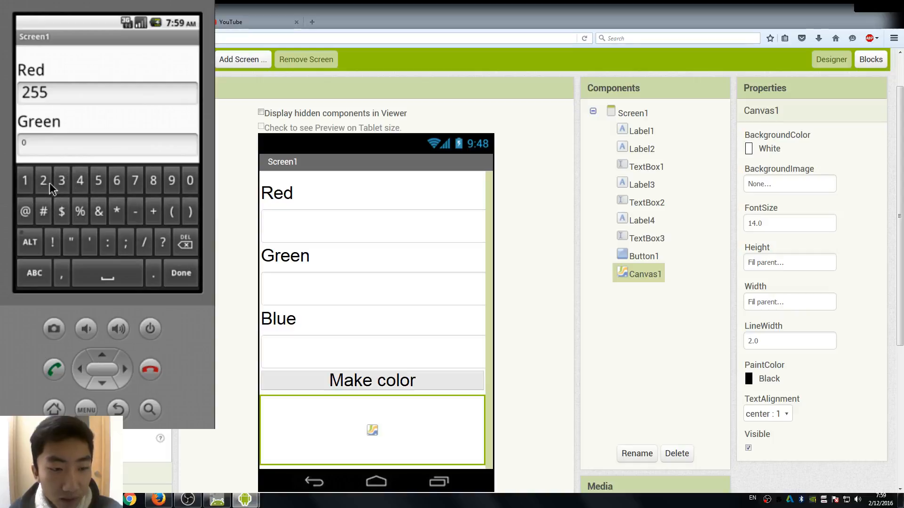
mouse_move(118, 184)
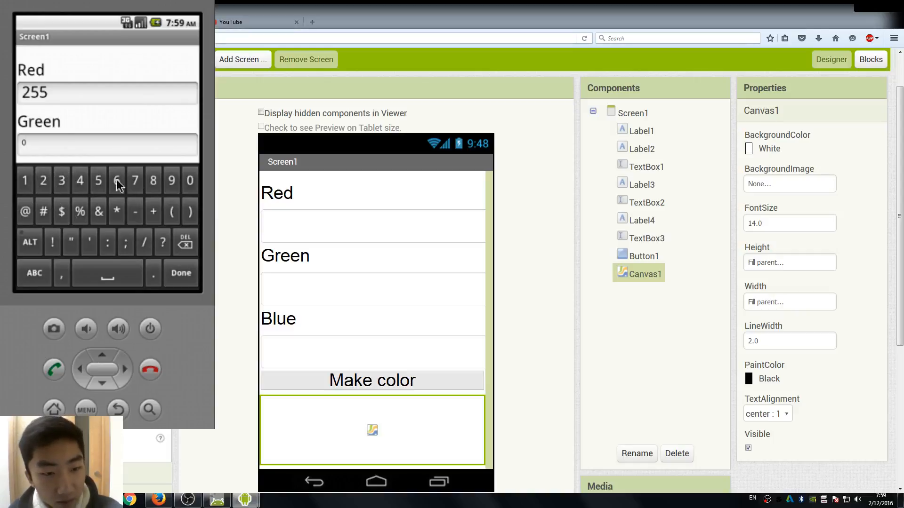
click(180, 272)
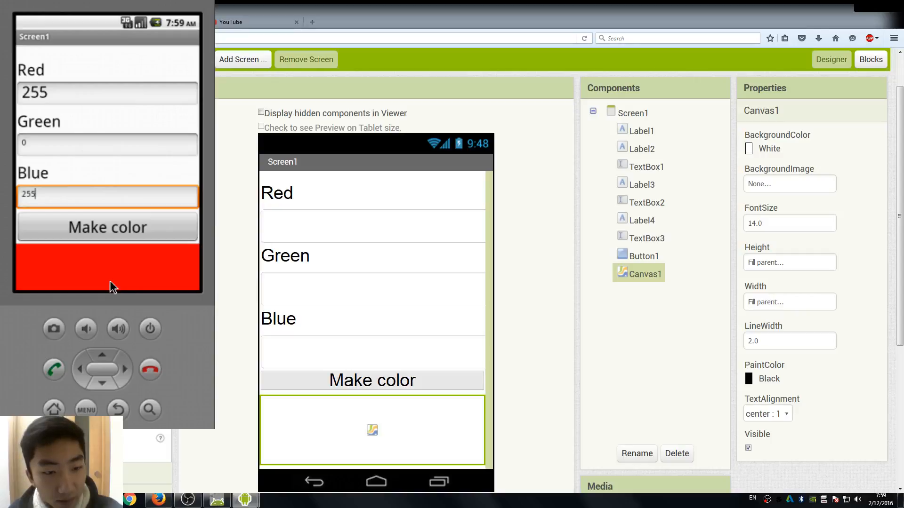
click(107, 227)
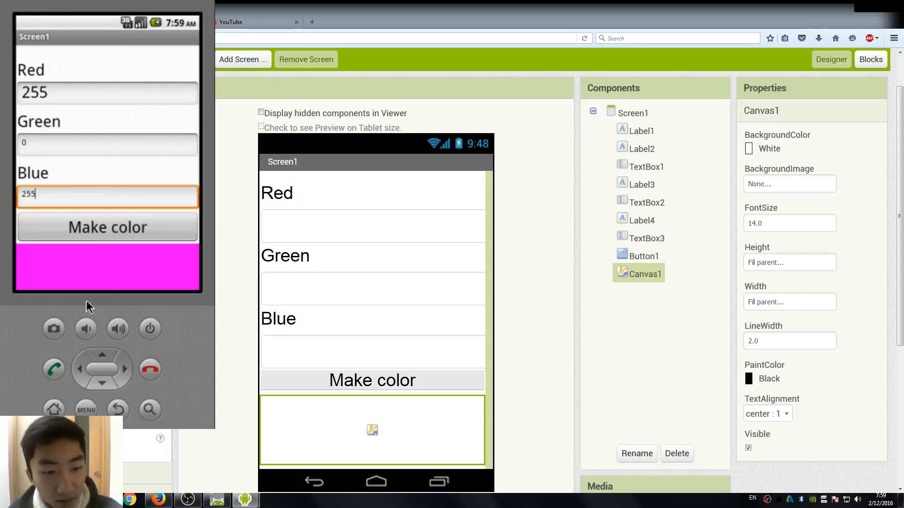
mouse_move(77, 142)
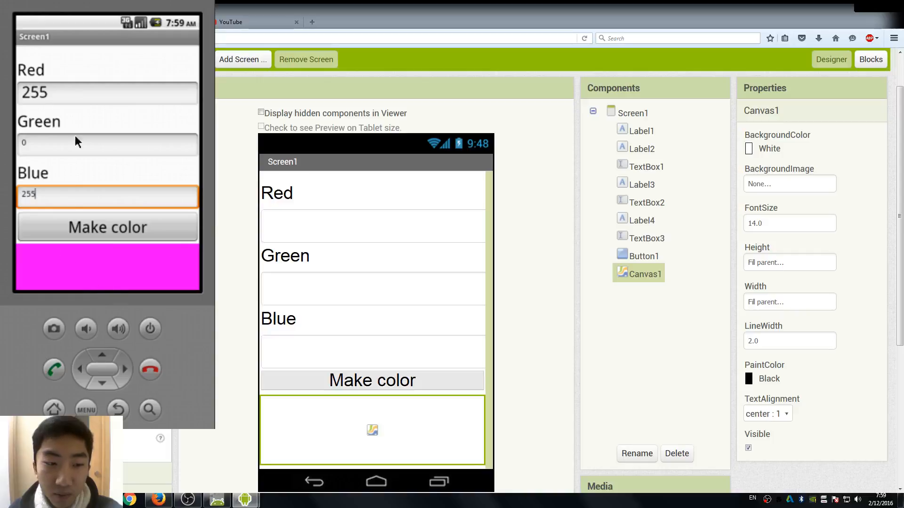
Set Green and Blue to 0, repaint the canvas, and start editing the Red value.
click(107, 144)
text(255)
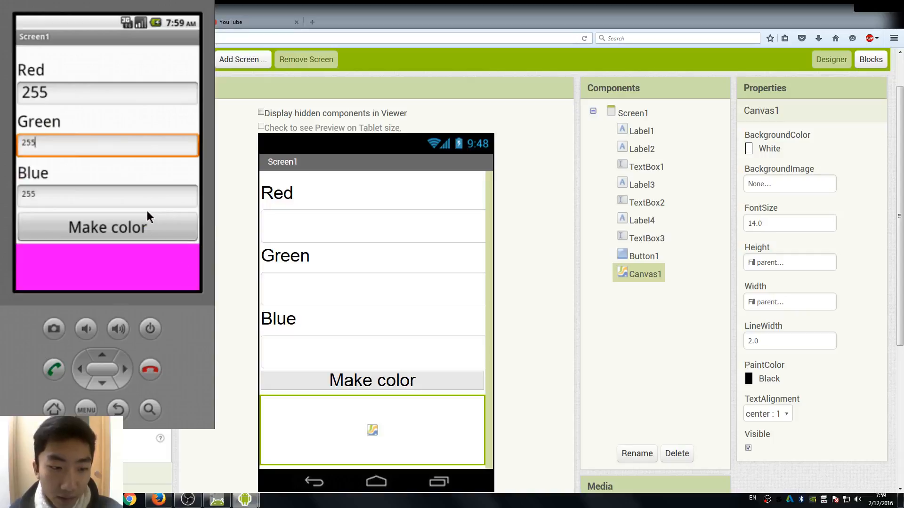
click(107, 226)
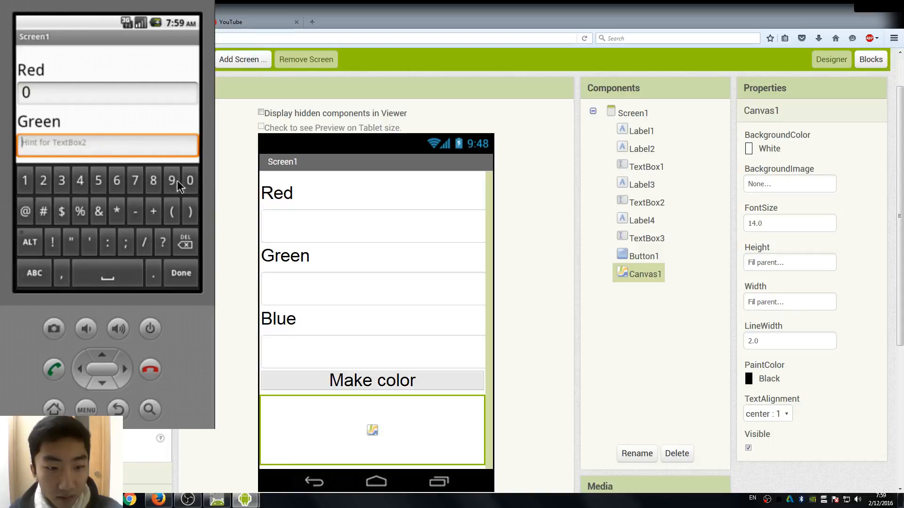
click(180, 273)
text(250)
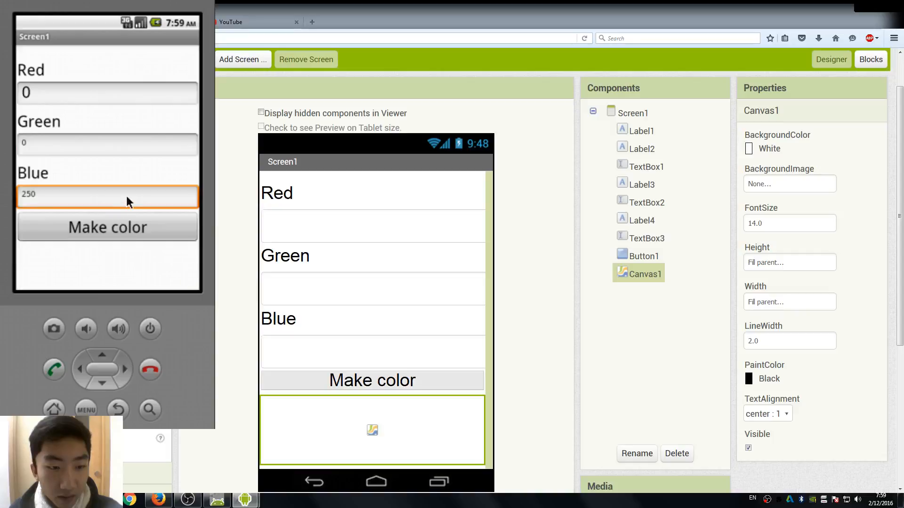
click(108, 194)
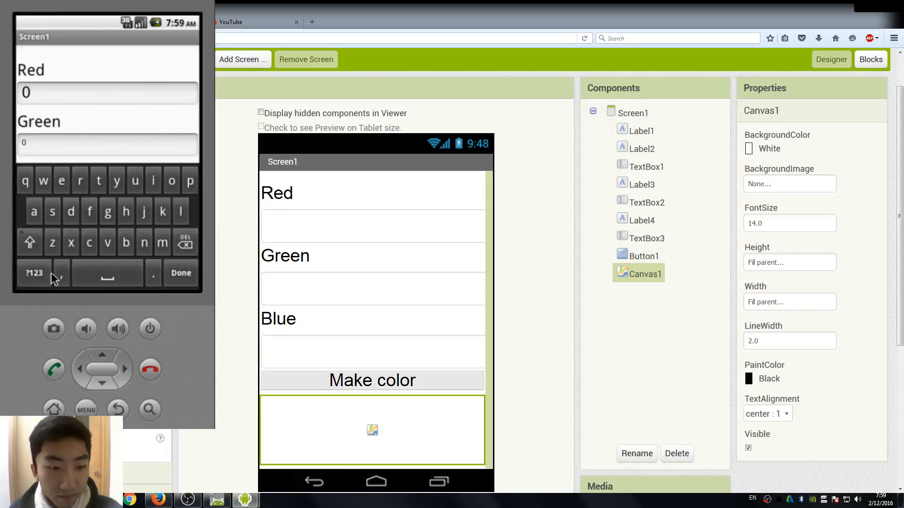
click(33, 273)
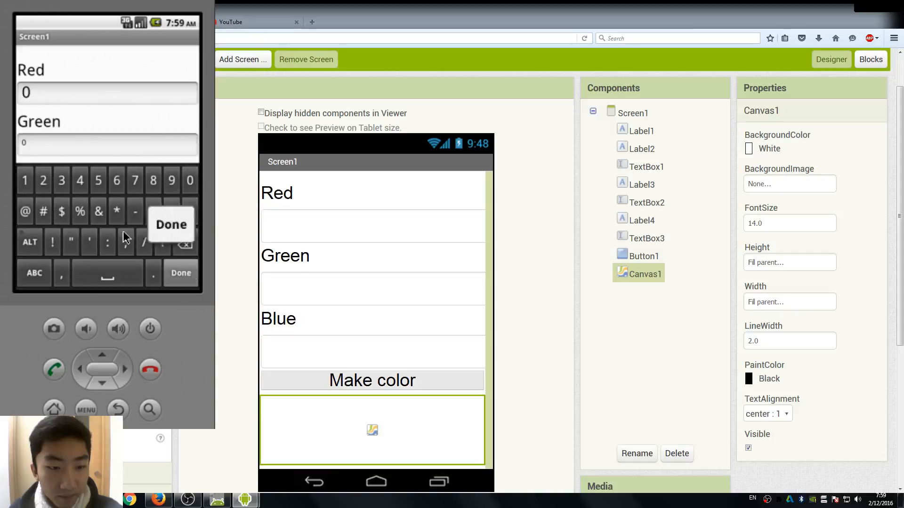
click(172, 224)
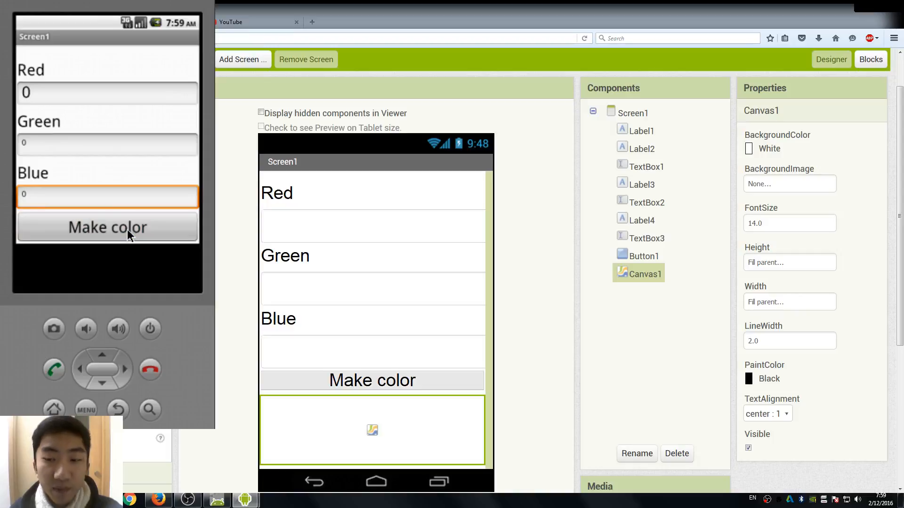
mouse_move(118, 126)
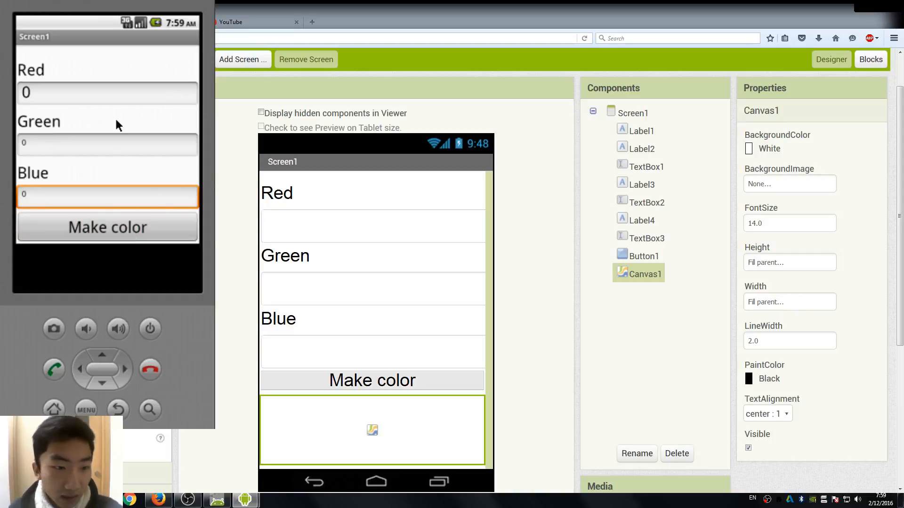
click(108, 93)
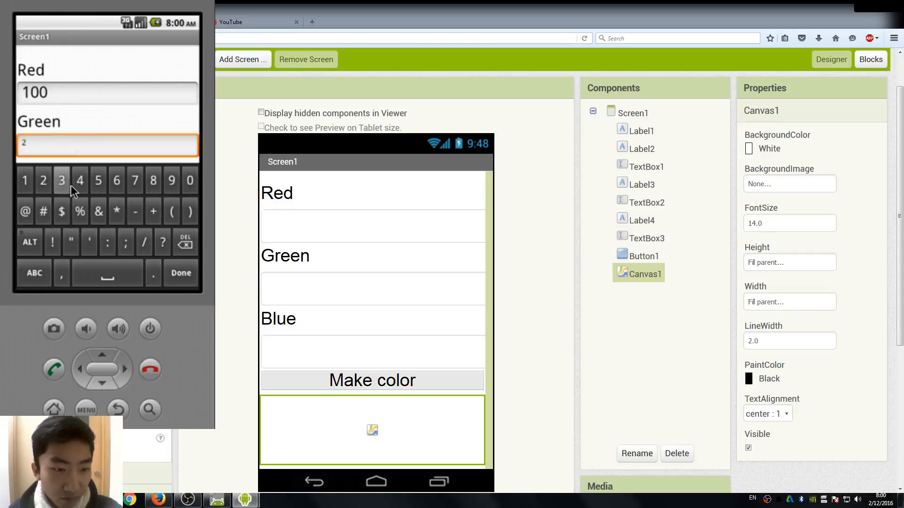
Finish entering Green 23 and Blue 78, then paint the canvas deep purple.
click(61, 180)
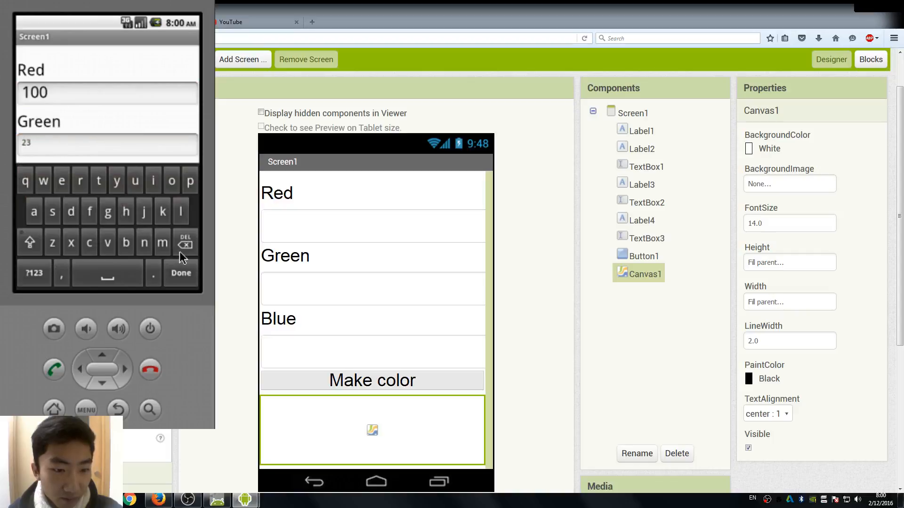
click(34, 272)
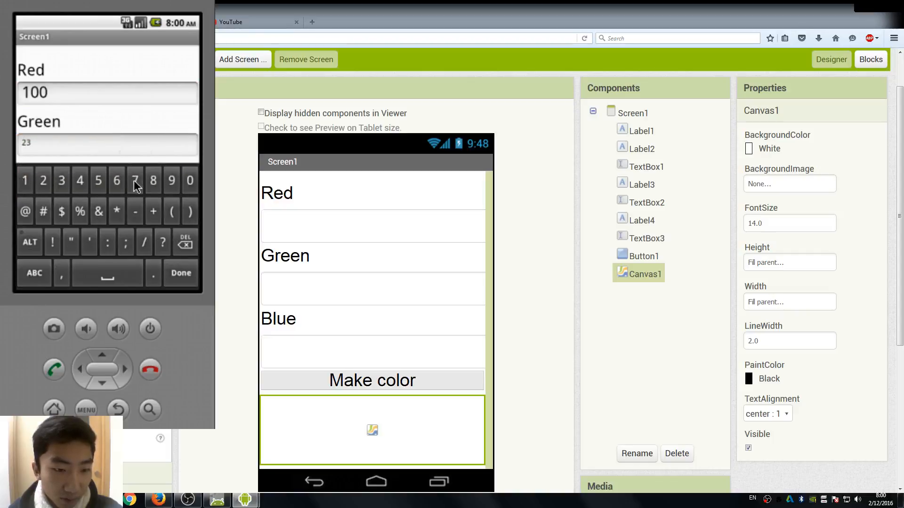
click(181, 273)
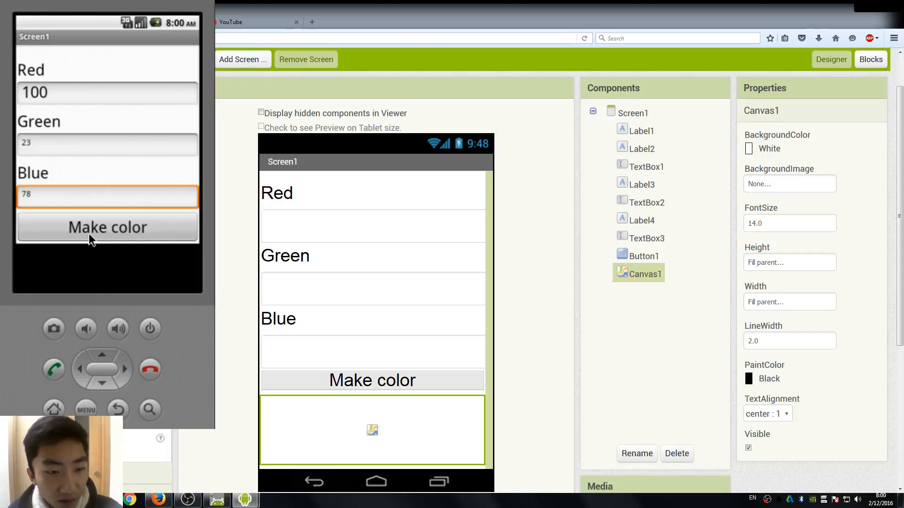
mouse_move(79, 233)
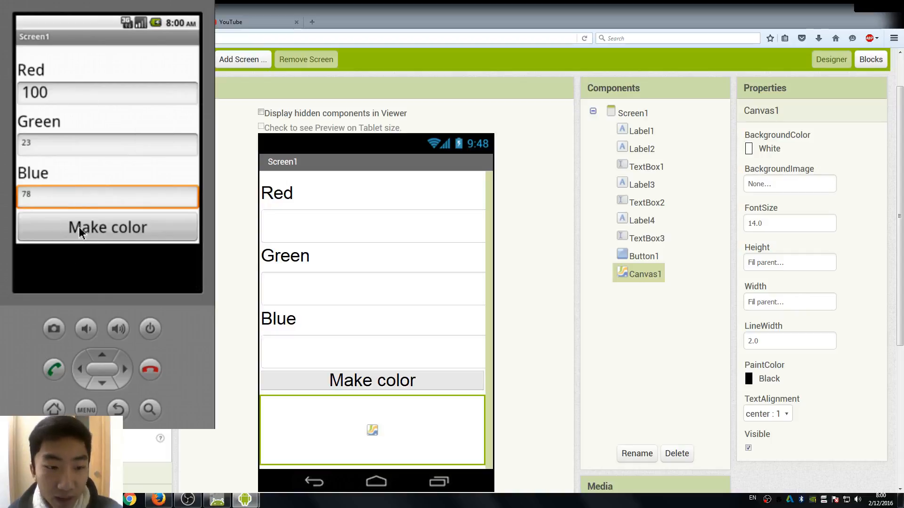
click(107, 226)
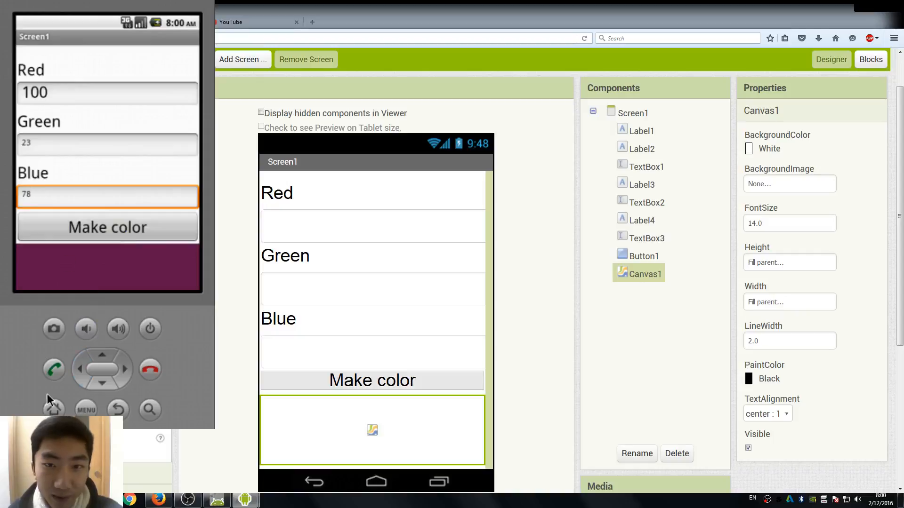
mouse_move(88, 263)
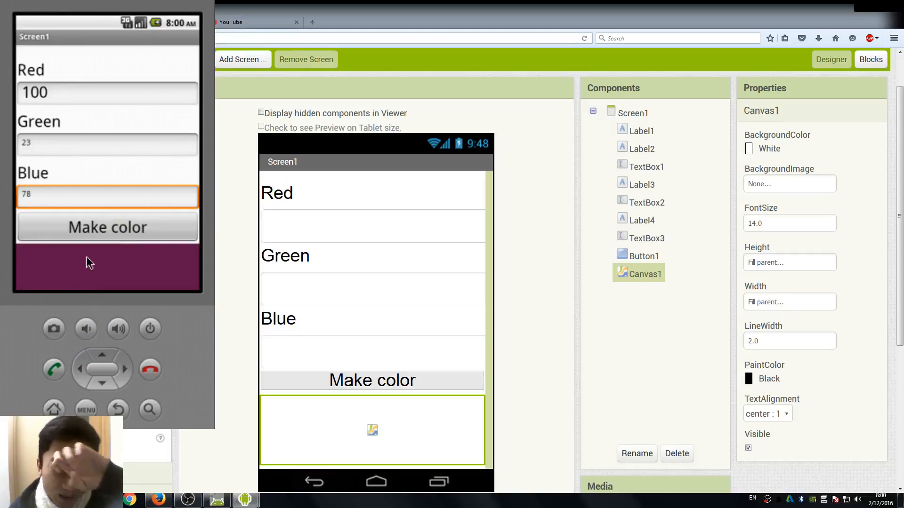
mouse_move(82, 115)
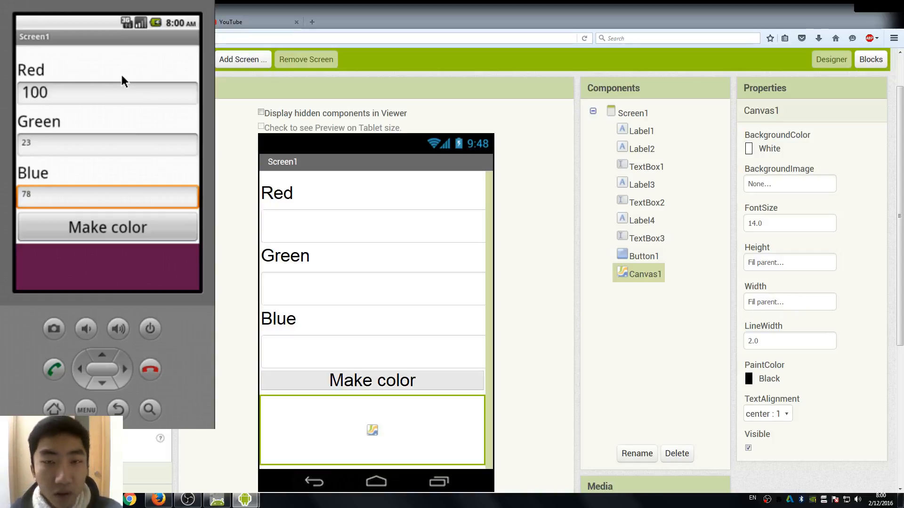
mouse_move(772, 53)
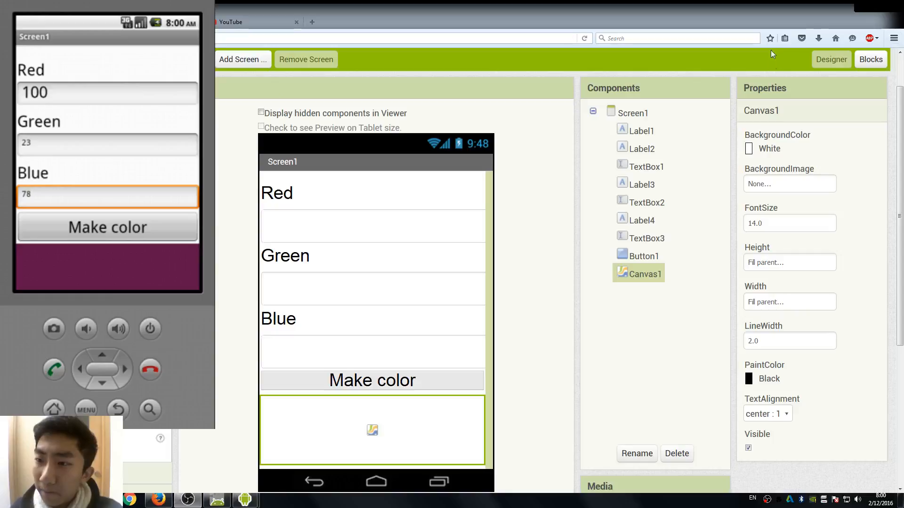
mouse_move(229, 195)
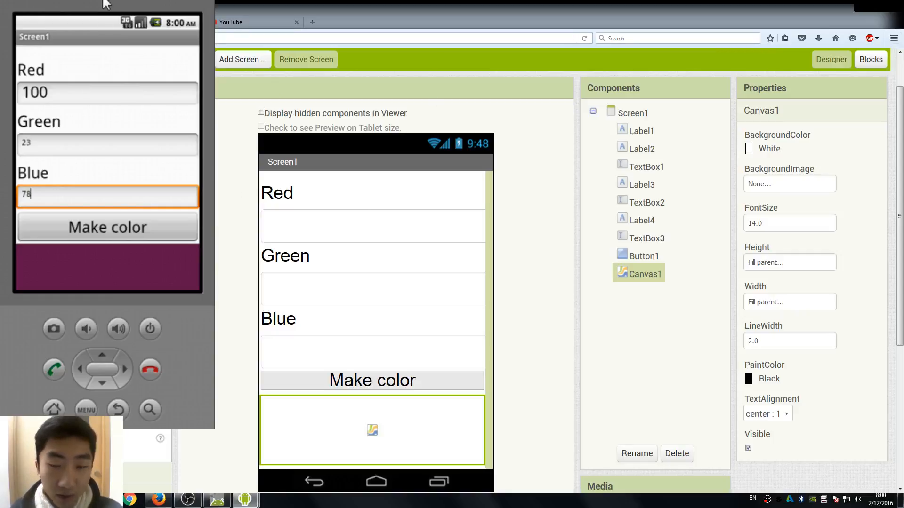
mouse_move(526, 257)
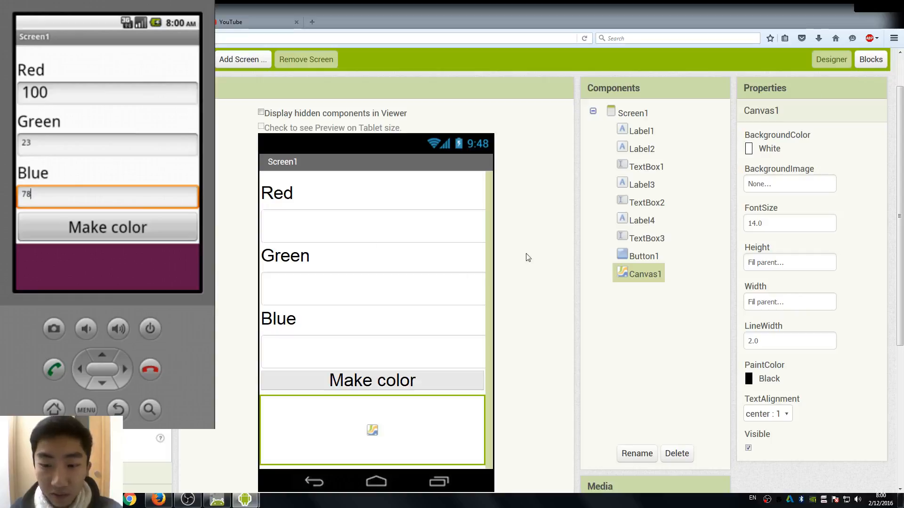
mouse_move(719, 137)
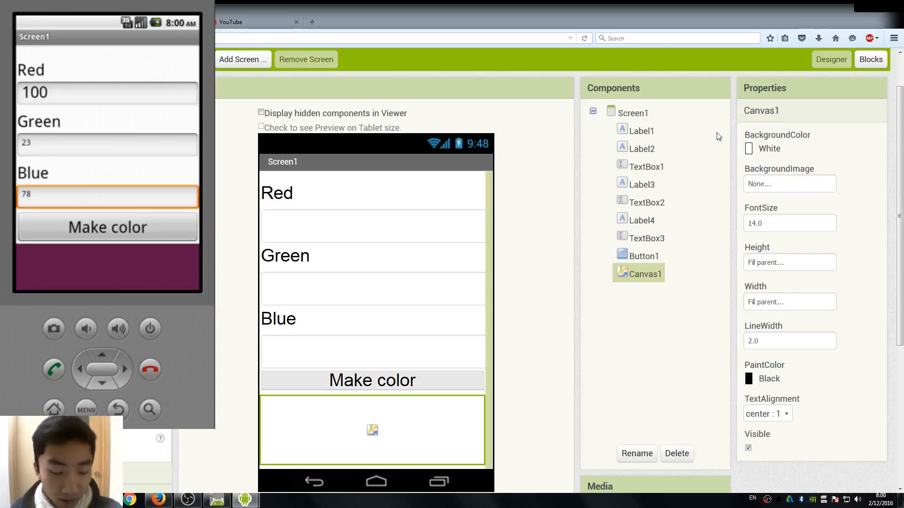